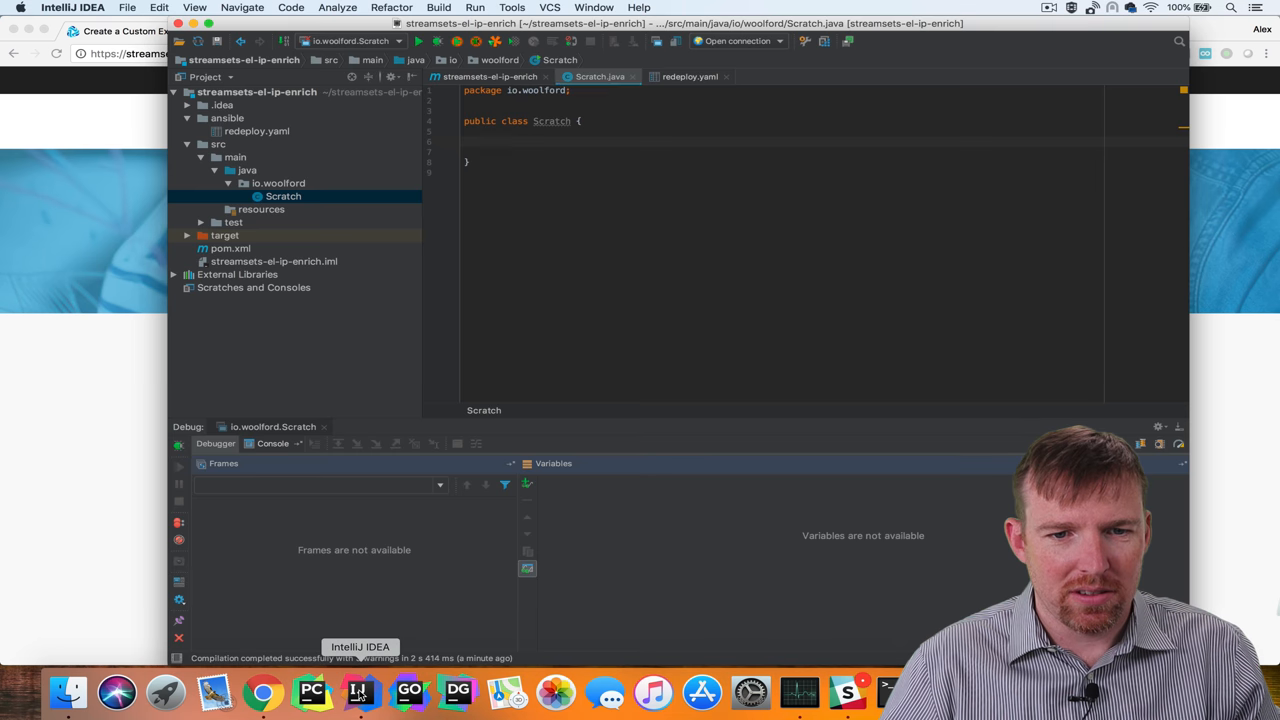
left_click(486, 140)
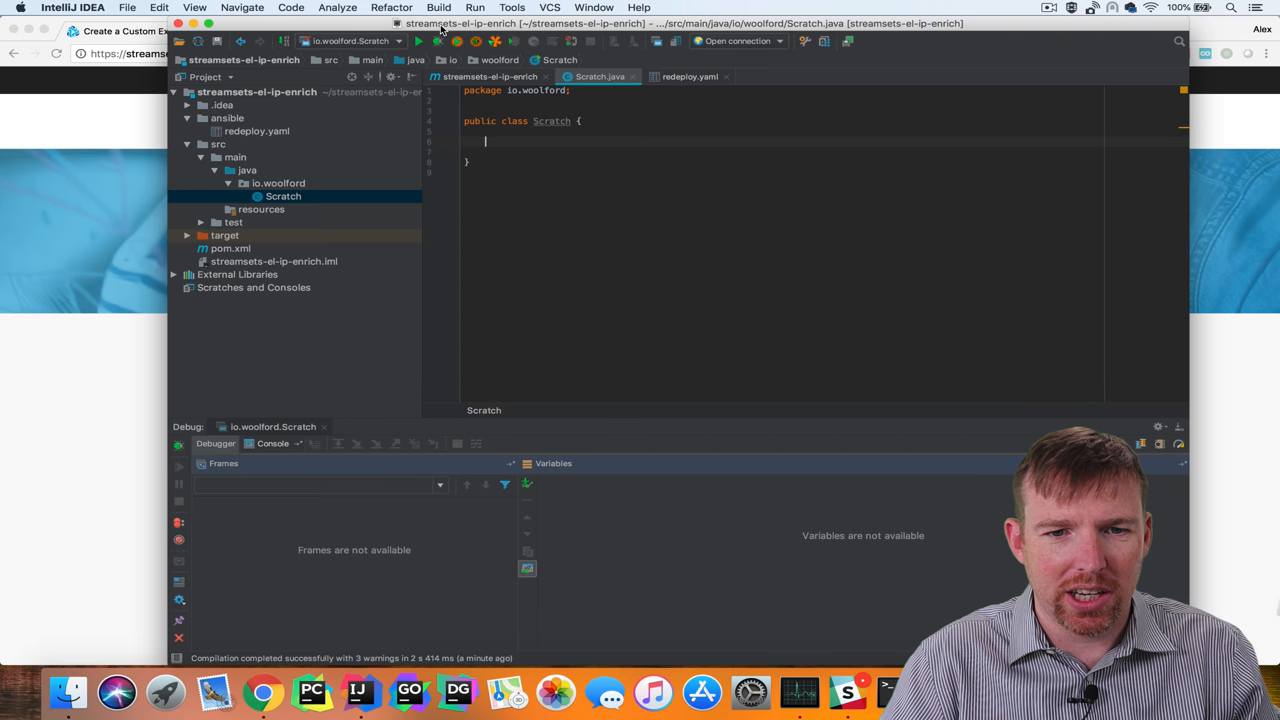
mouse_move(536, 150)
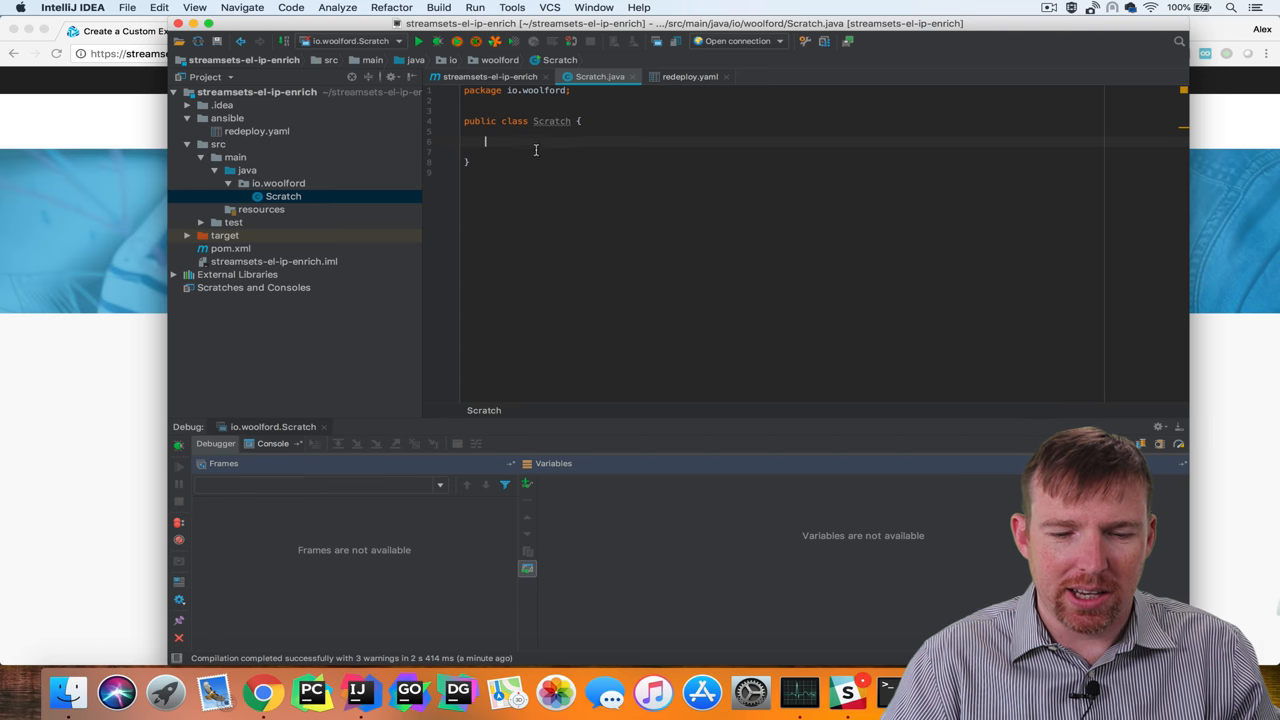
type("ps")
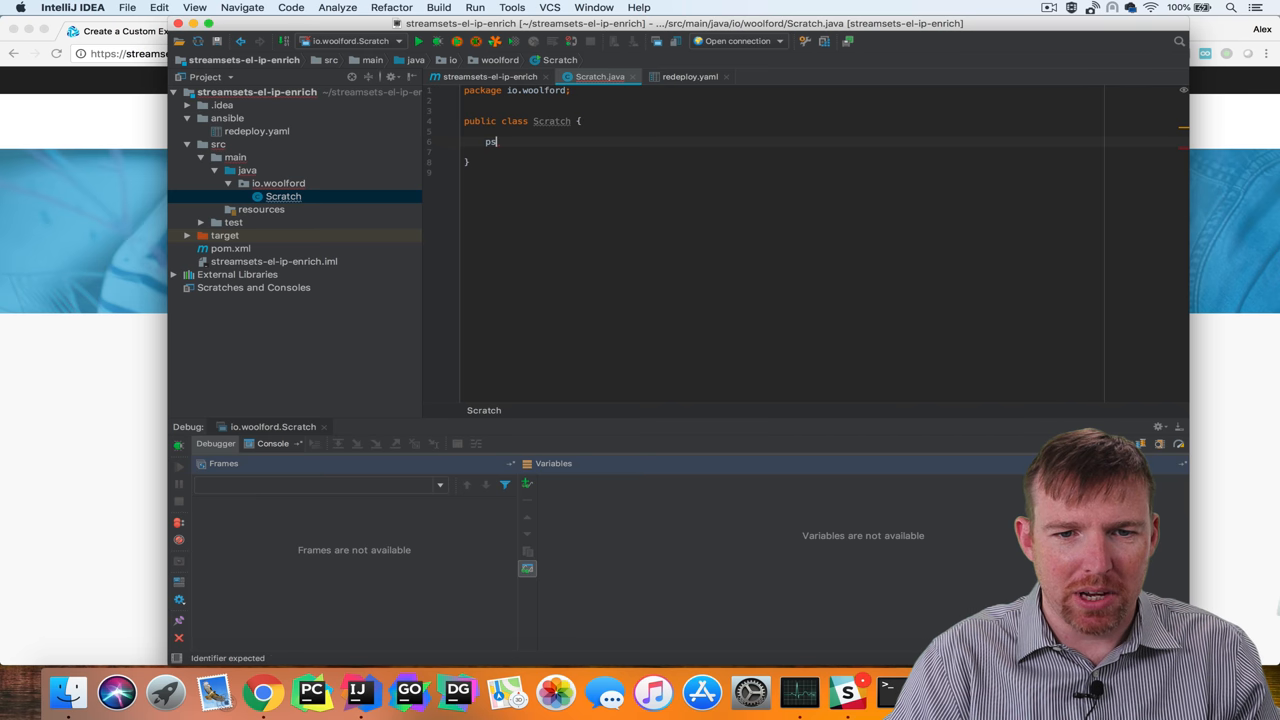
type("v")
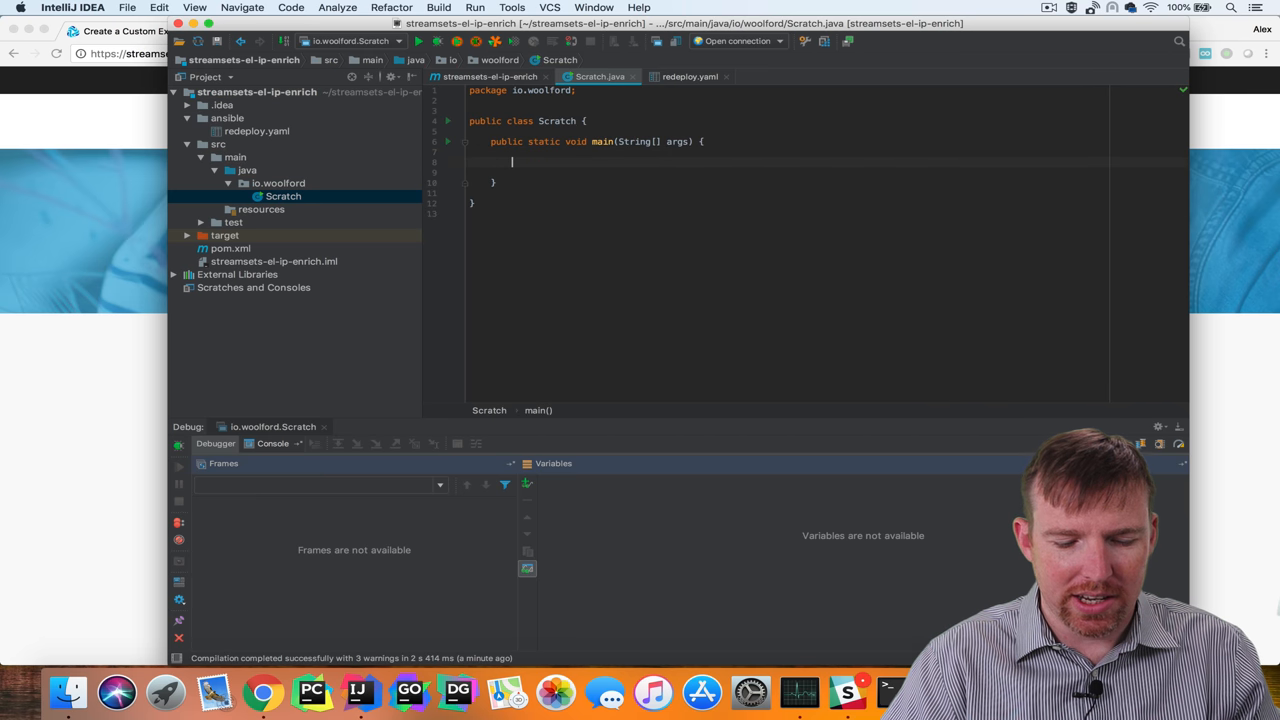
type("String")
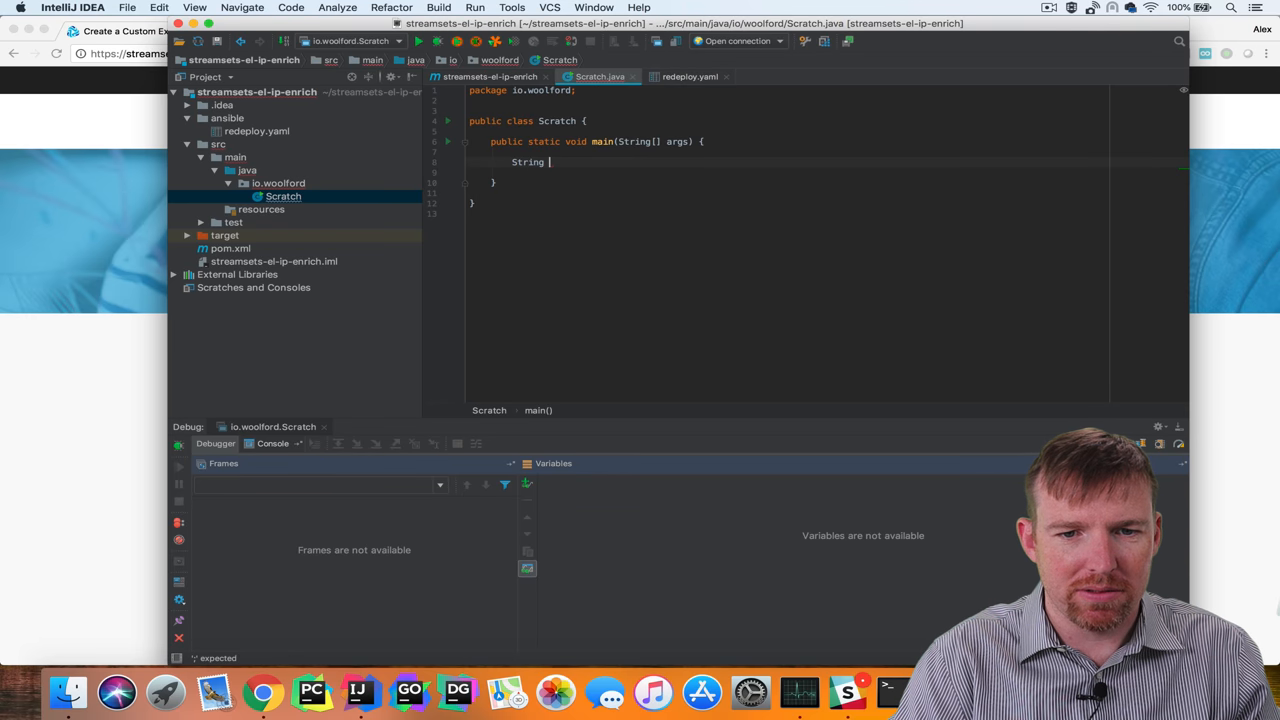
type("ipAddress =")
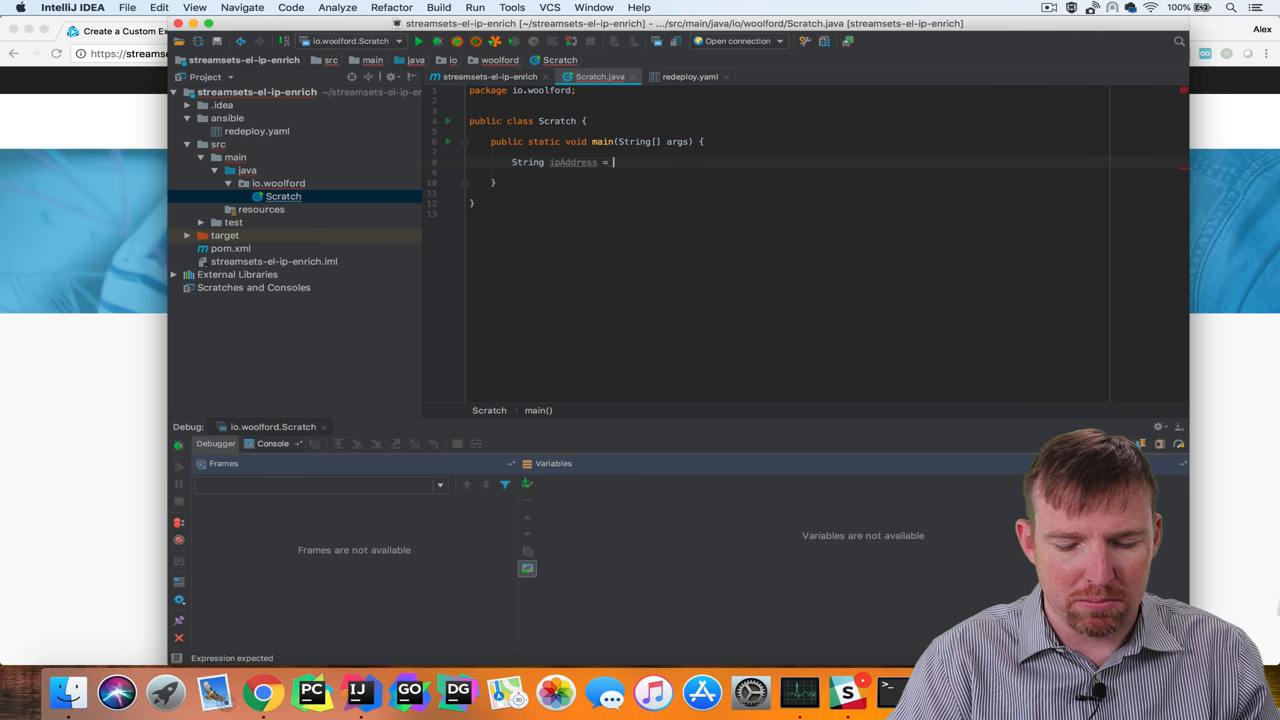
type("\"\";")
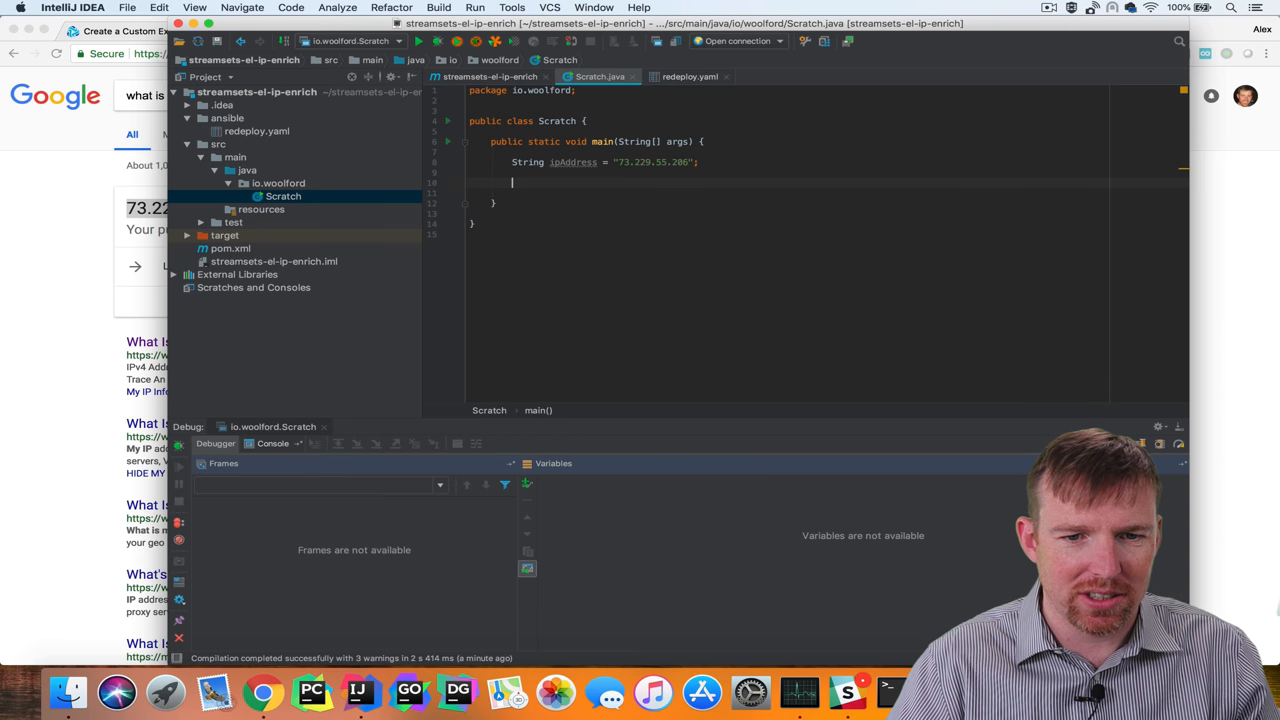
Step: Write InetAddress inetAddress = InetAddress.getByName(ipAddress); using the InetAddress suggestion
type("In")
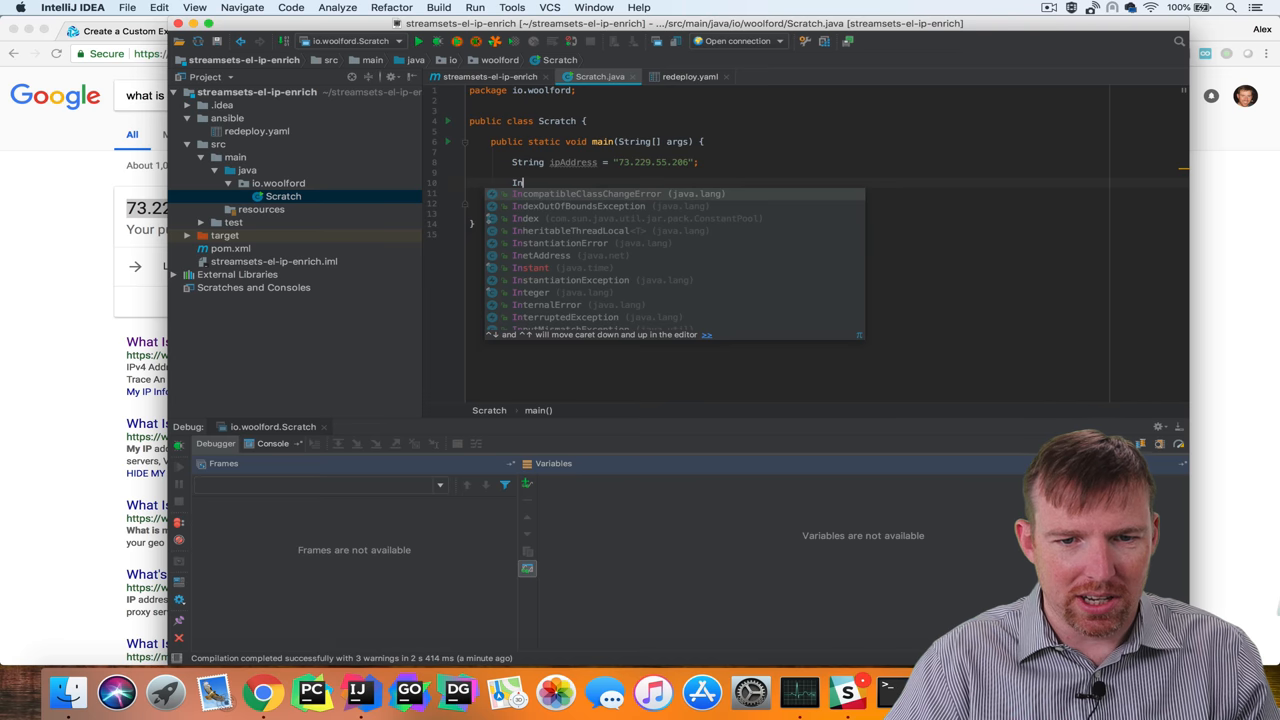
left_click(540, 256)
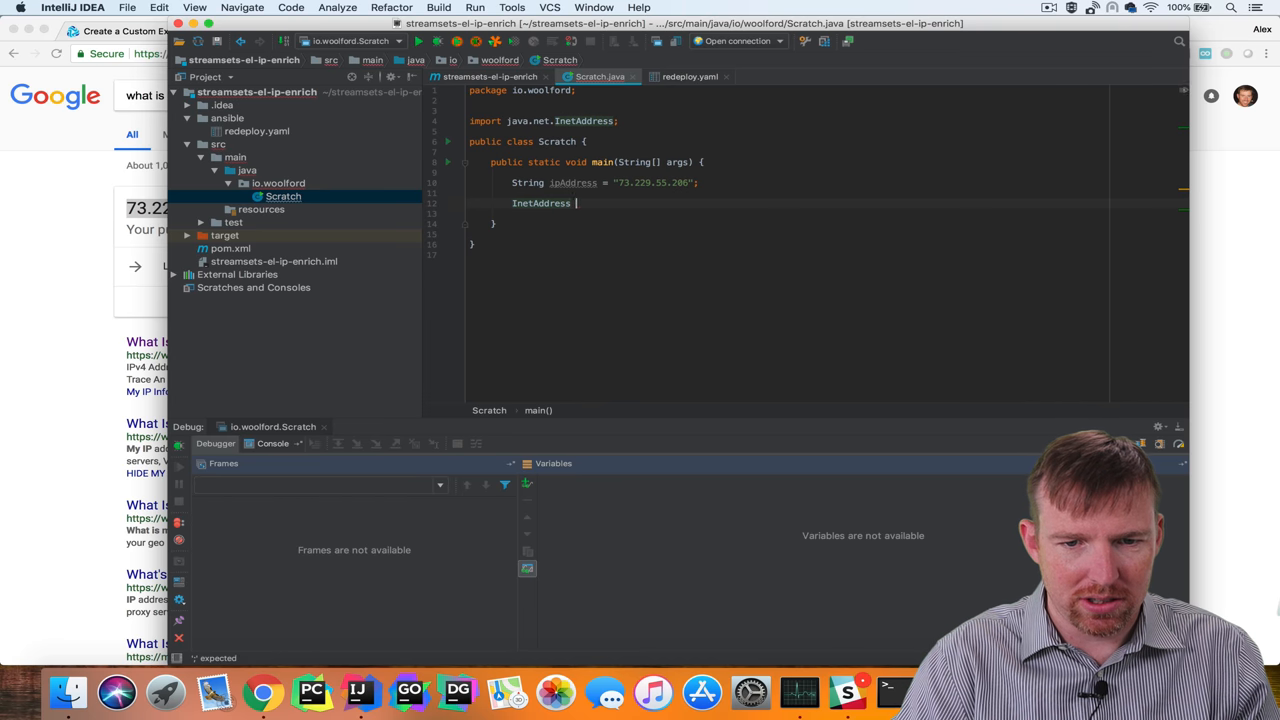
type("inetAddress =")
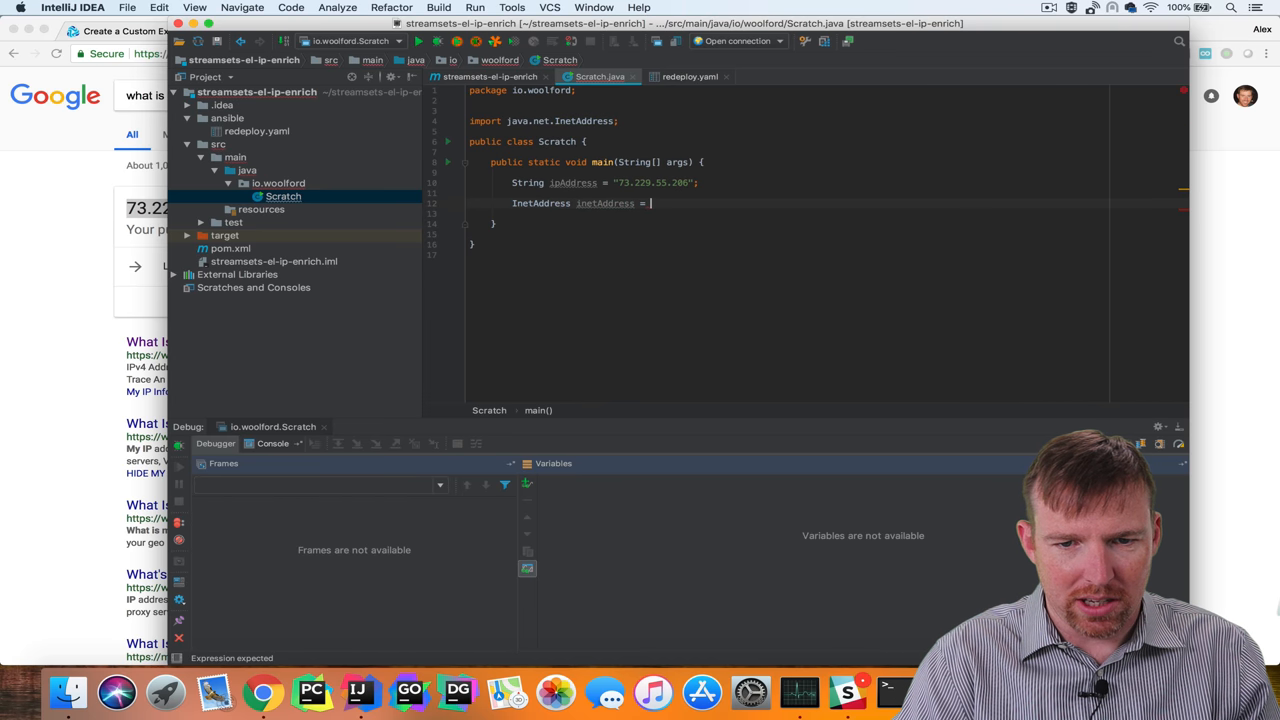
type("InetAddress/.")
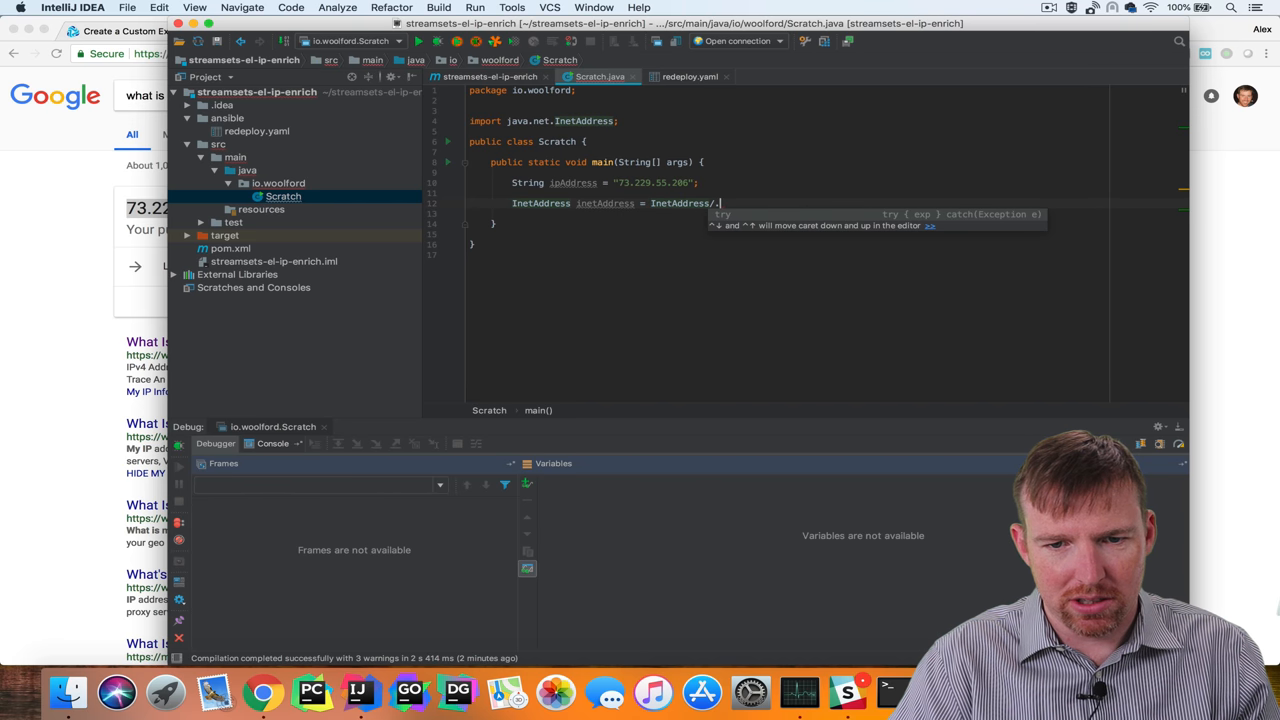
type("g")
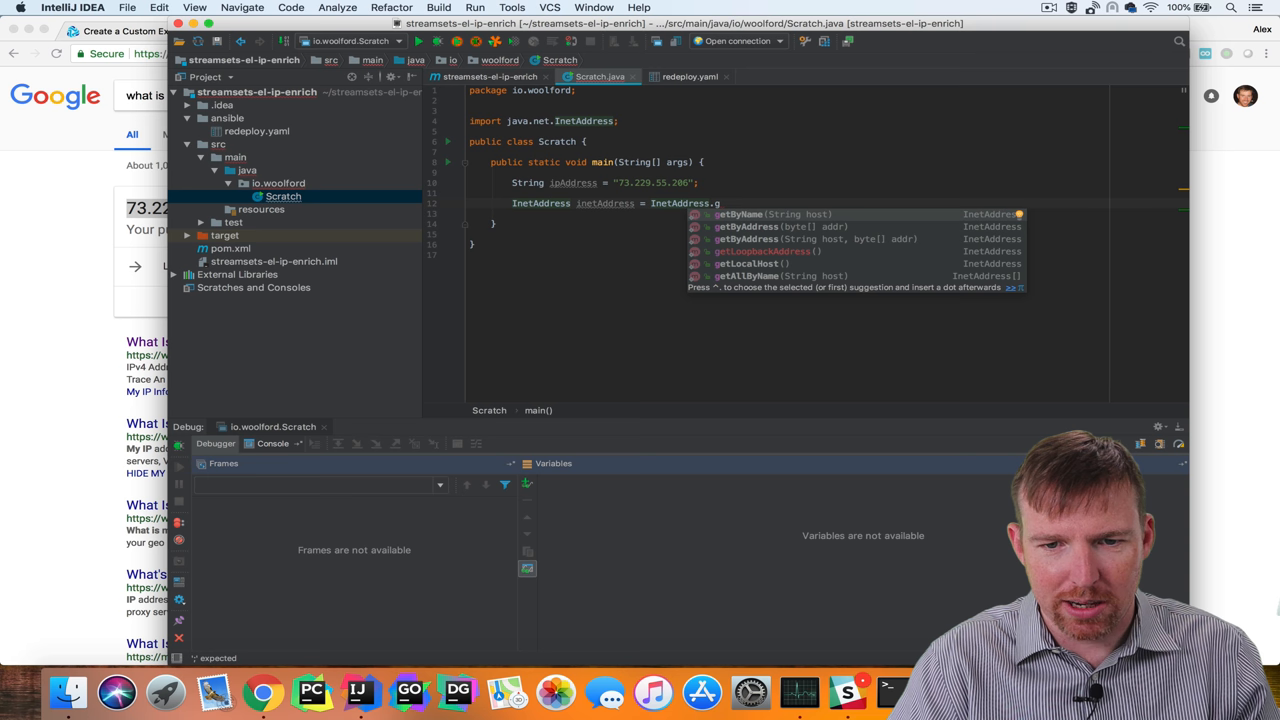
type("etByName(ipAddress")
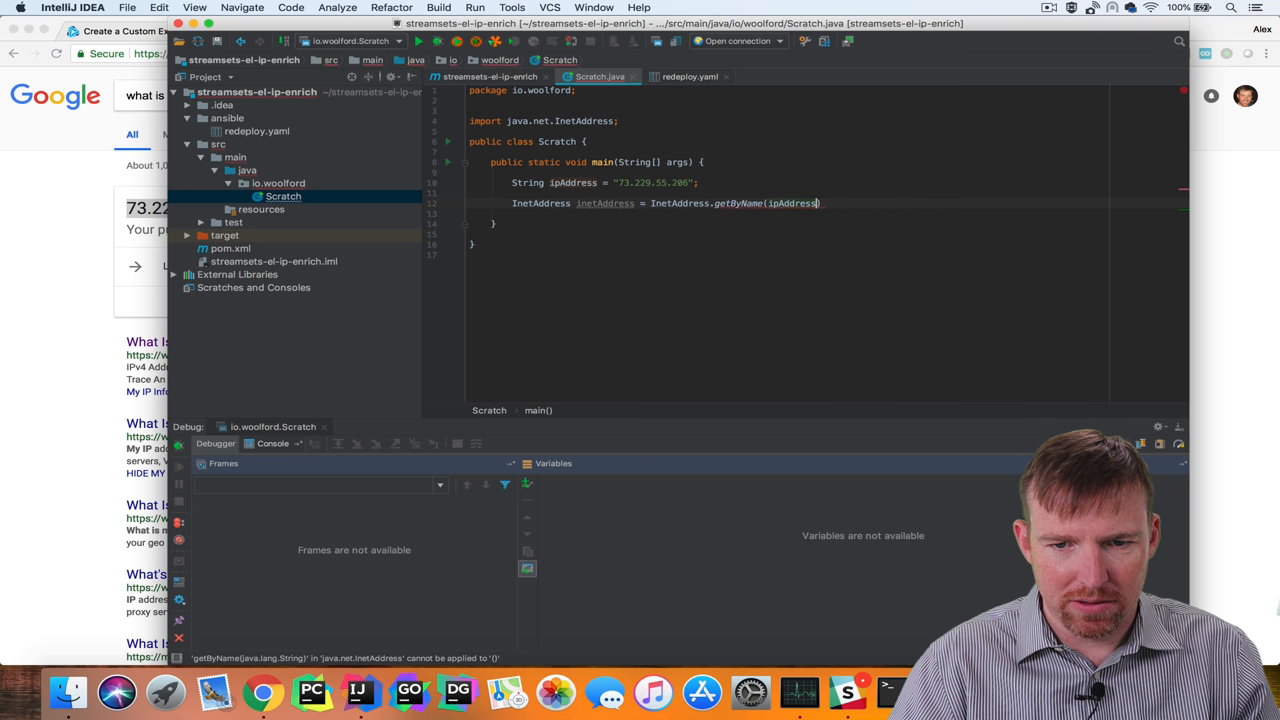
type(";")
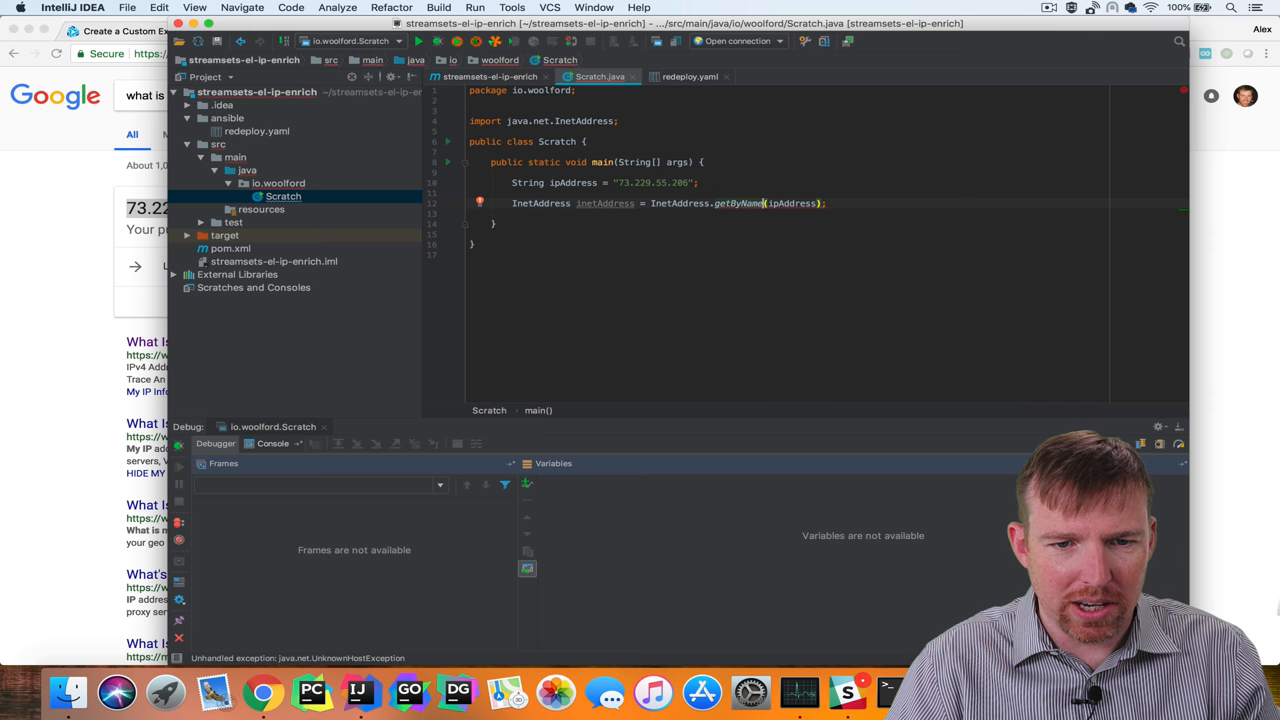
Step: Surround the lookup with try/catch for UnknownHostException and add a System.out.println via sout
left_click(480, 204)
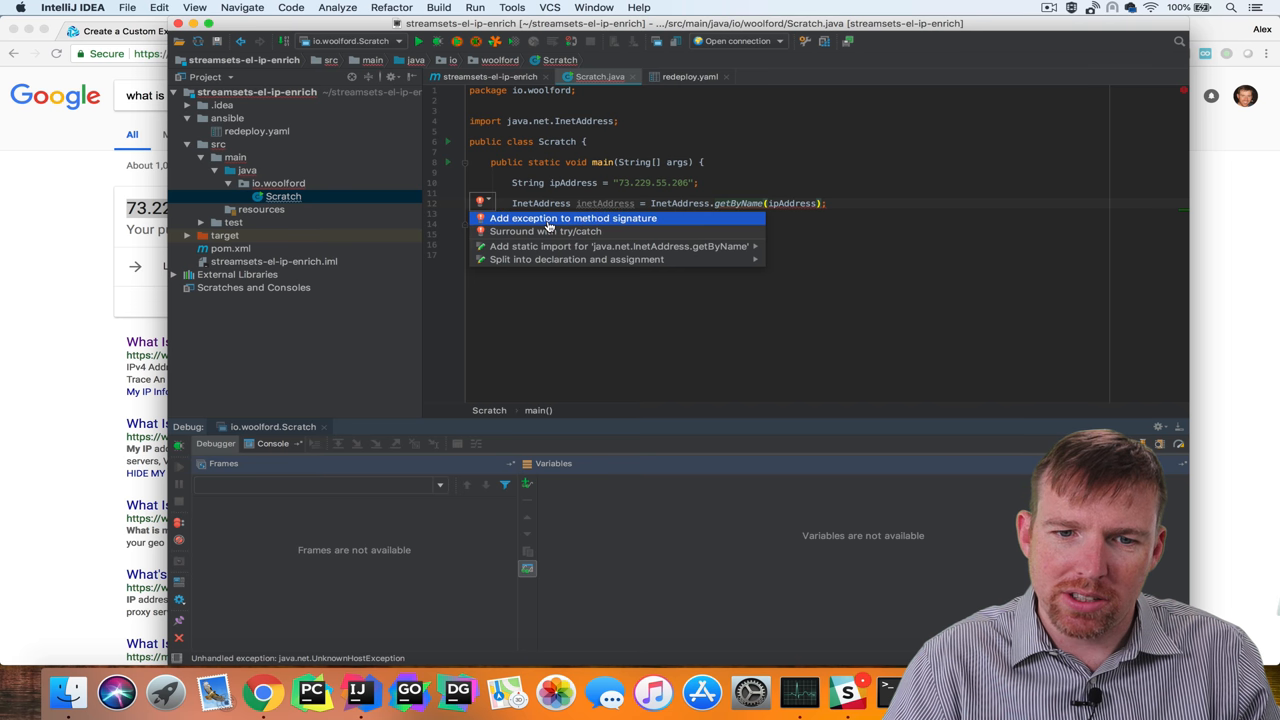
mouse_move(544, 232)
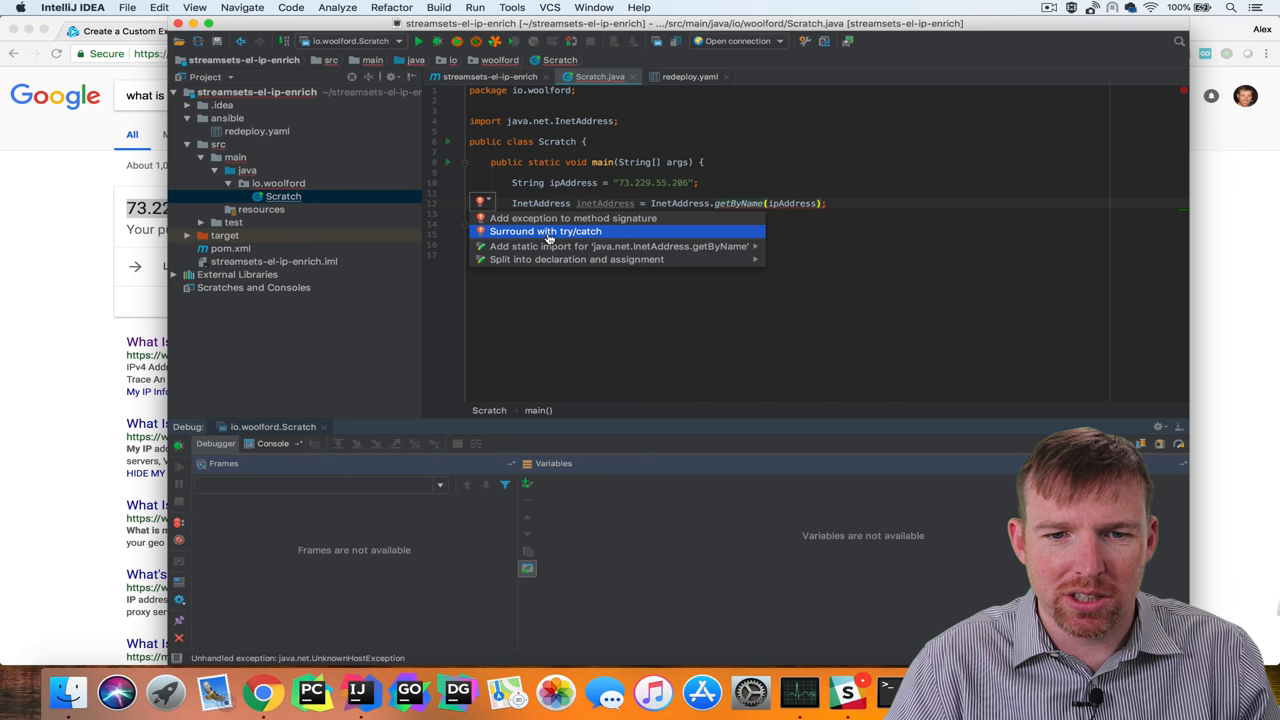
left_click(544, 232)
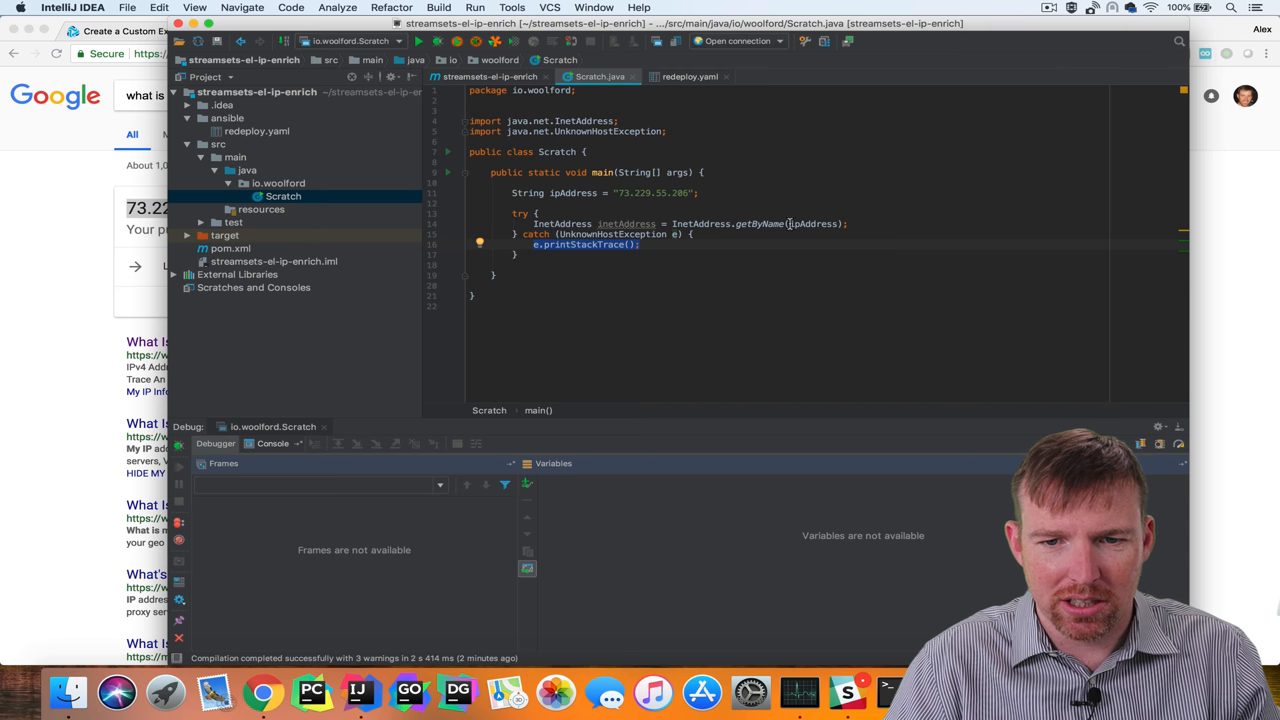
type("sou")
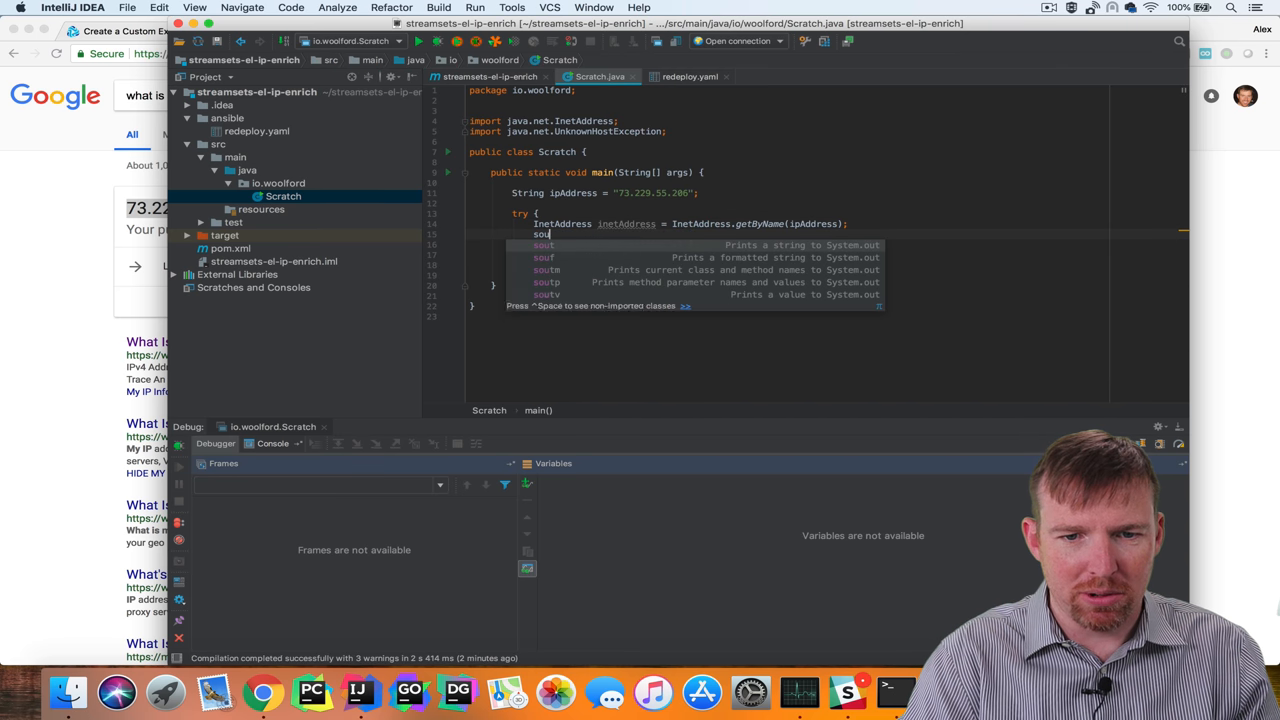
key("Tab")
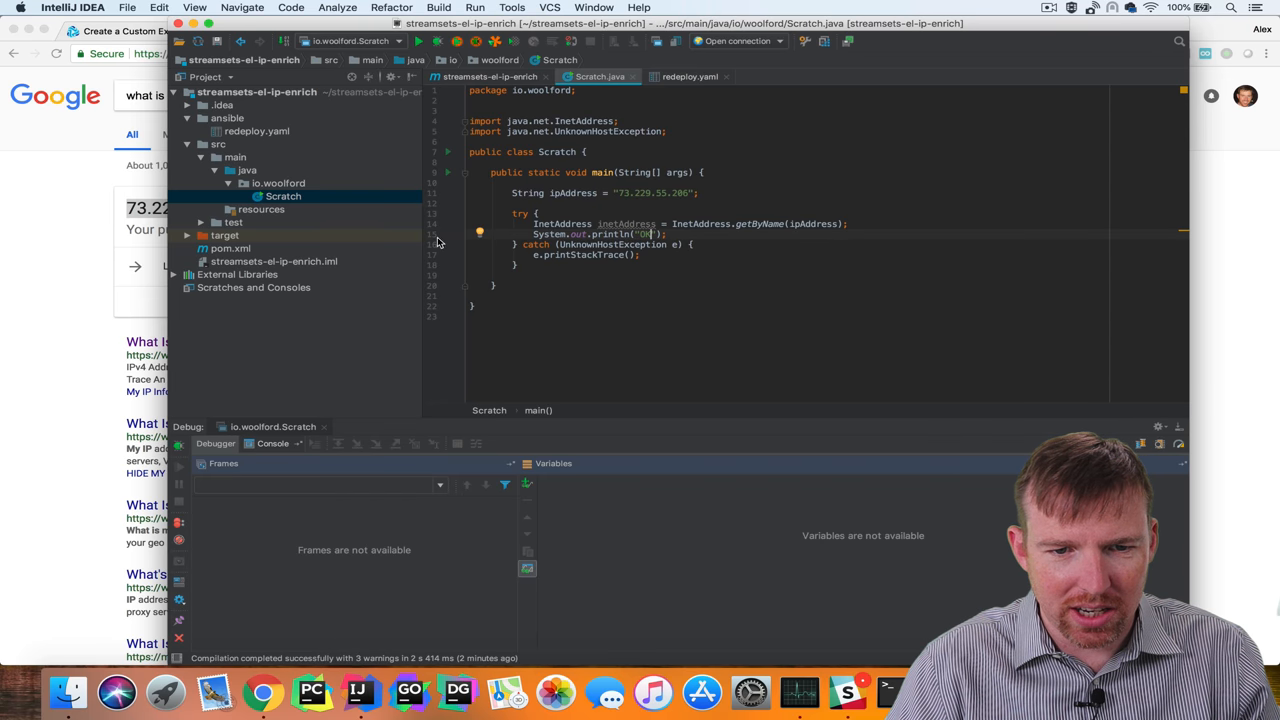
Step: Break on the println line and evaluate inetAddress.getCanonicalHostName() in the debugger
left_click(448, 234)
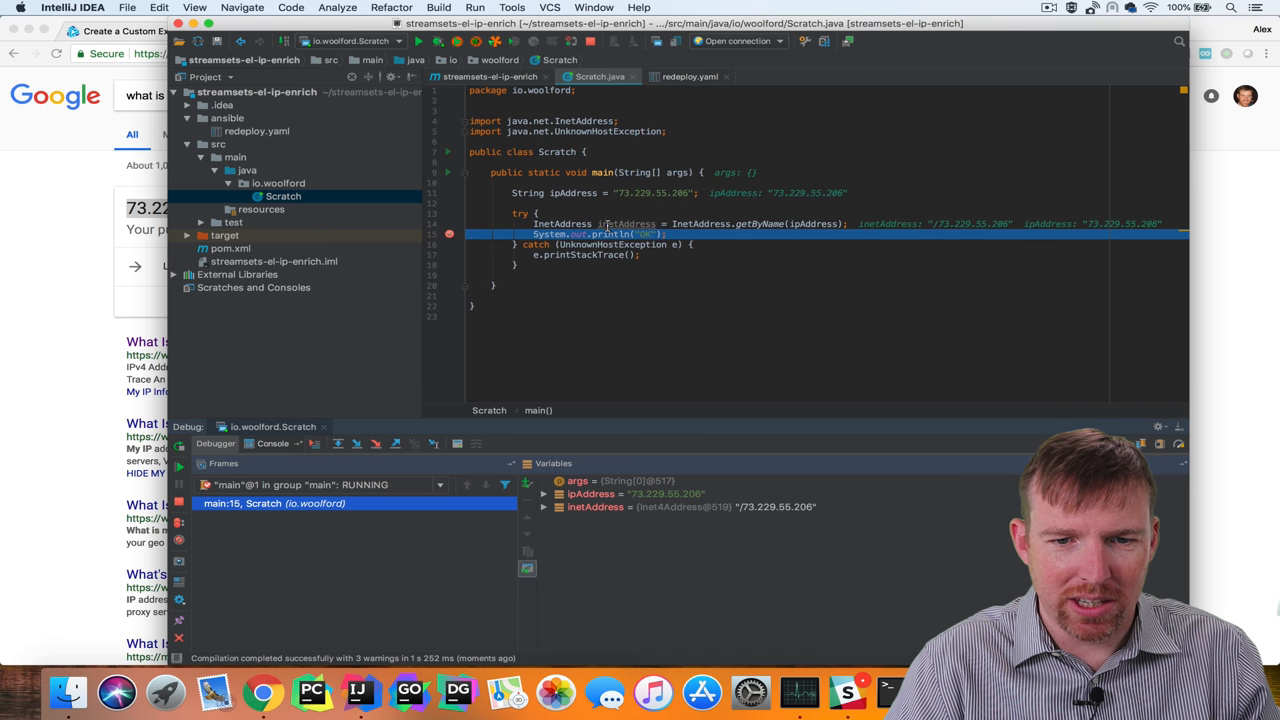
mouse_move(426, 464)
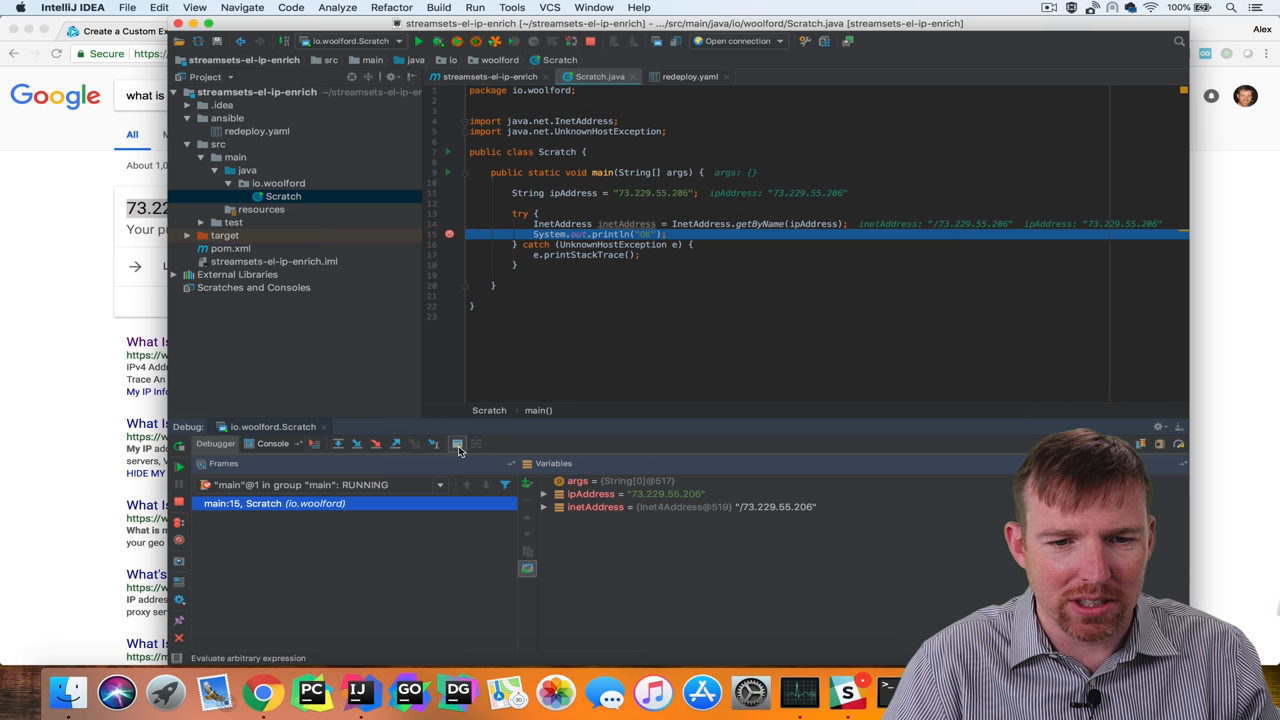
left_click(456, 444)
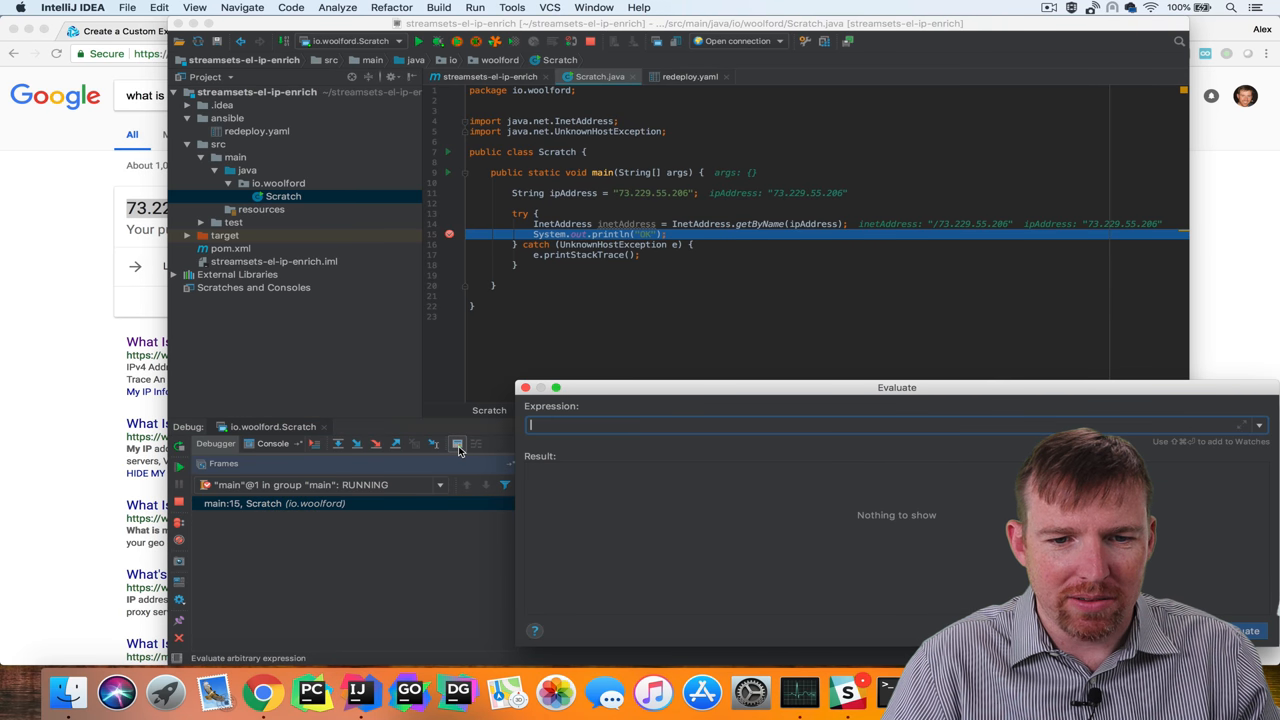
type("in")
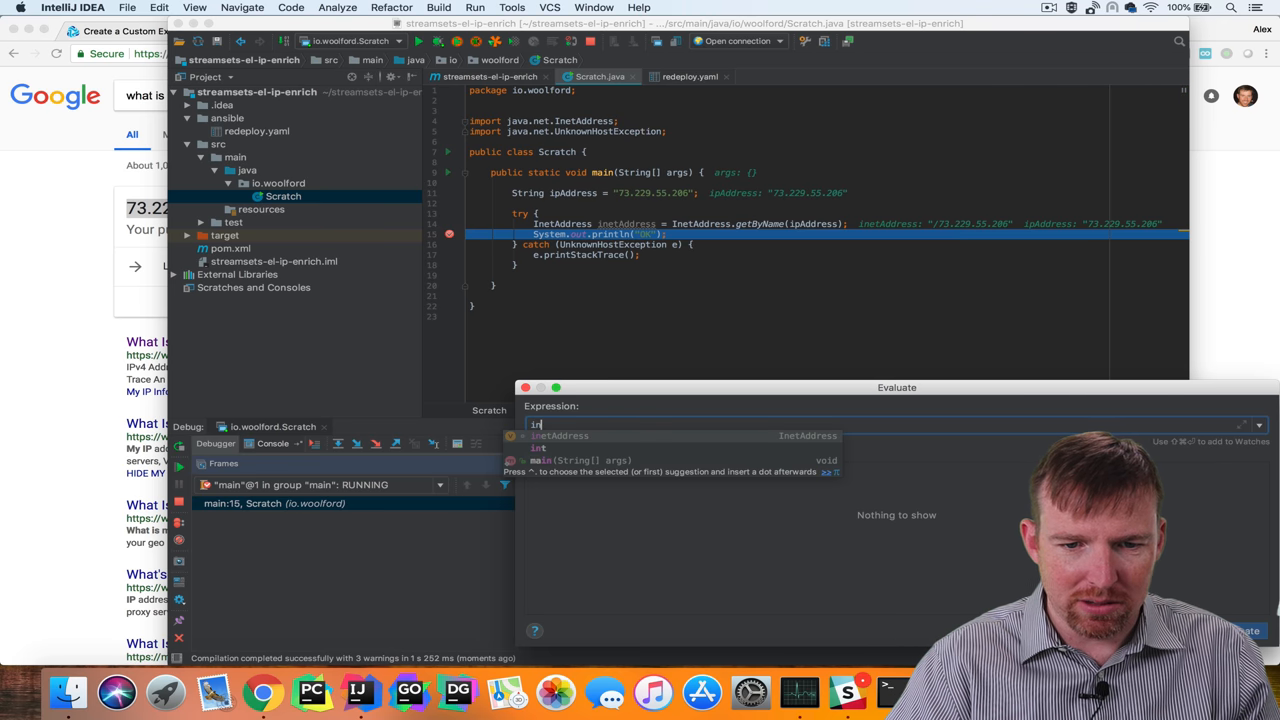
type("inetAddress.getCanonicalHostName()")
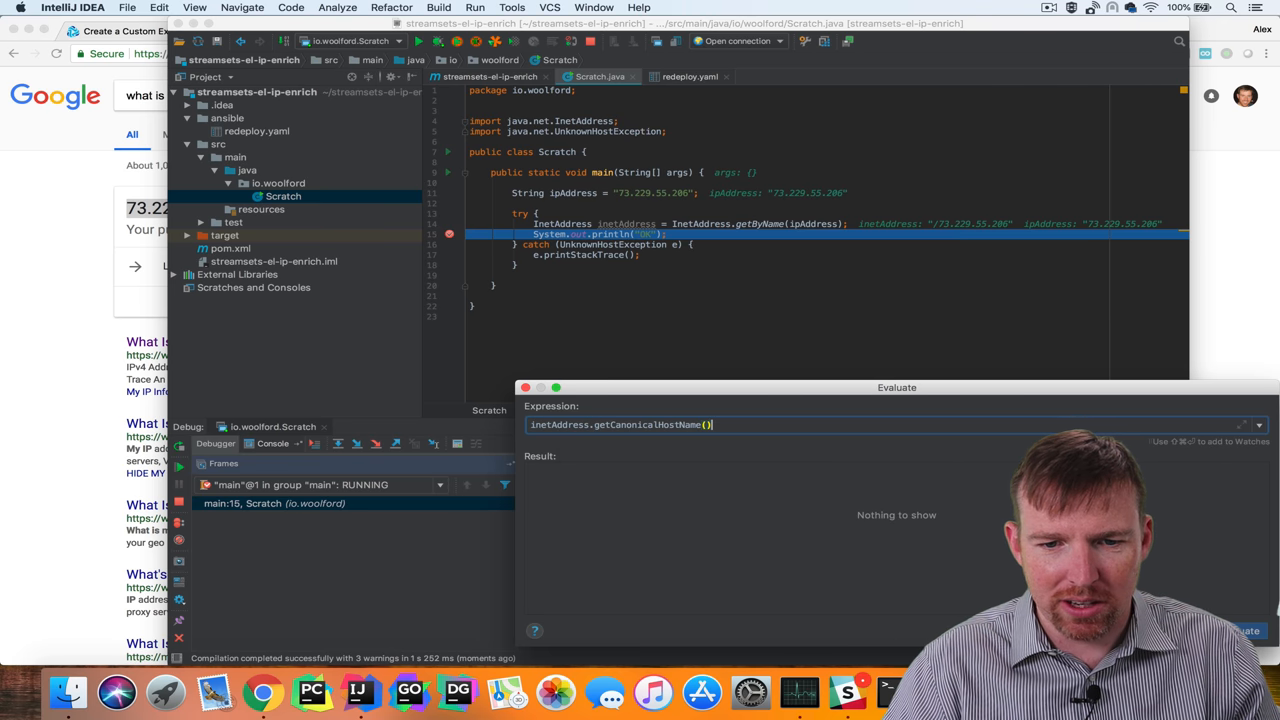
left_click(1244, 630)
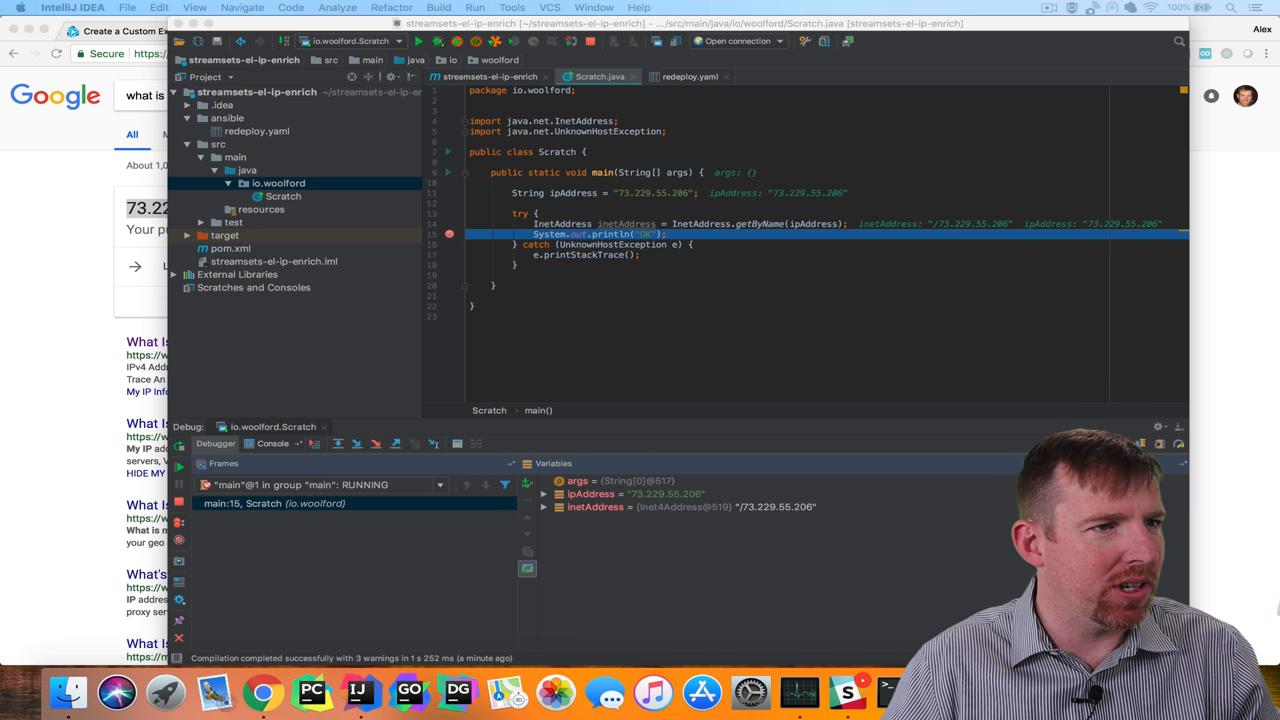
mouse_move(312, 272)
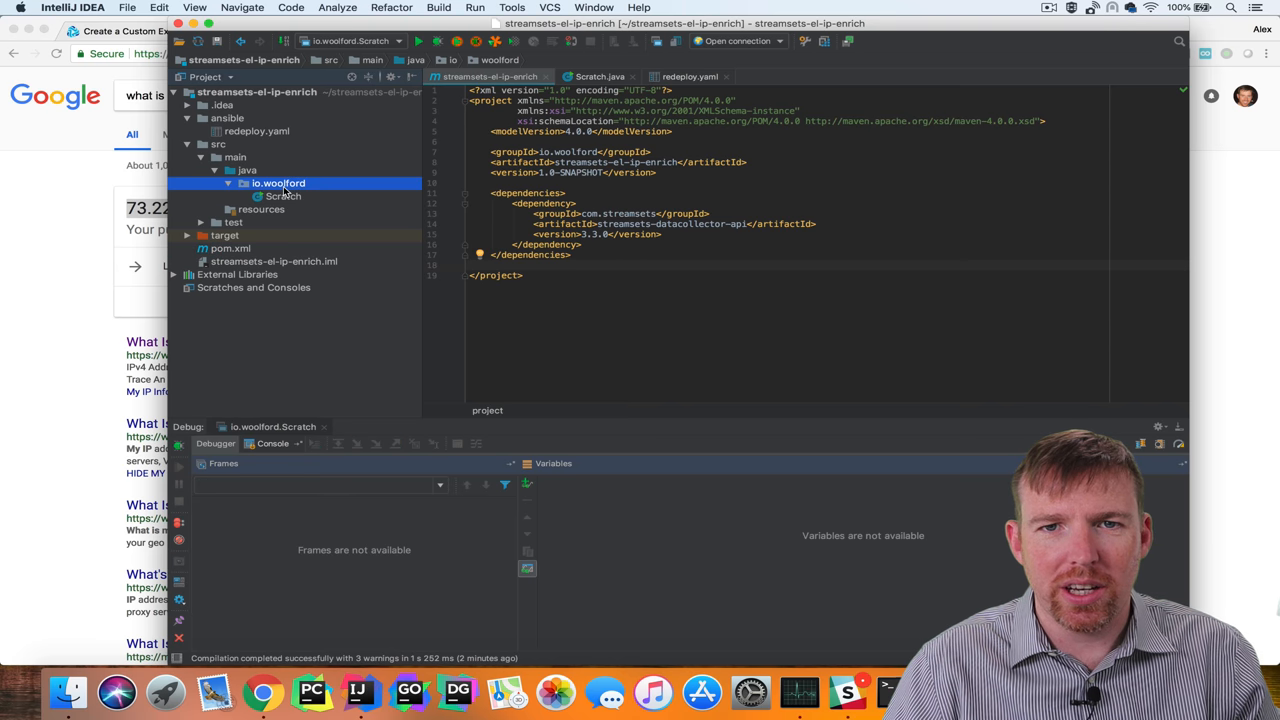
right_click(276, 184)
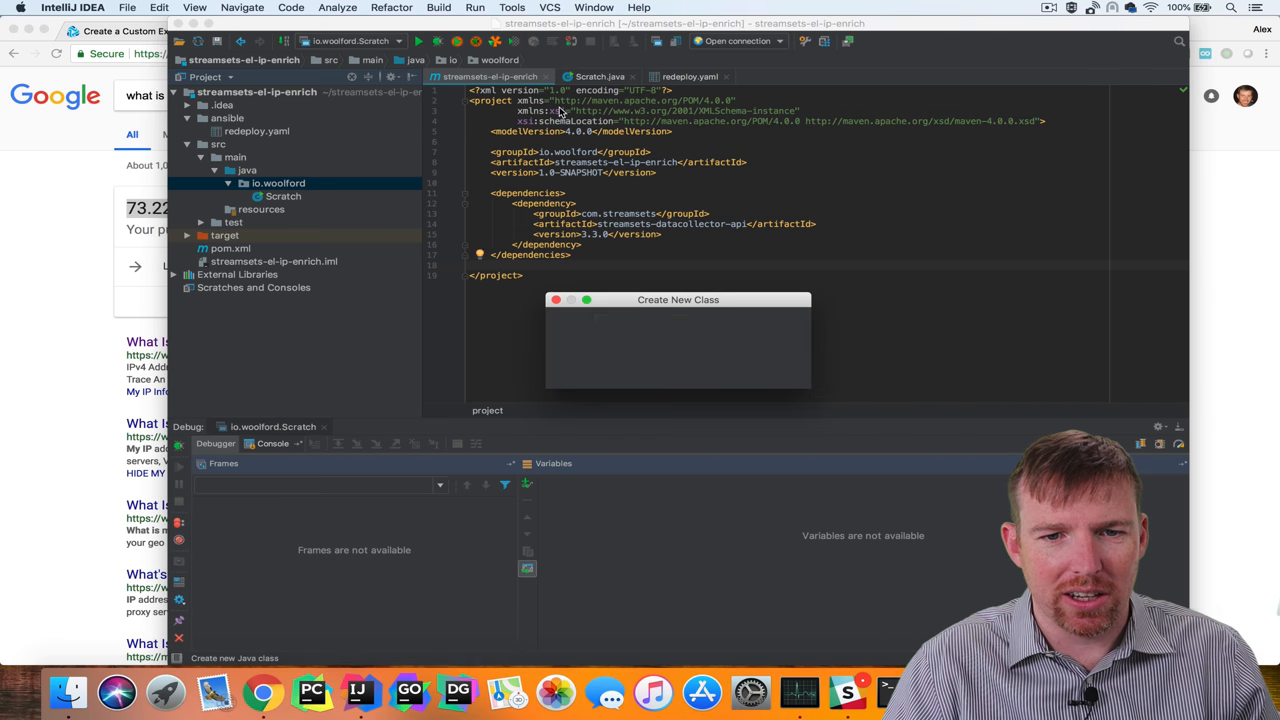
type("IpEnrichEL")
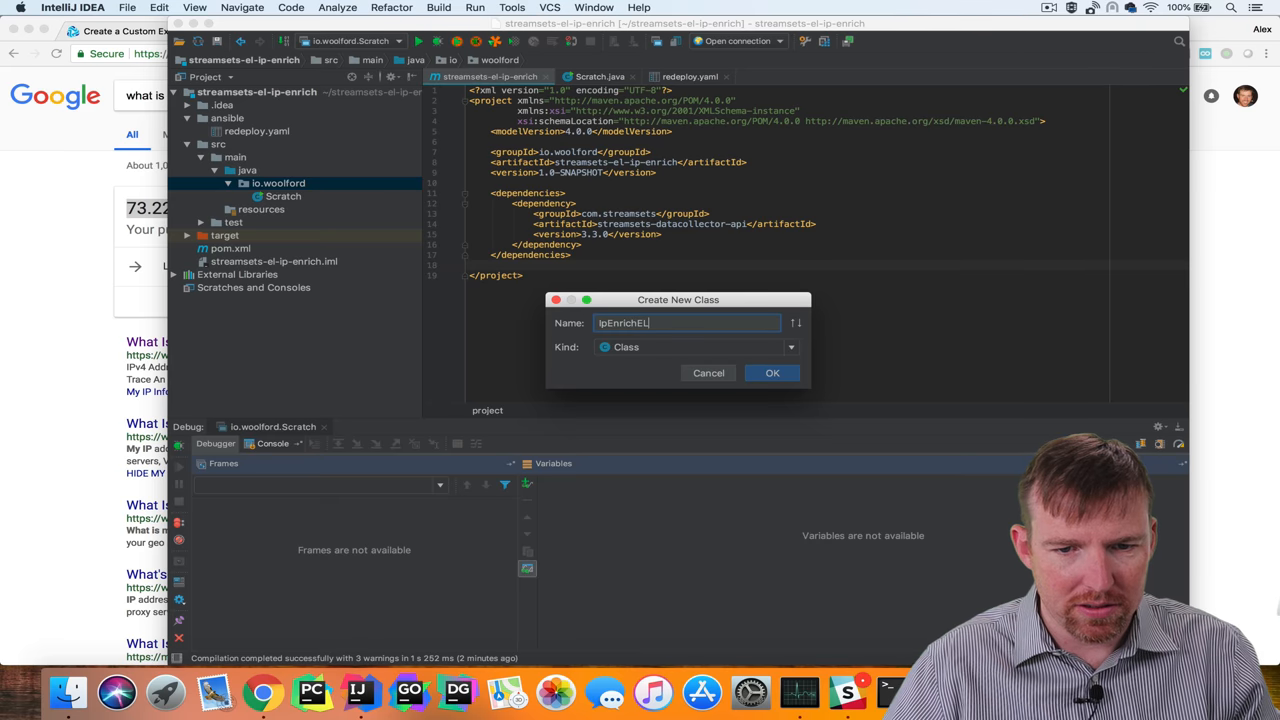
left_click(772, 372)
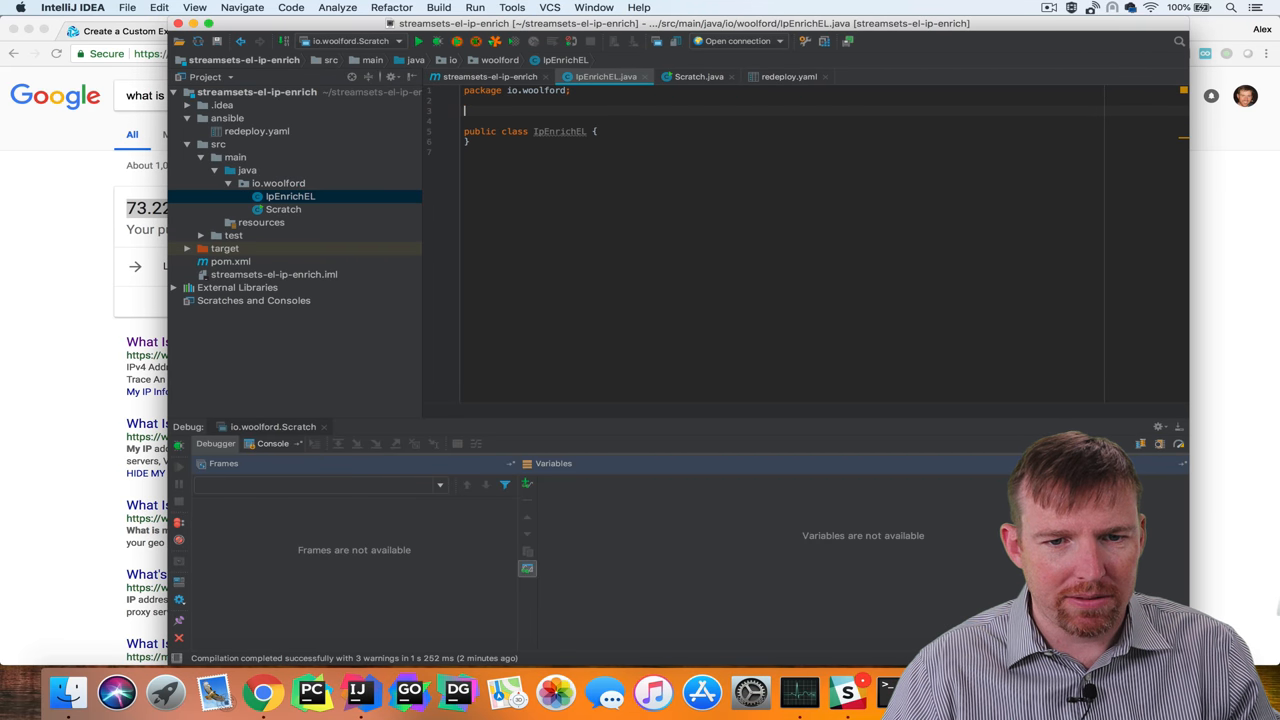
type("@")
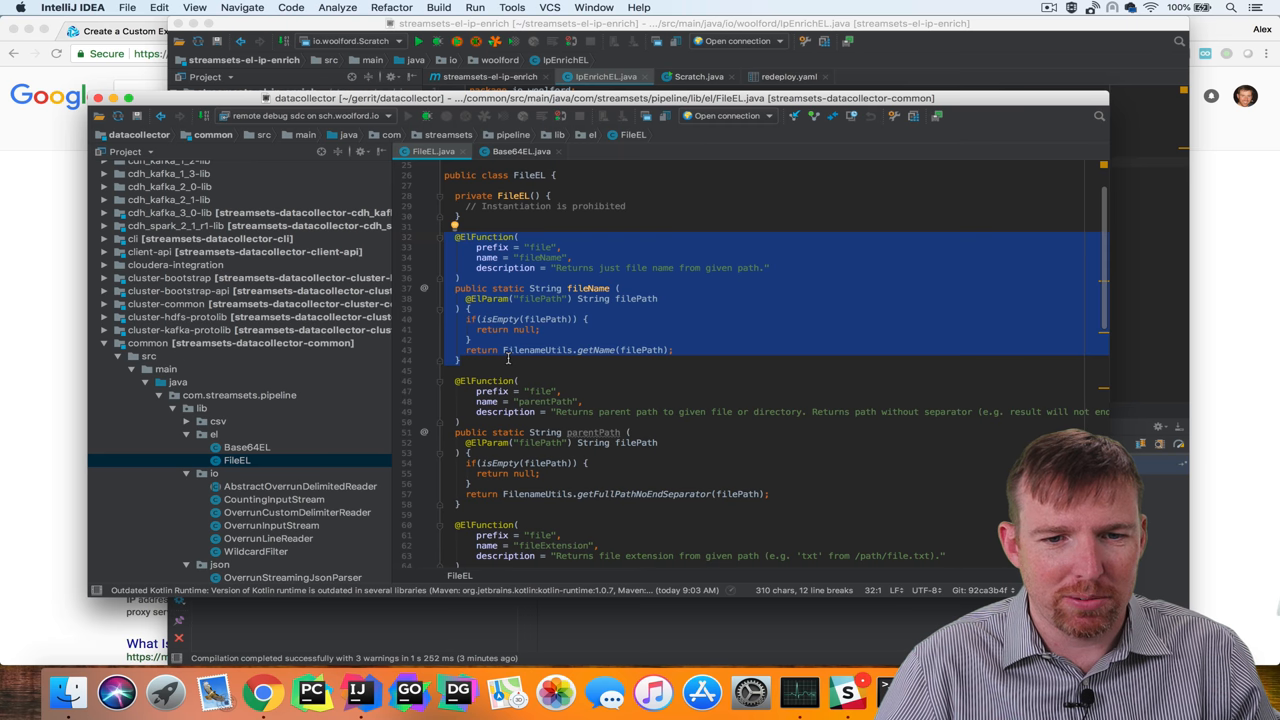
Step: Paste the copied fileName function into IpEnrichEL, prompting the class import dialog
left_click(504, 360)
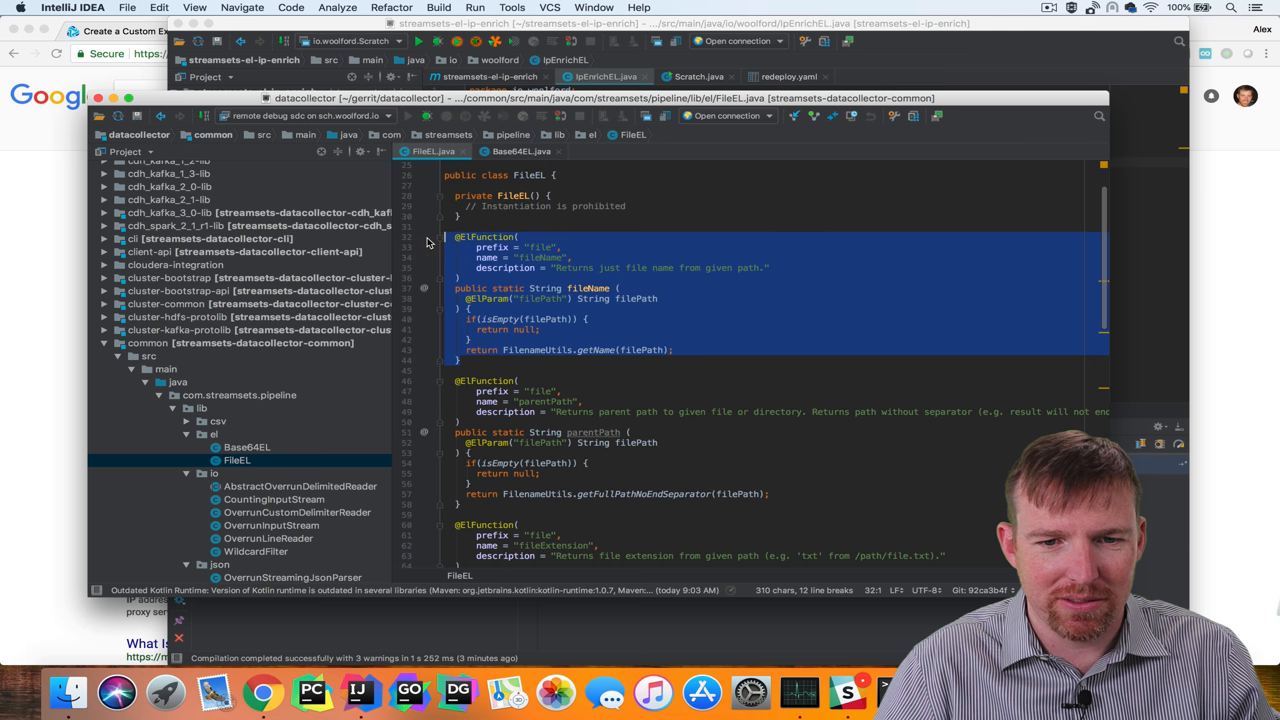
mouse_move(584, 264)
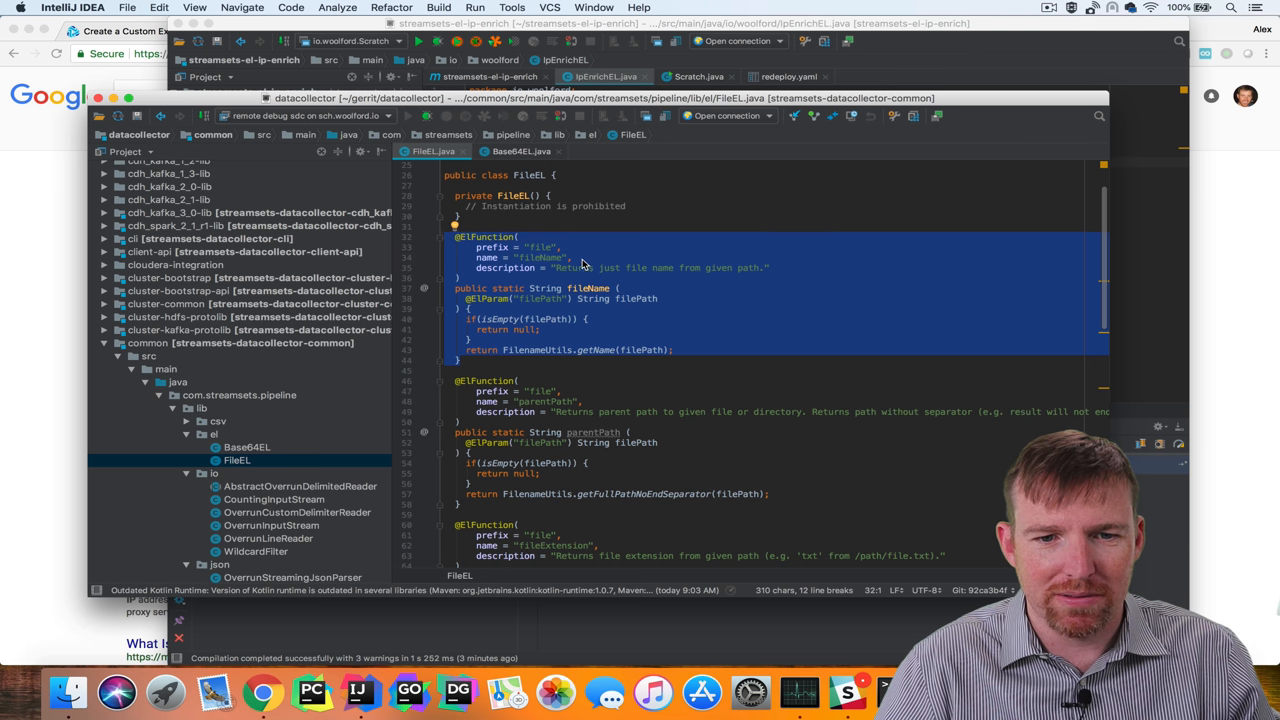
mouse_move(476, 248)
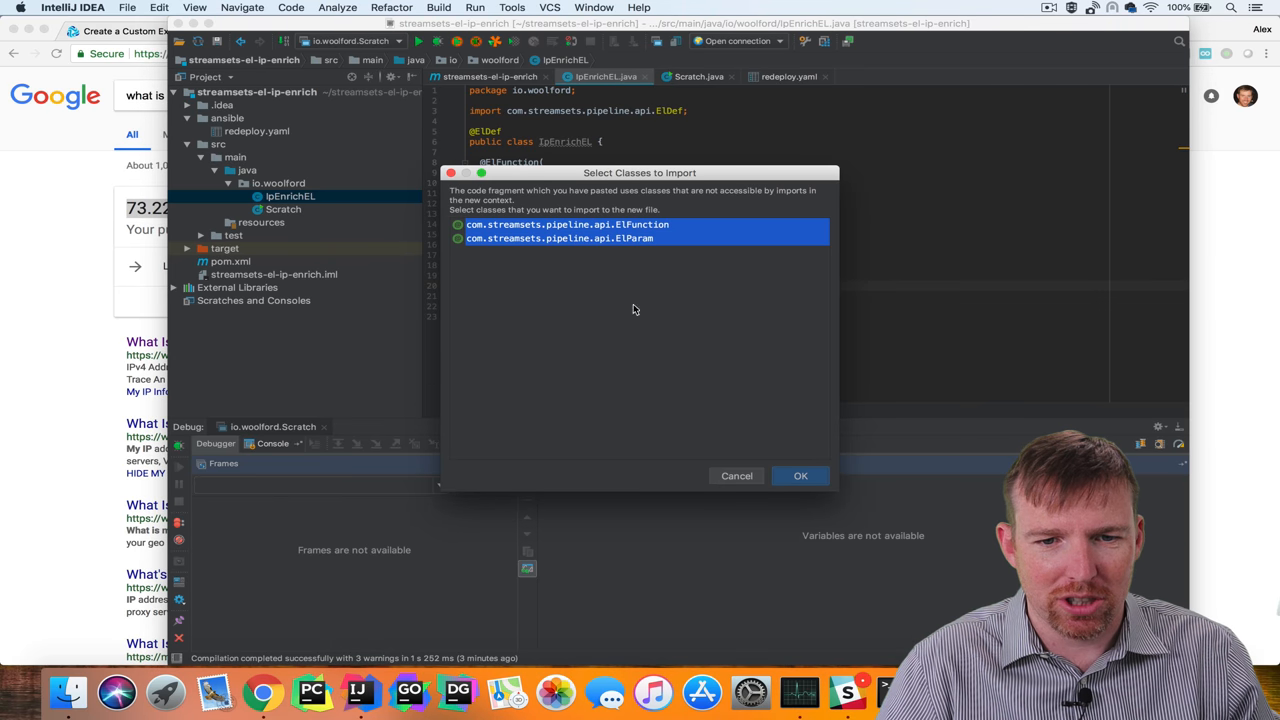
Step: Import ElFunction/ElParam and set prefix ip, name getCanonicalName and an IP-address canonical-name description
left_click(800, 476)
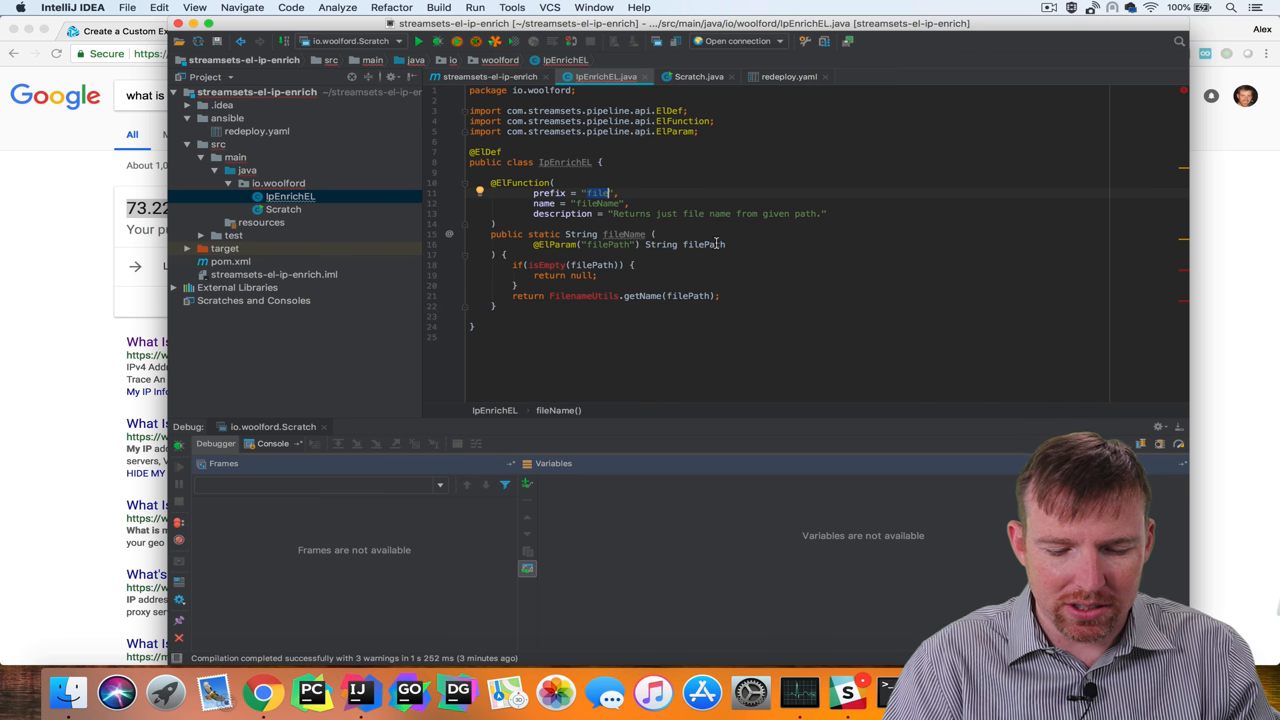
type("ip")
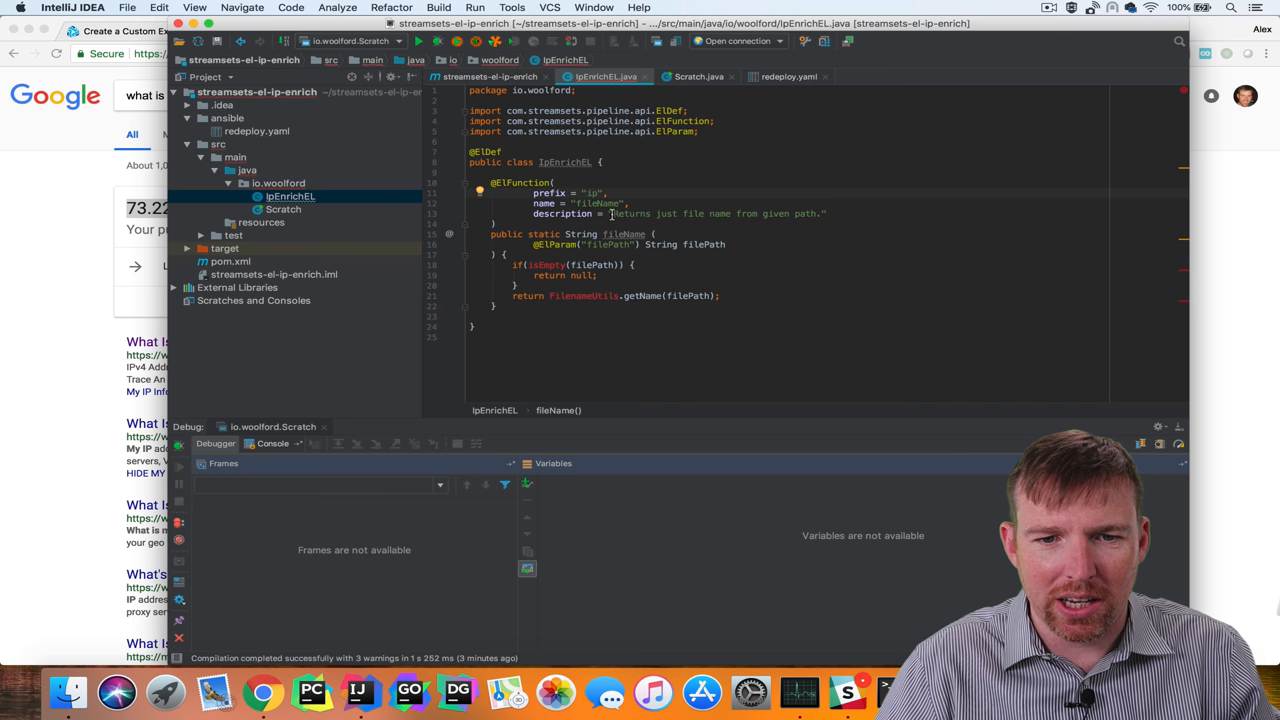
double_click(596, 204)
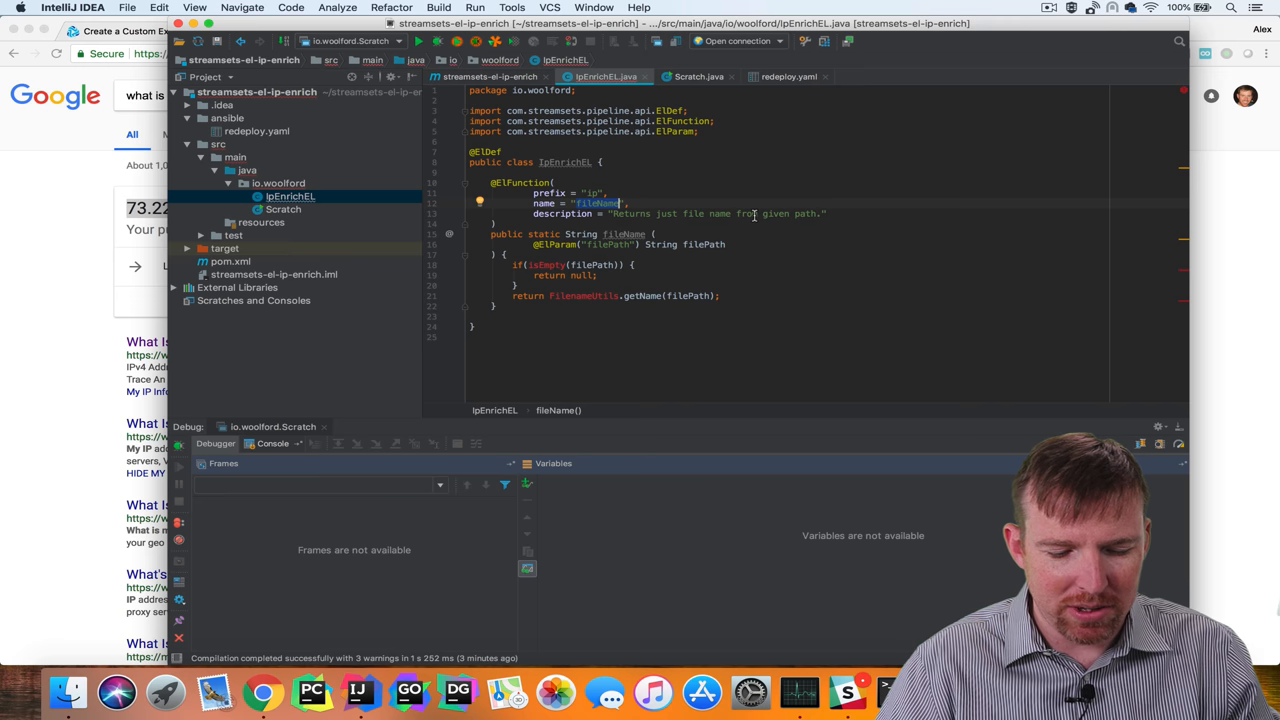
type("getCar")
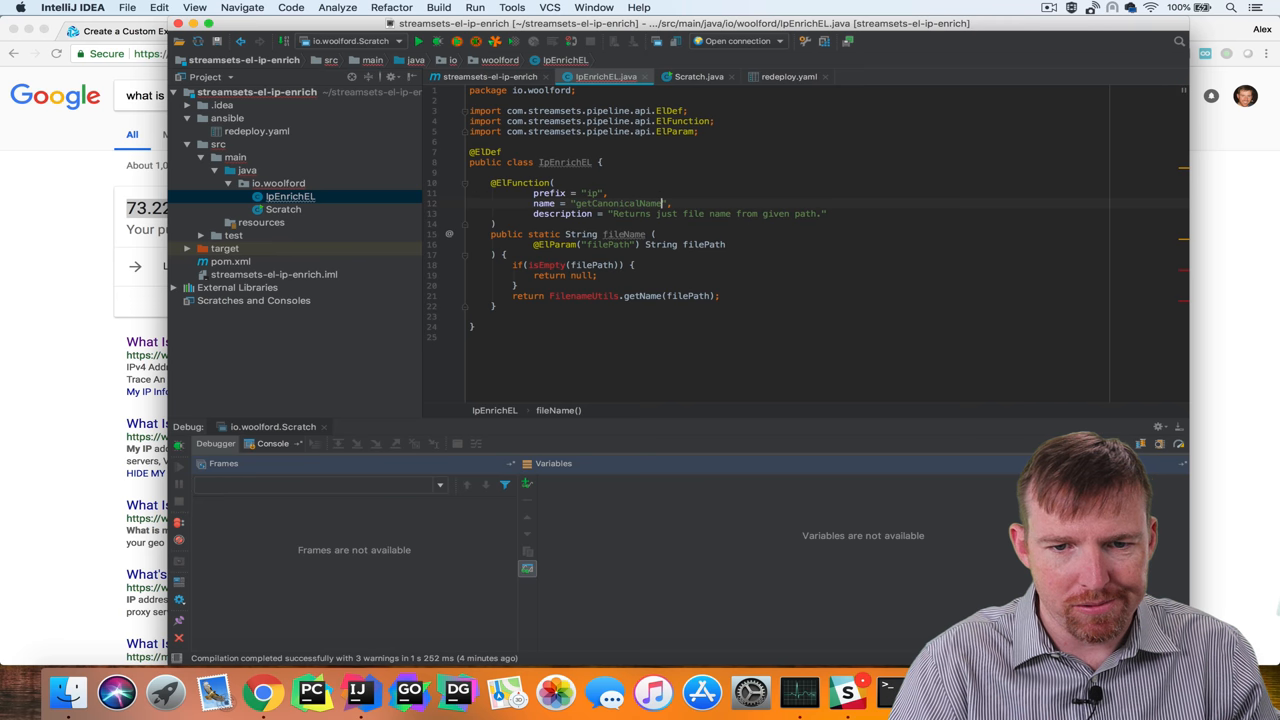
left_click_drag(614, 212, 770, 212)
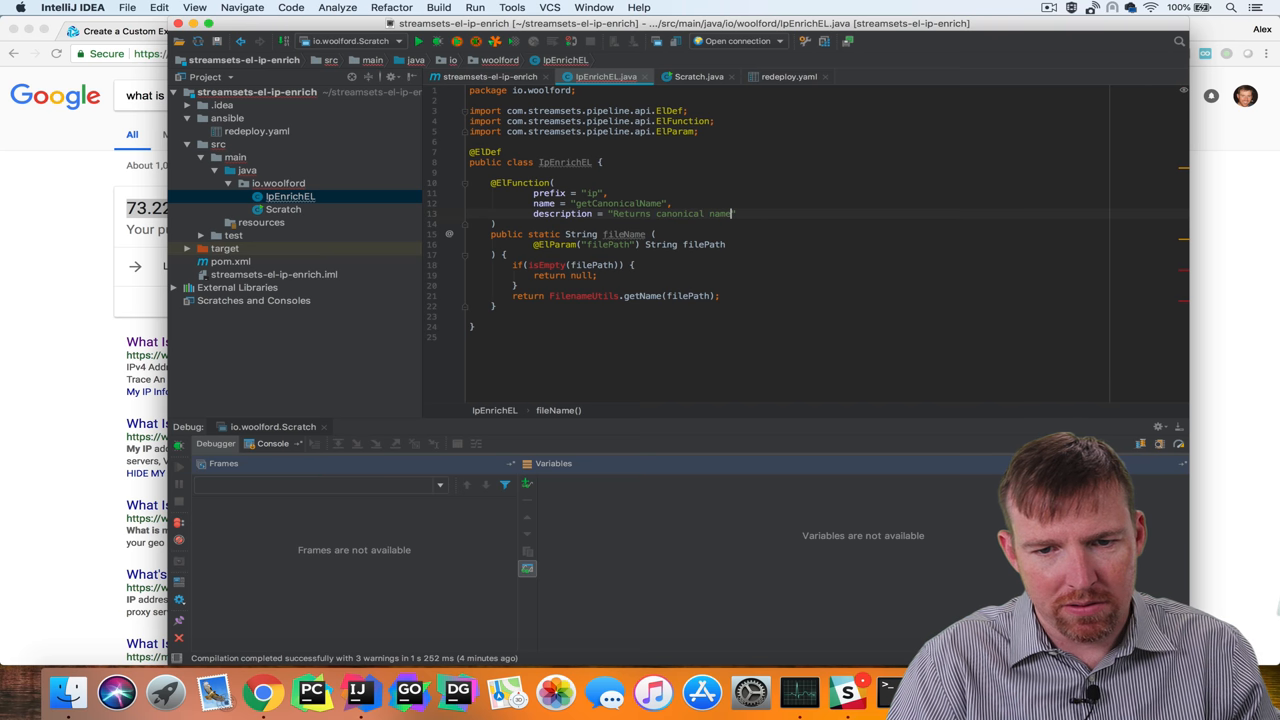
type("from an IP address.\"")
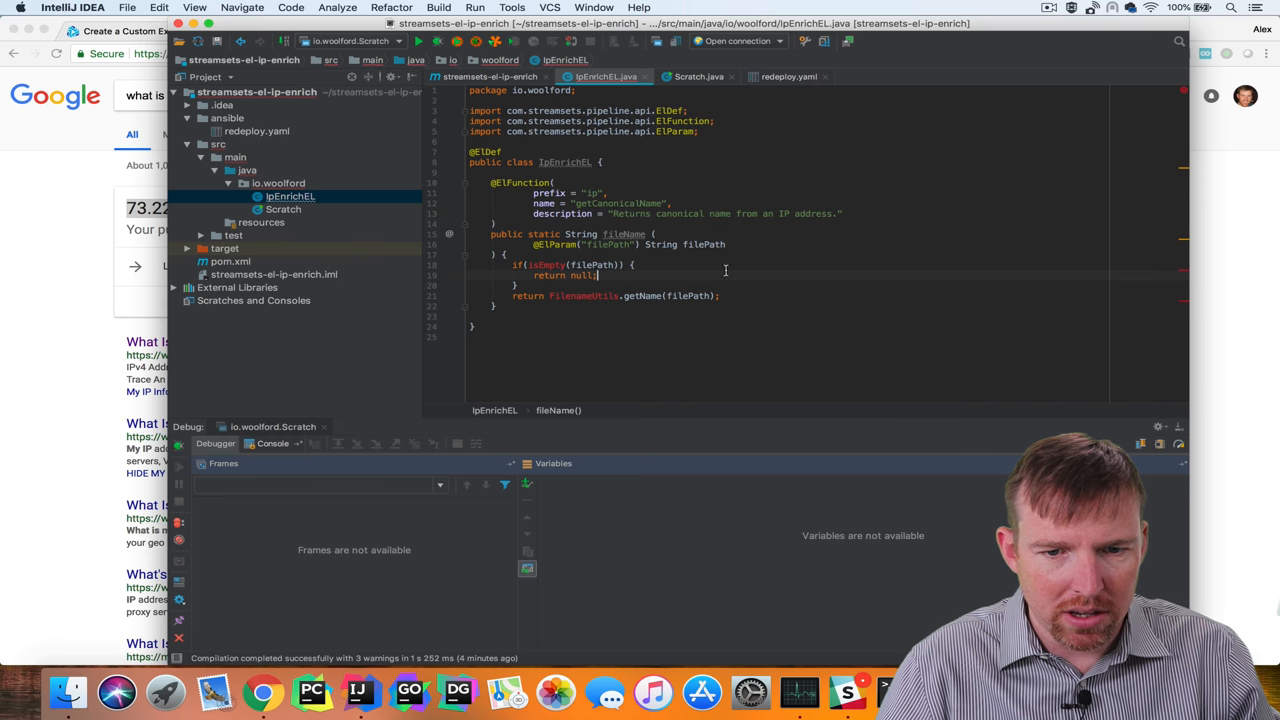
left_click(284, 210)
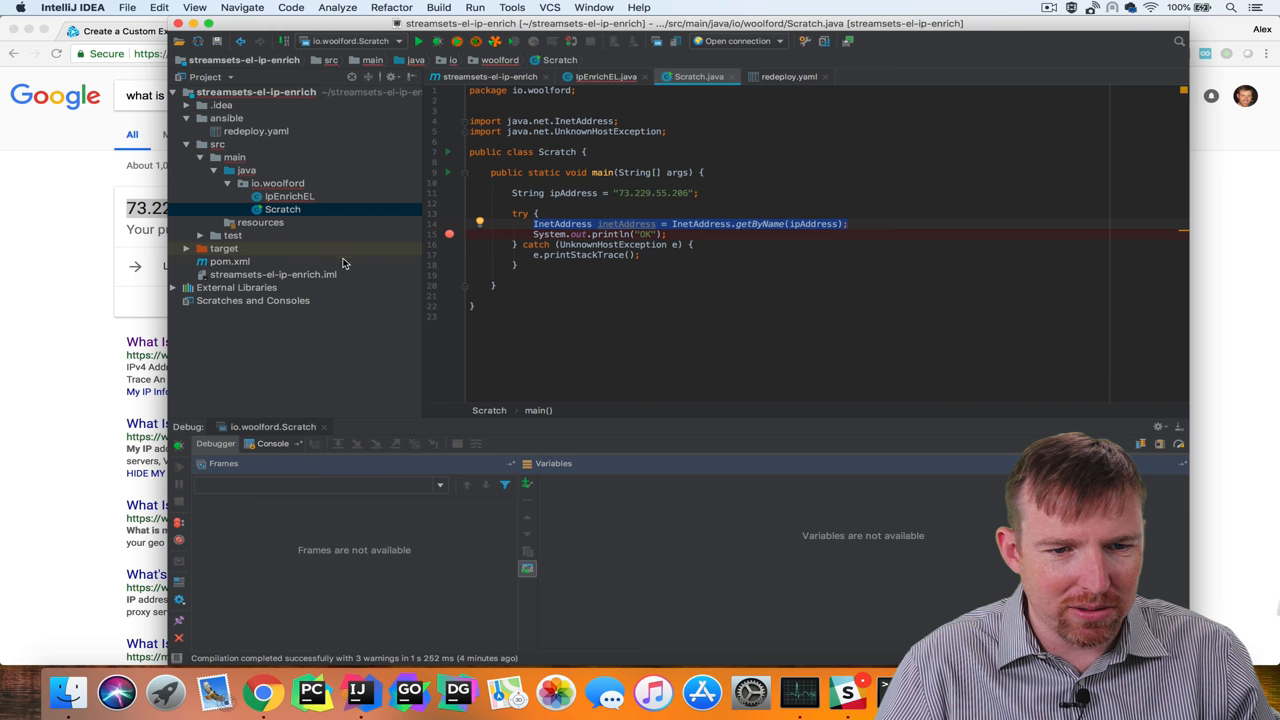
Step: Rename the parameter to ipAddress, delete the old file-path body and return to Scratch's lookup code
left_click(604, 76)
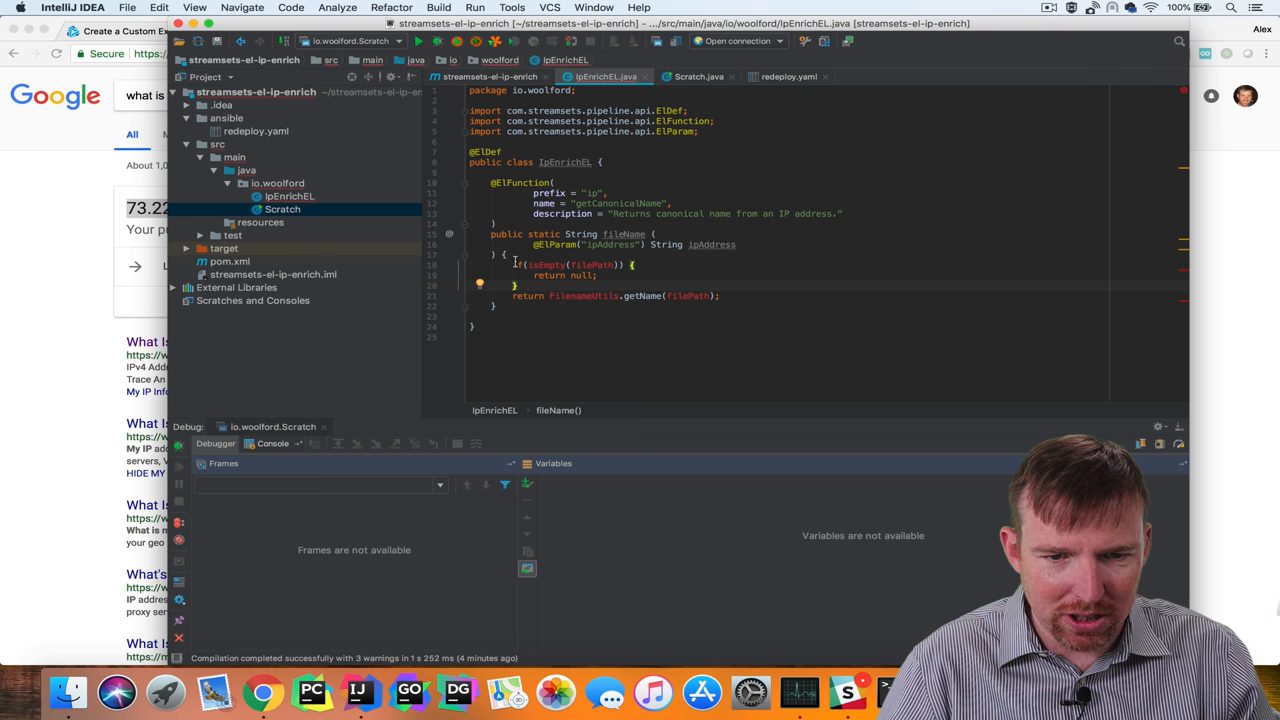
left_click_drag(516, 264, 720, 296)
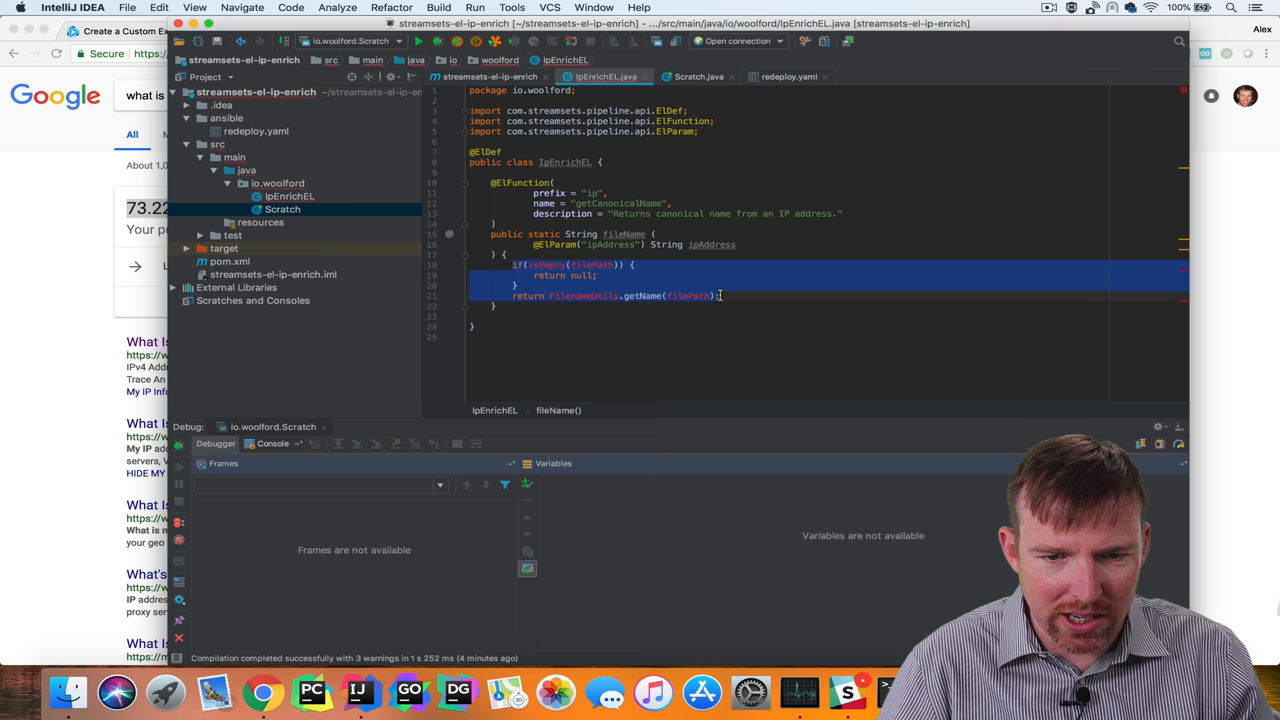
key("Delete")
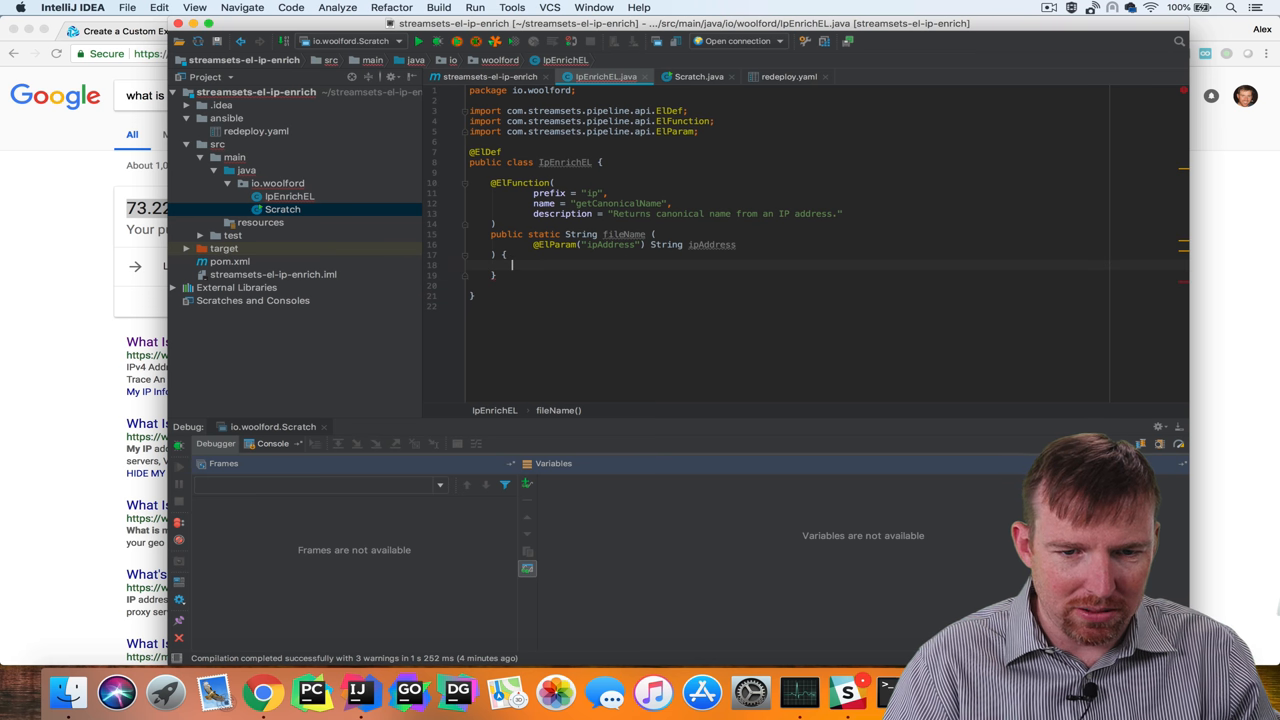
type("ret")
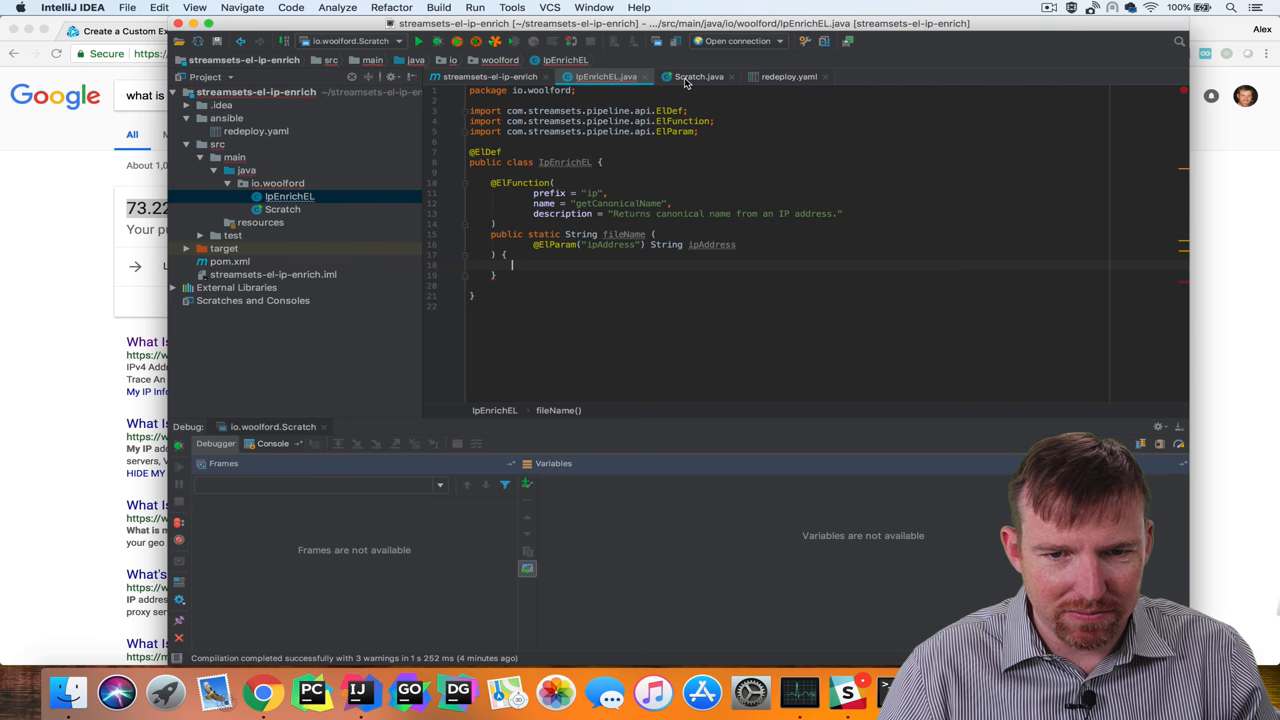
left_click(696, 76)
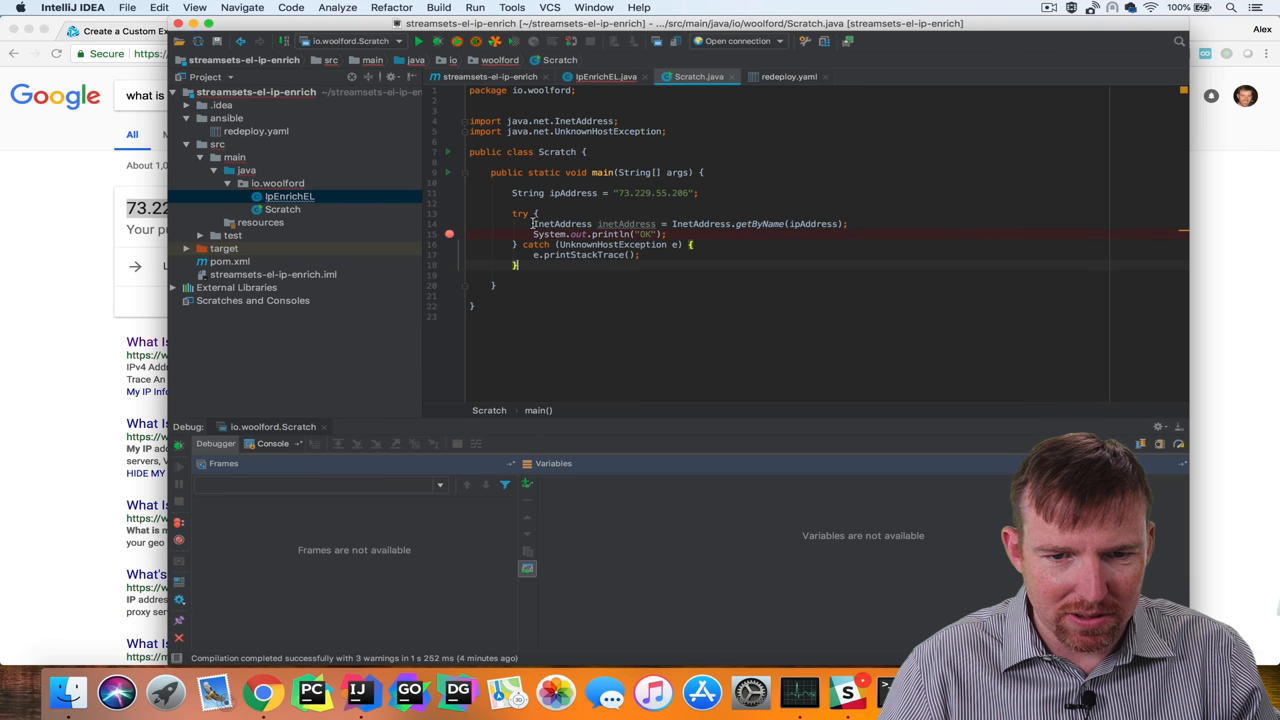
Step: Paste the try/catch lookup into getCanonicalName, import InetAddress and return inetAddress.getCanonicalHostName()
left_click(604, 76)
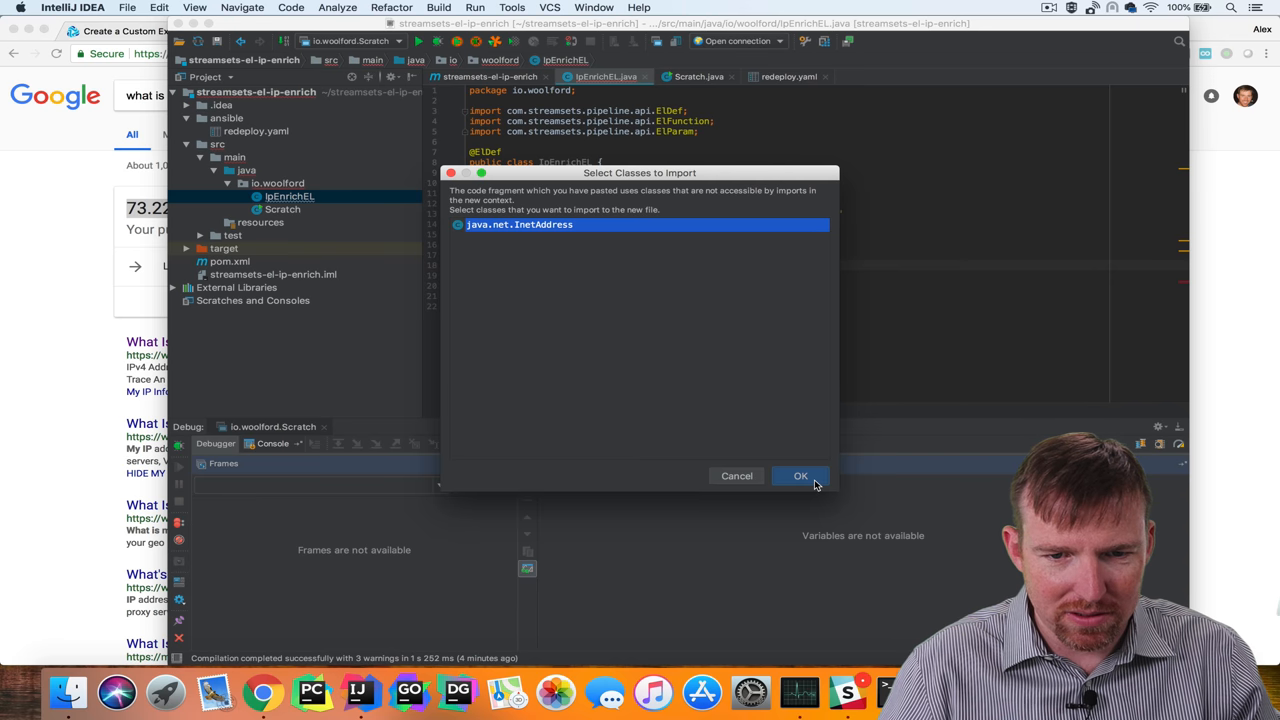
left_click(800, 476)
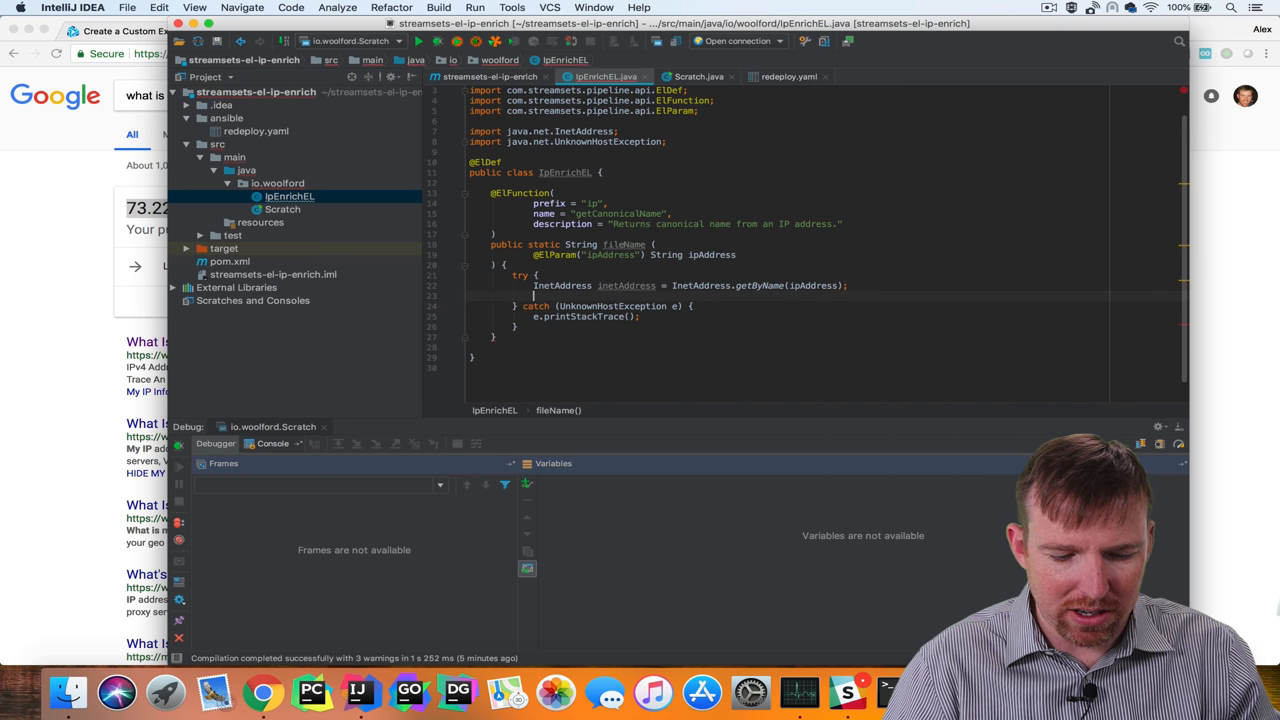
type("return inetAddress.g")
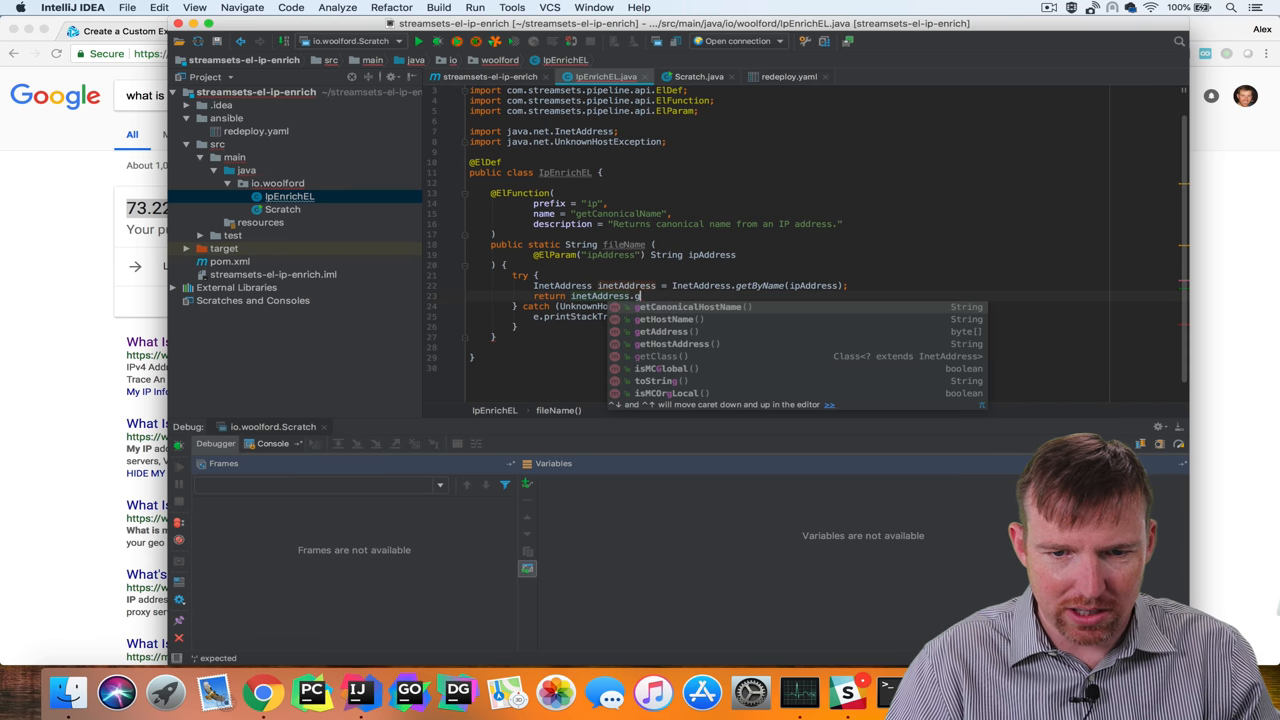
left_click(688, 306)
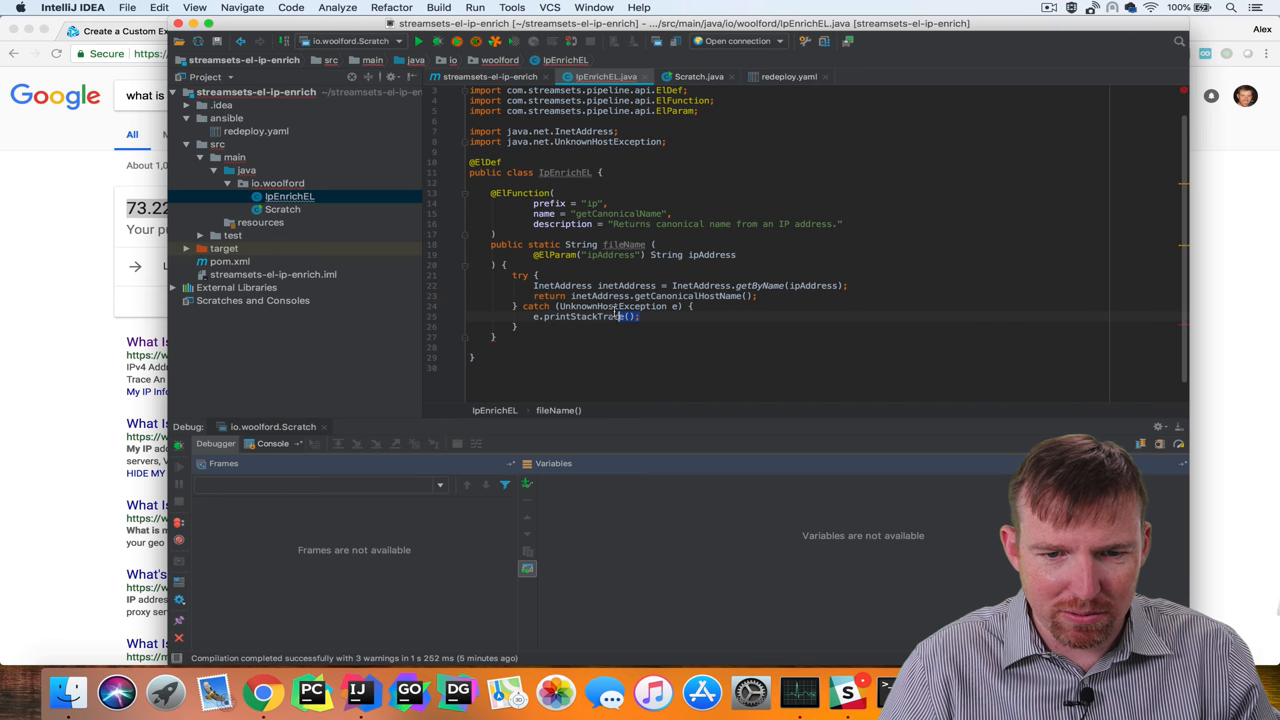
type("return null;")
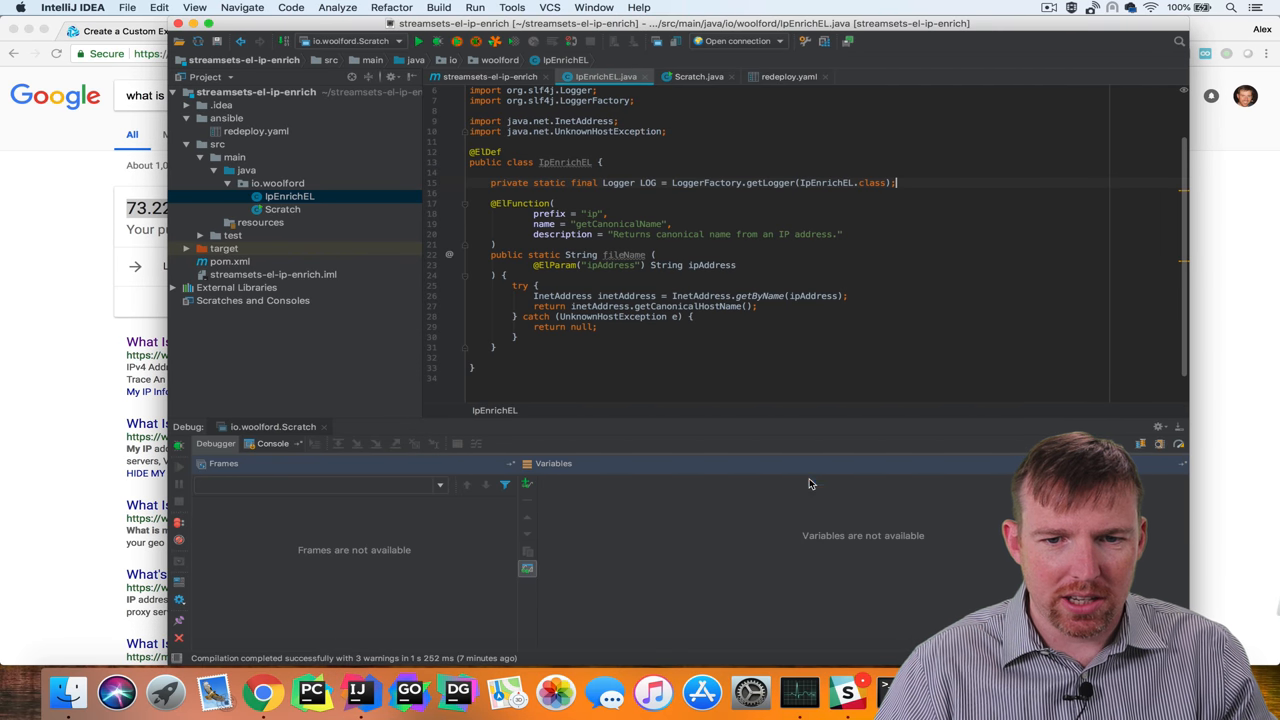
Step: Log the UnknownHostException with LOG.error(e.getMessage()) in the catch block before returning null
double_click(648, 182)
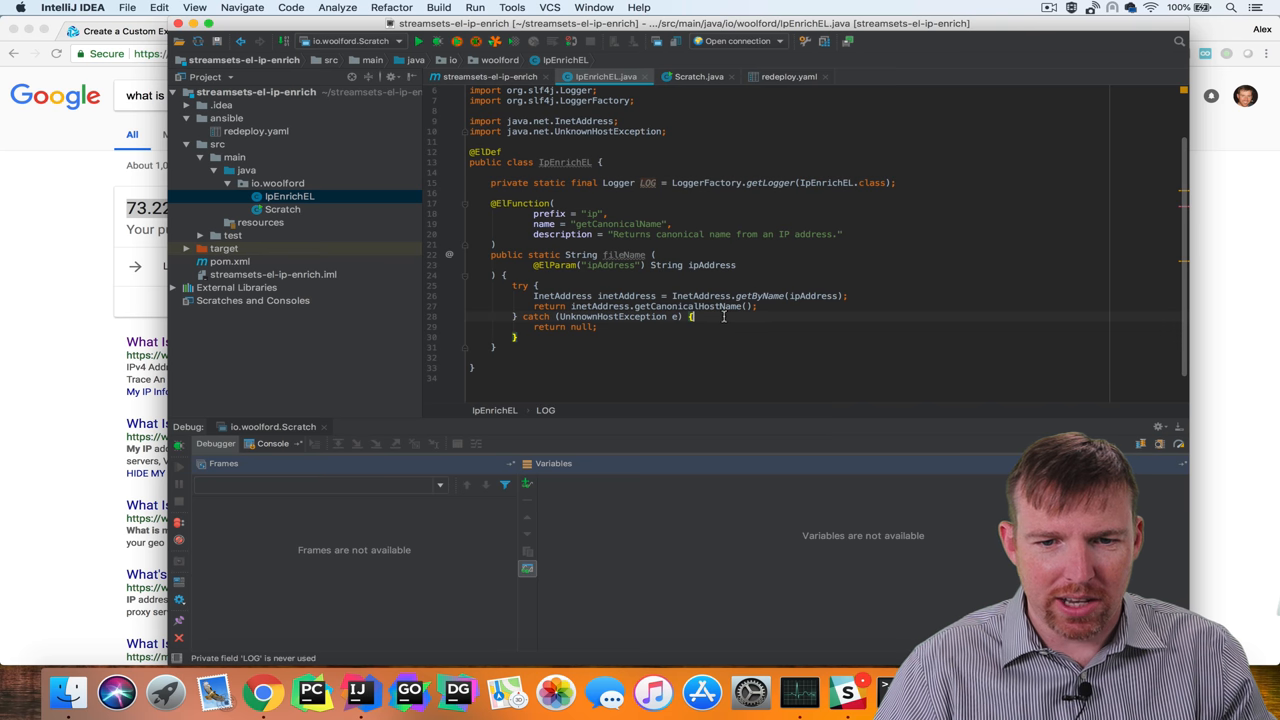
type("LOG")
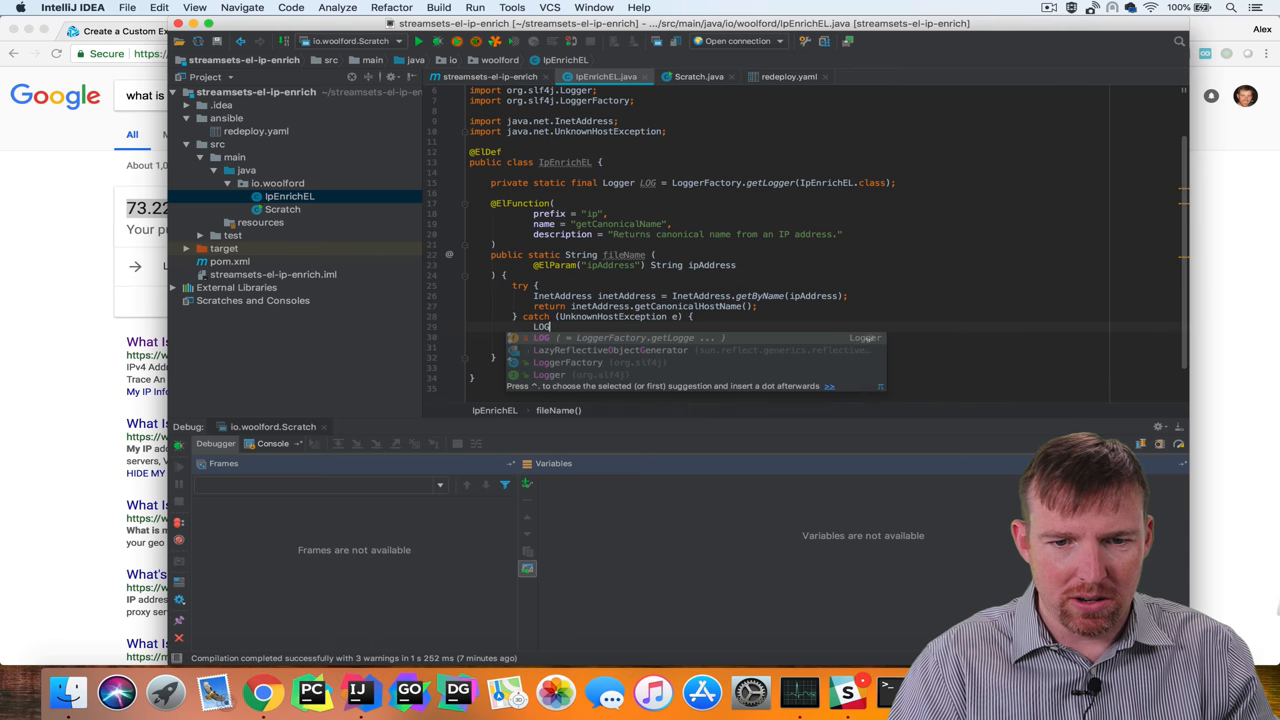
type(".error();")
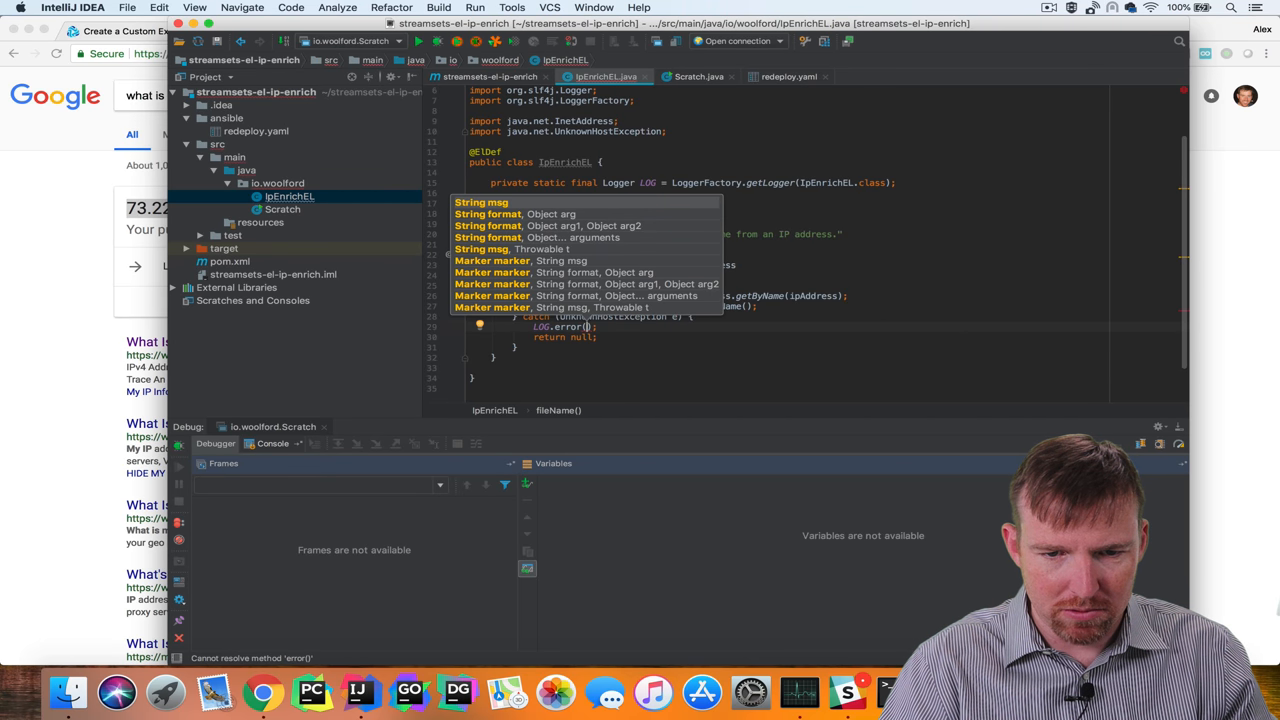
type(".getMessage()")
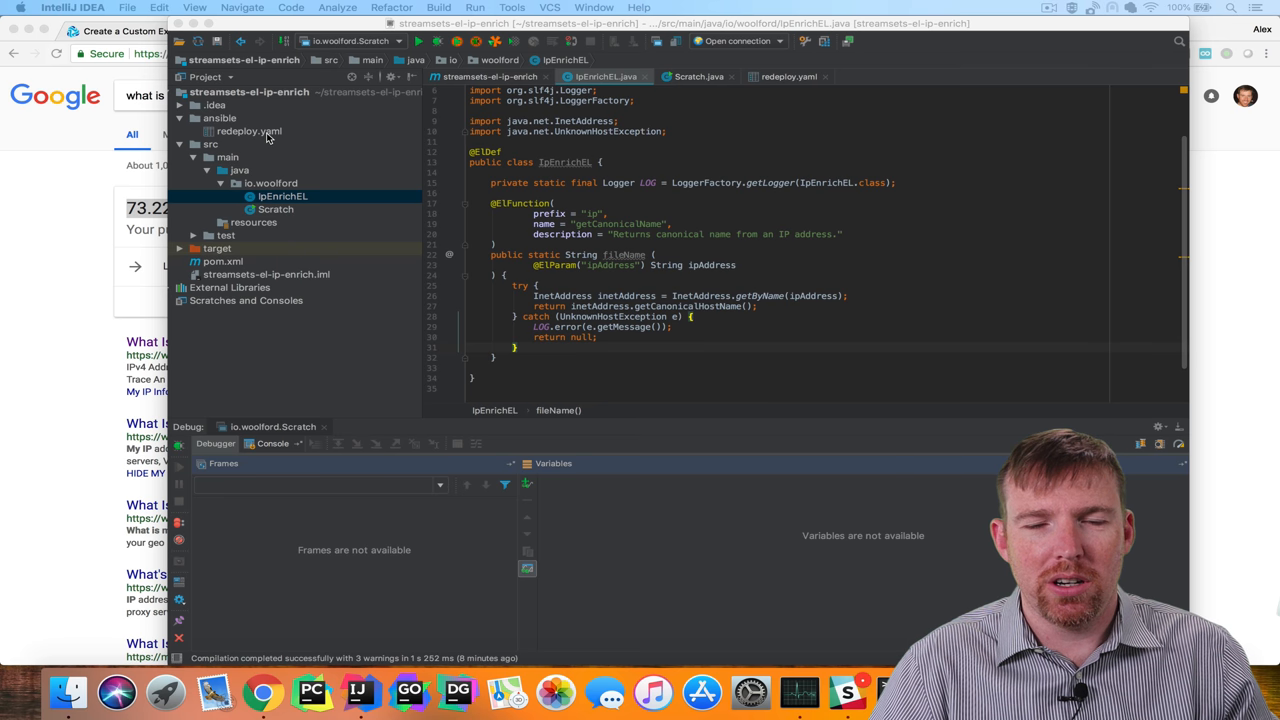
mouse_move(266, 136)
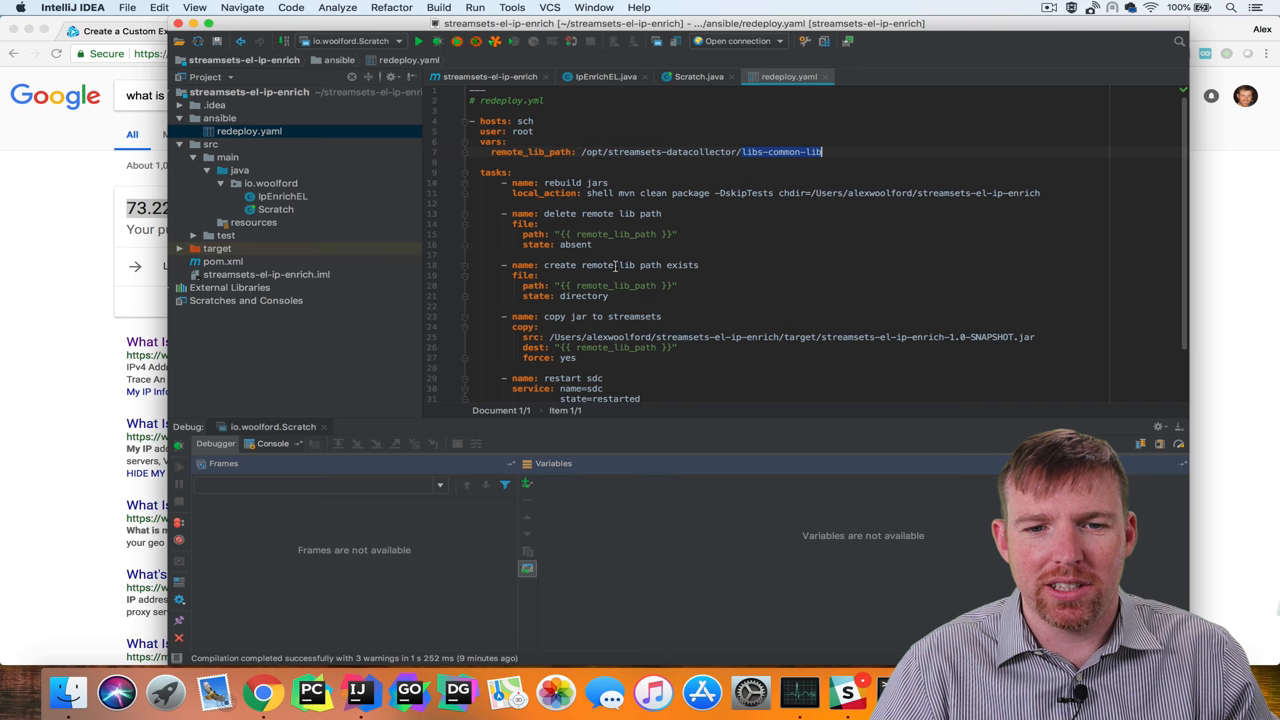
mouse_move(660, 392)
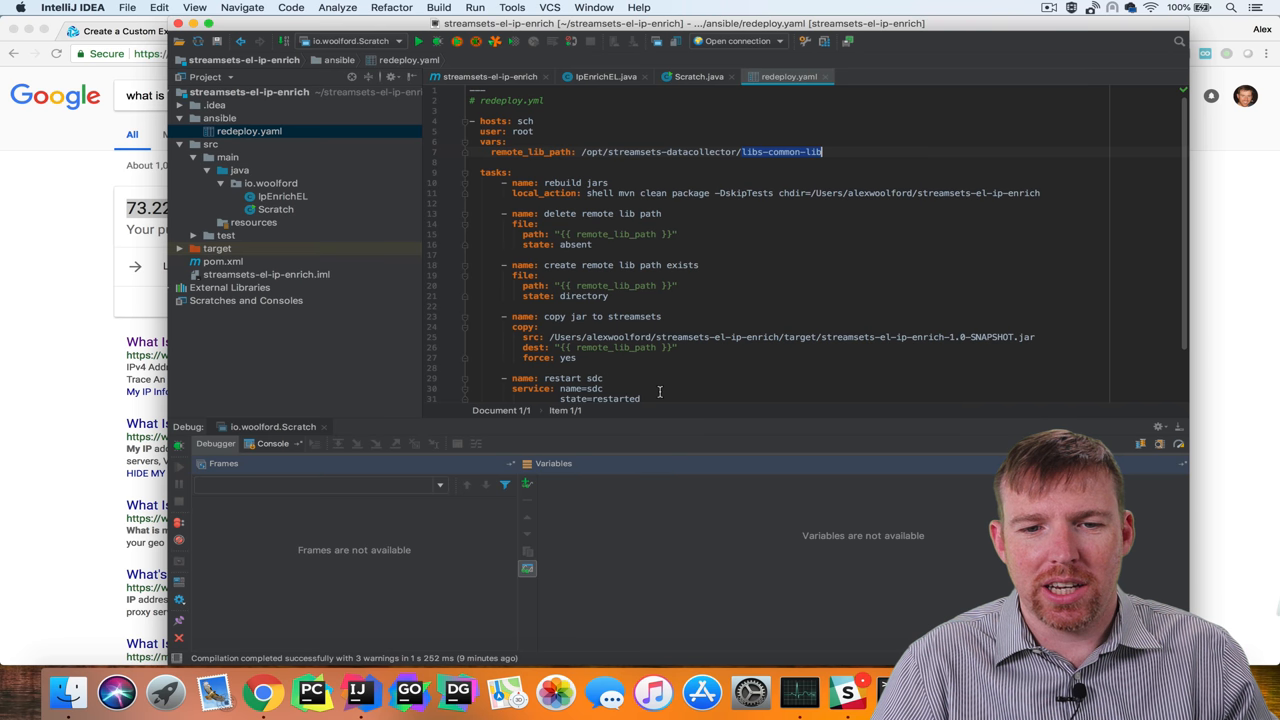
scroll("down", 3)
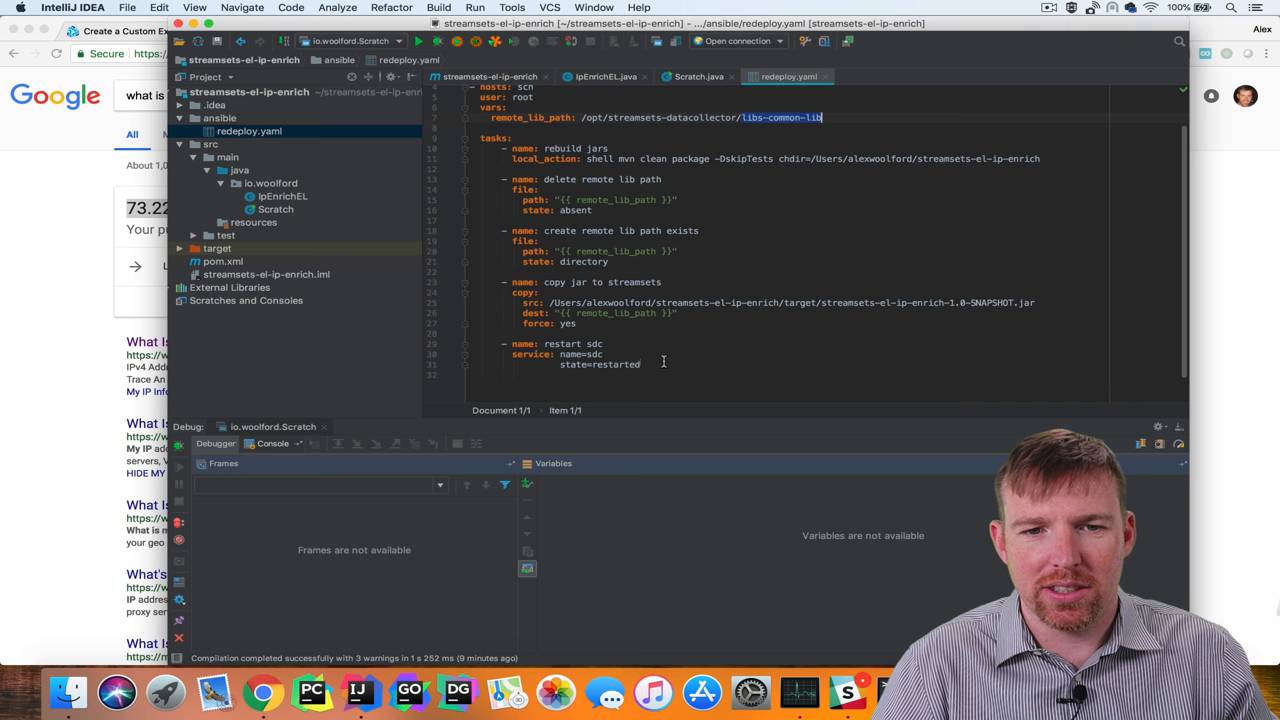
mouse_move(1002, 174)
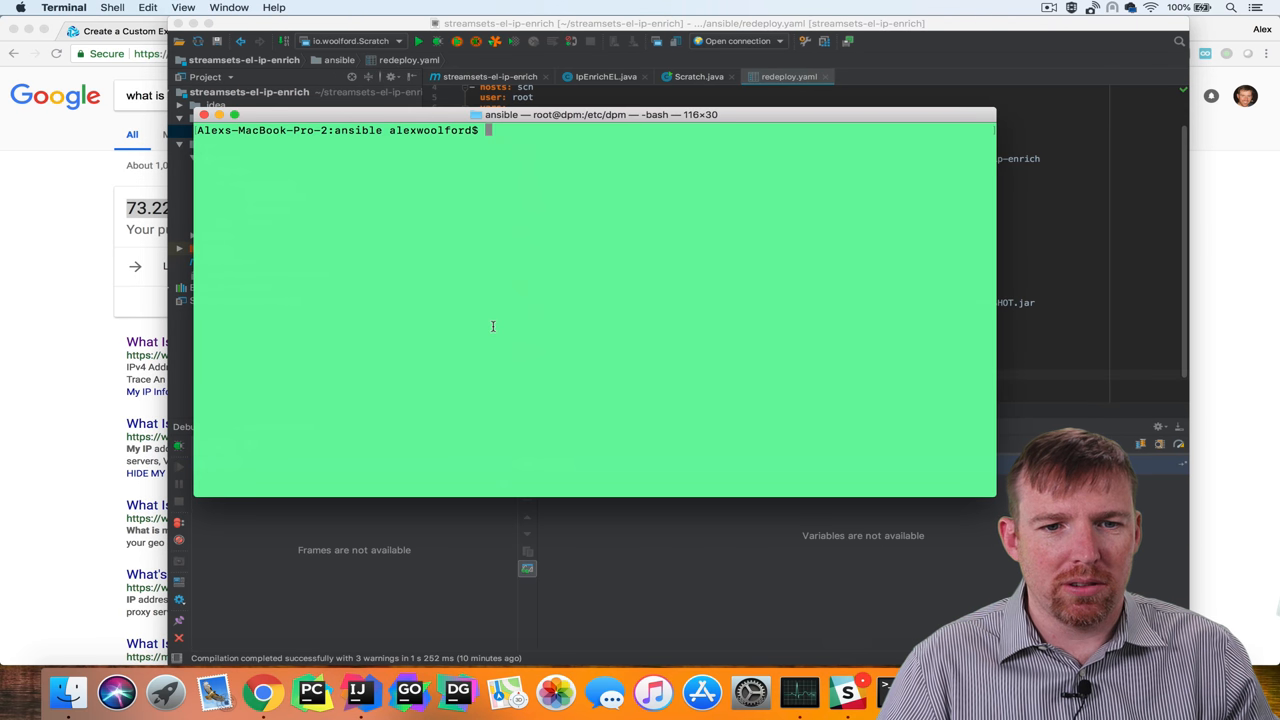
Step: Start the ansible-playbook command in a Terminal opened in the ansible folder
type("an")
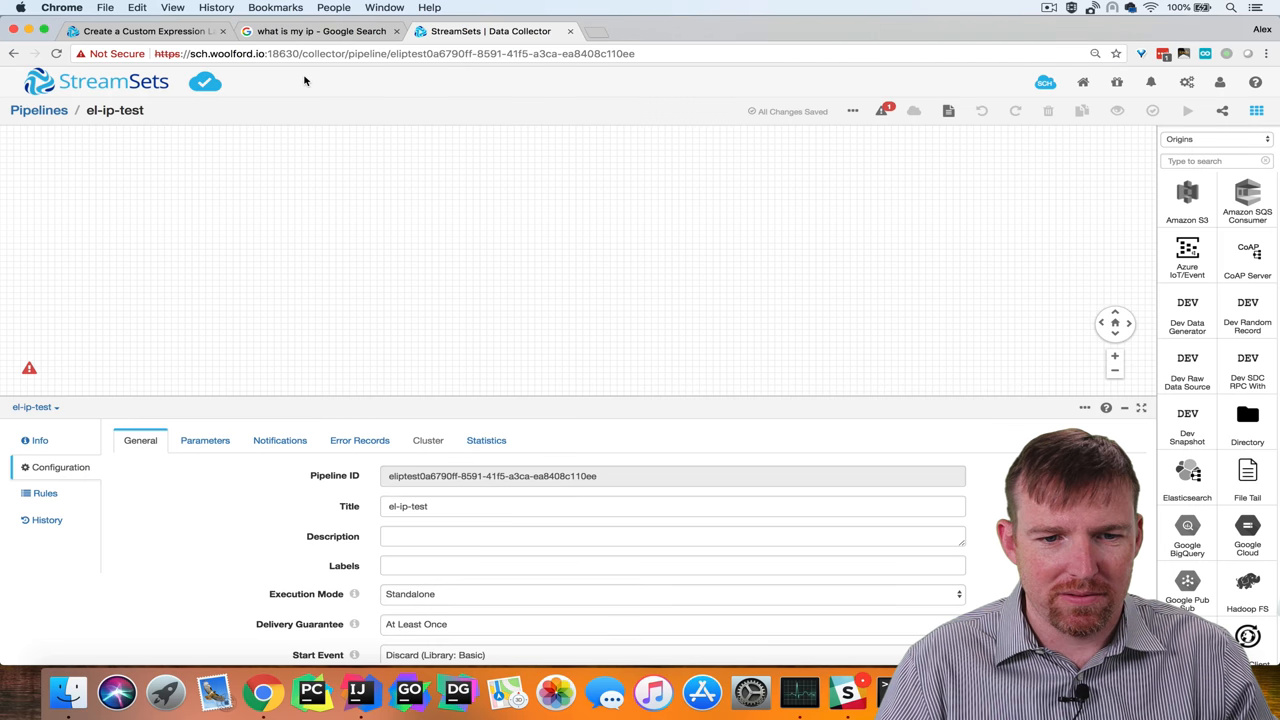
mouse_move(1188, 370)
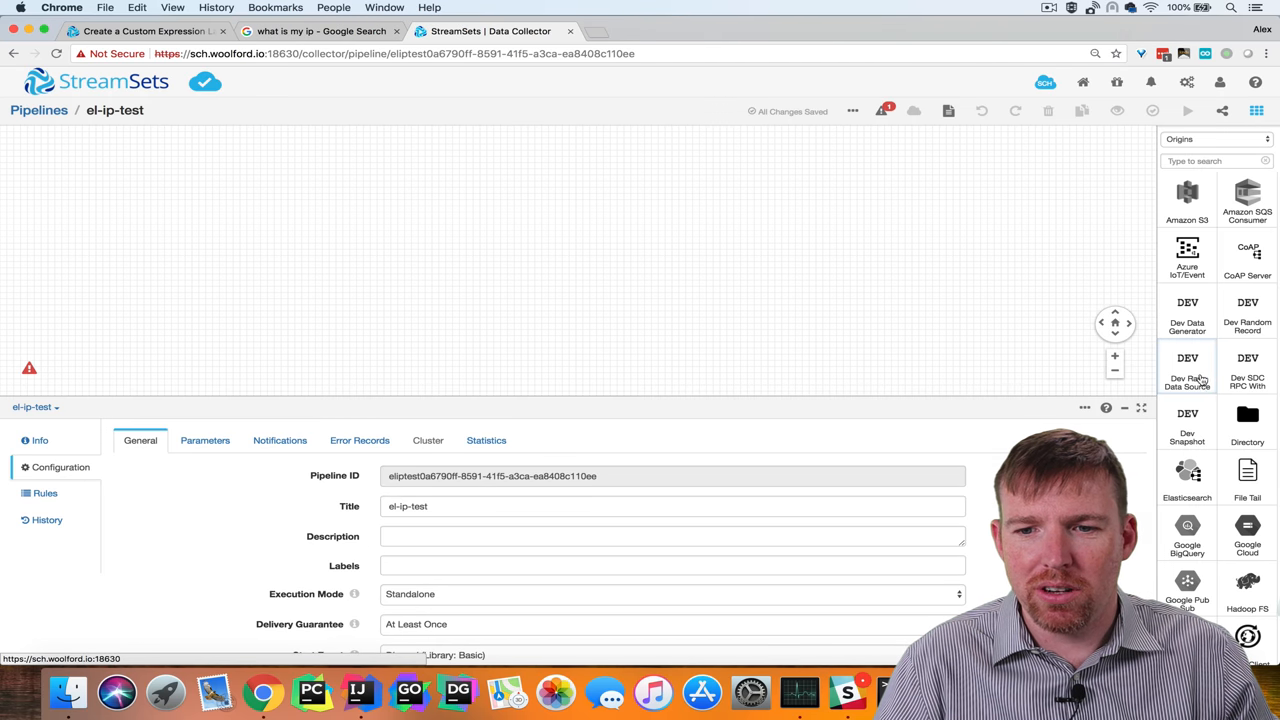
mouse_move(1188, 370)
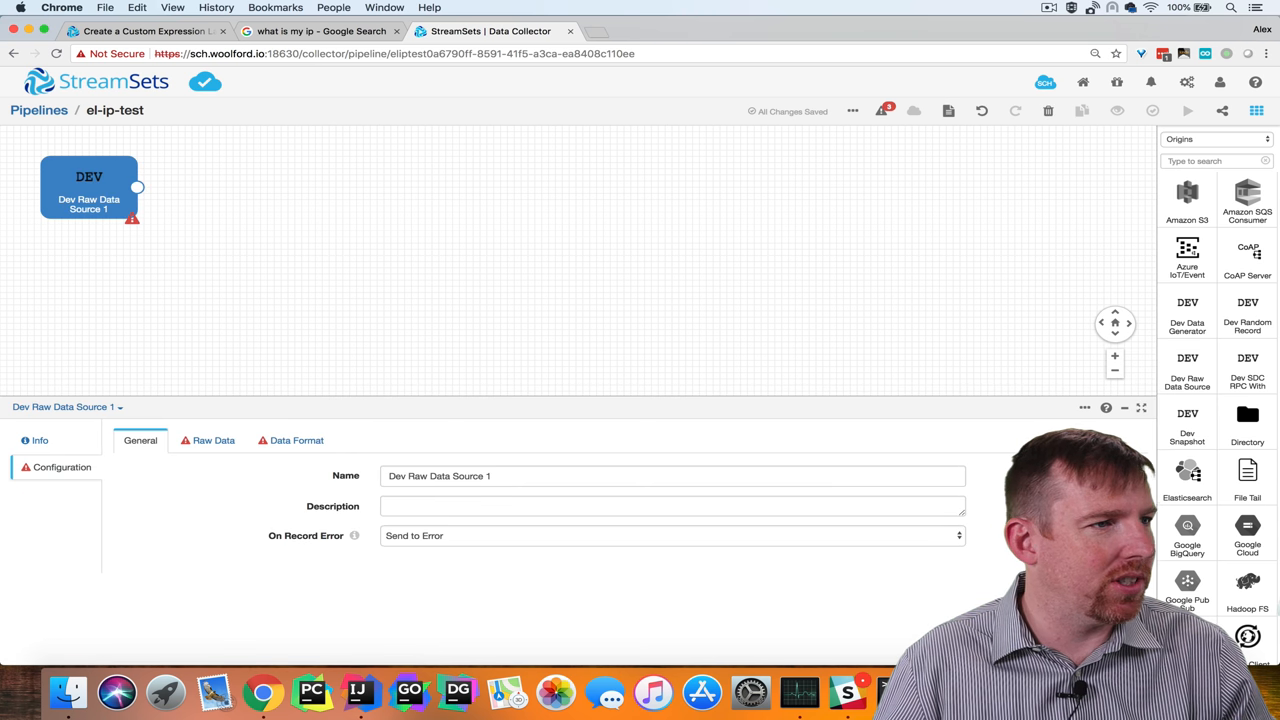
Step: Set the Dev Raw Data Source's data format to JSON read as an array of objects
left_click(212, 440)
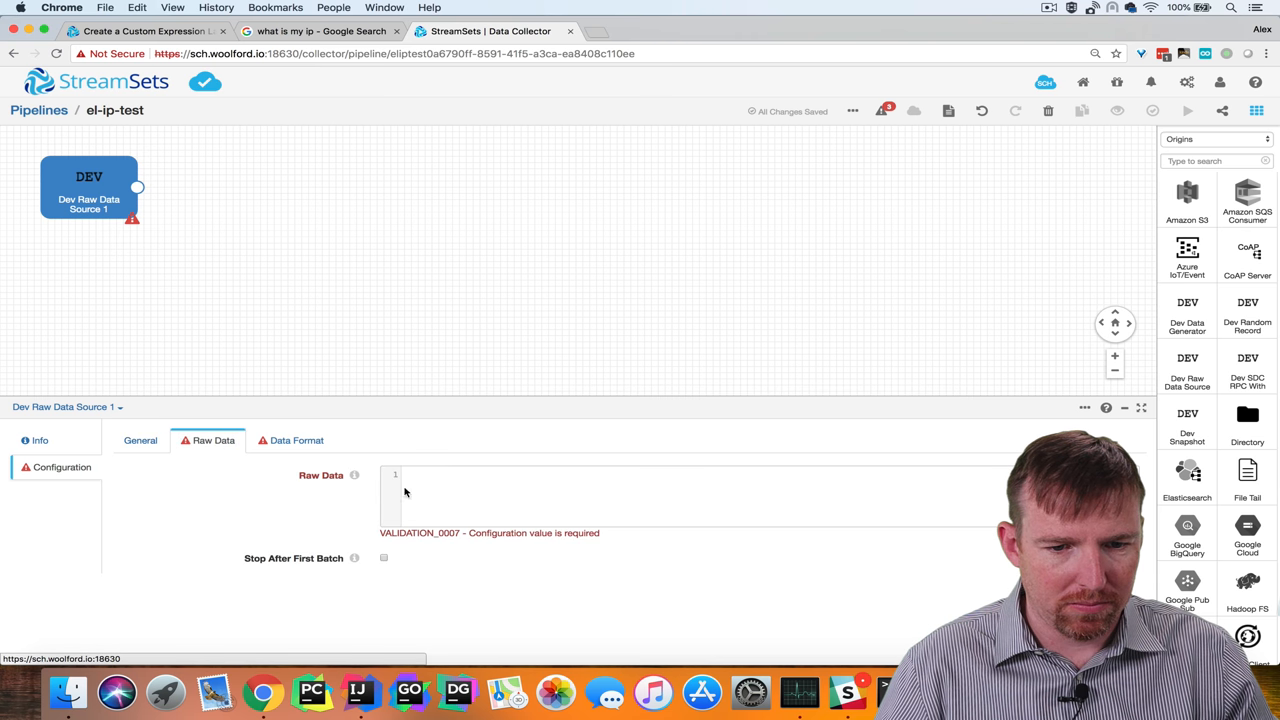
left_click(296, 440)
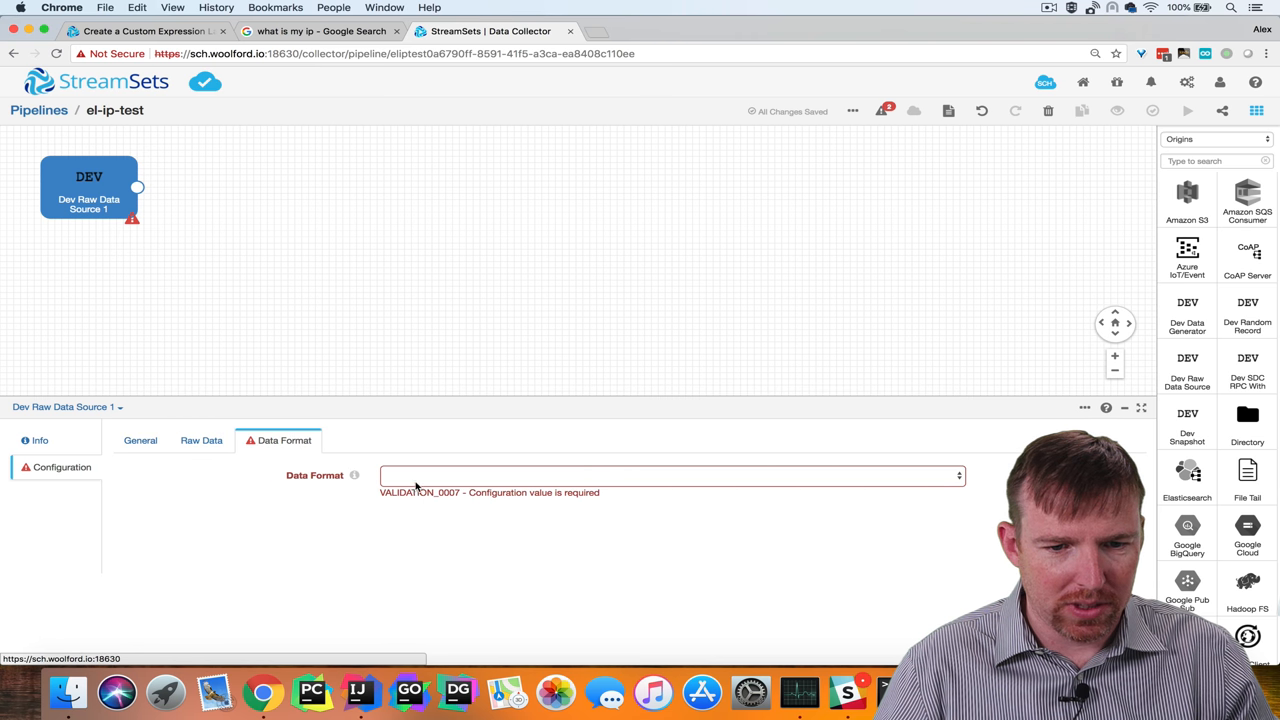
left_click(670, 476)
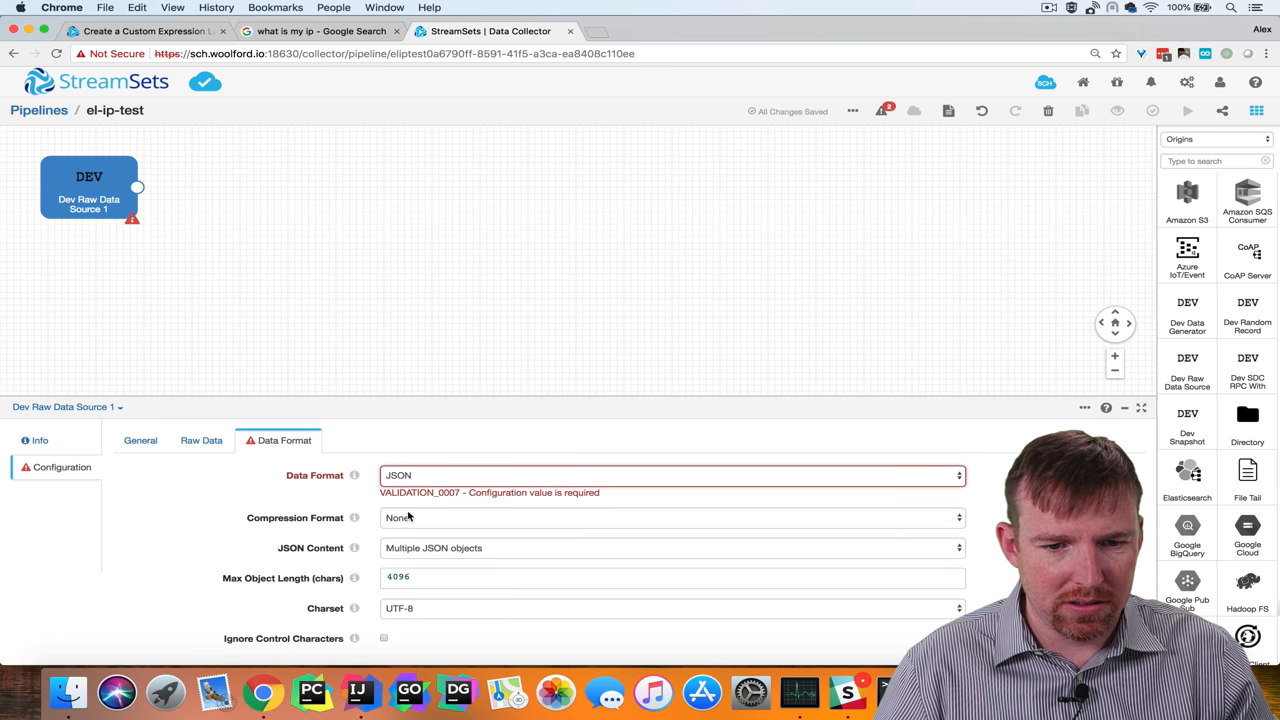
left_click(670, 548)
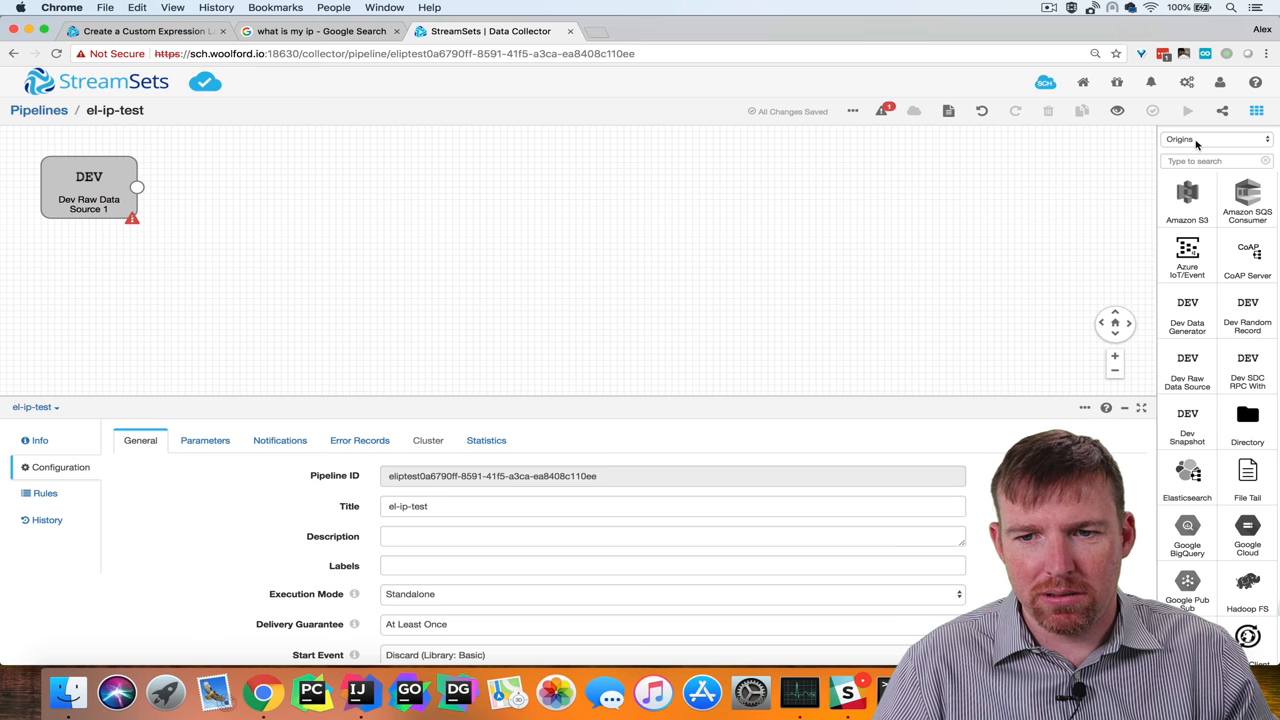
Step: Add an Expression Evaluator processor after the origin and show its field expressions
left_click(1216, 140)
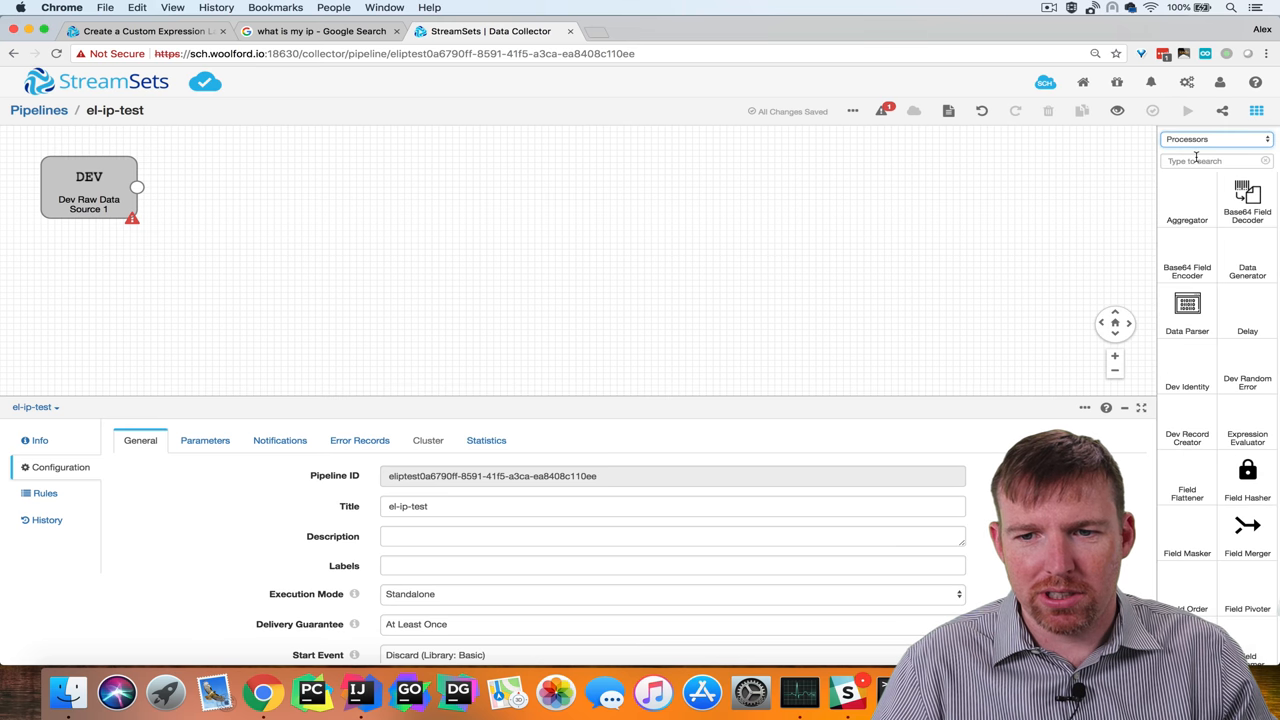
type("ex")
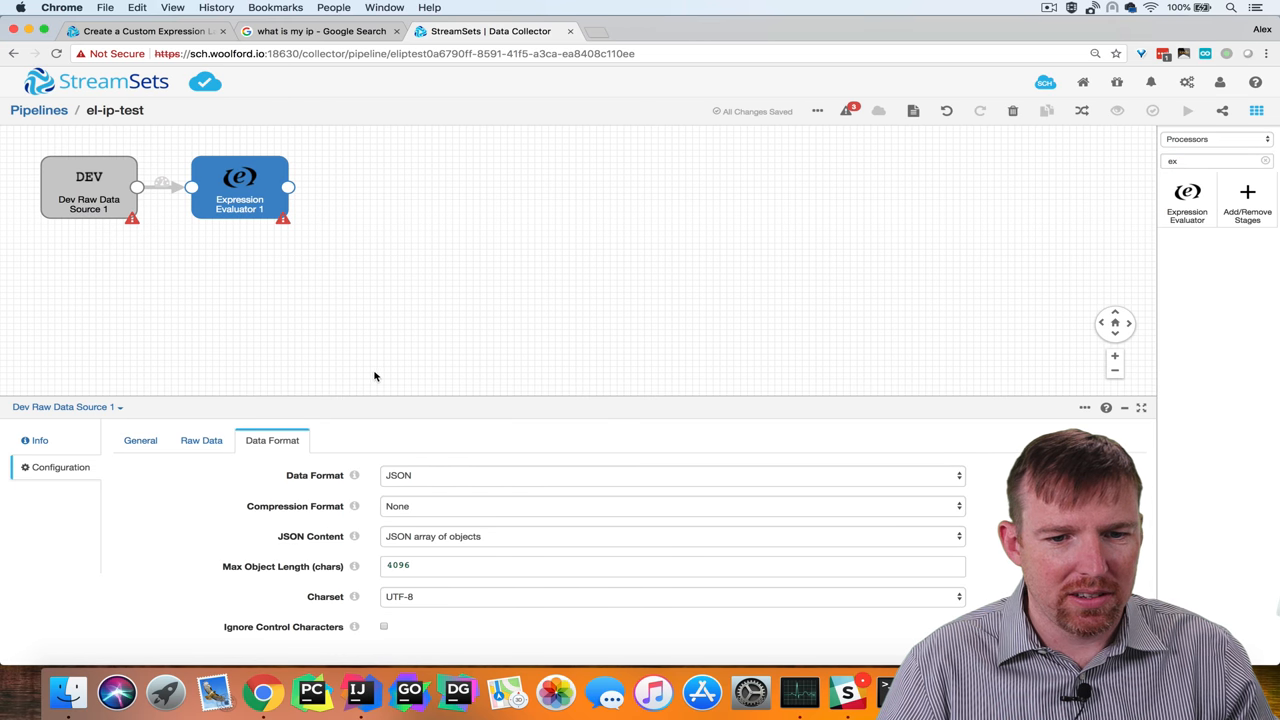
left_click(240, 188)
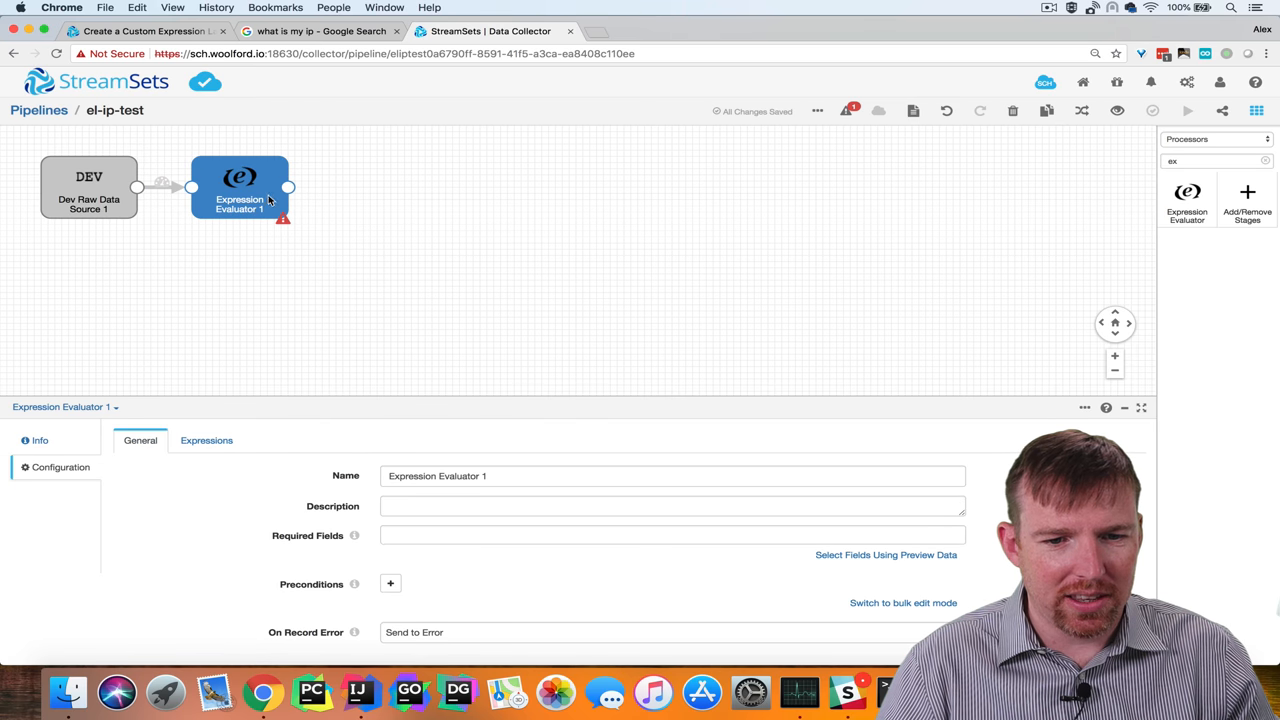
left_click(206, 440)
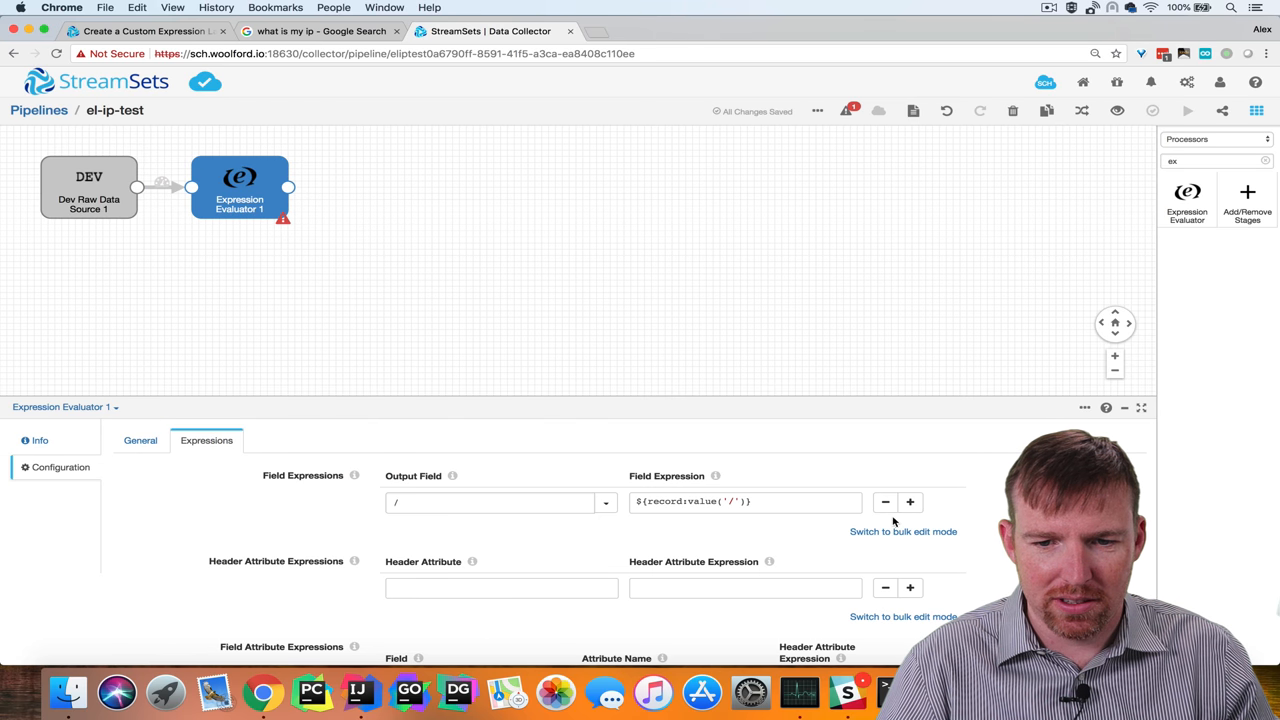
Step: Add a field expression ${ip:getCanonicalName(record:value('/ip'))} writing to output field /canonical_name
left_click(910, 500)
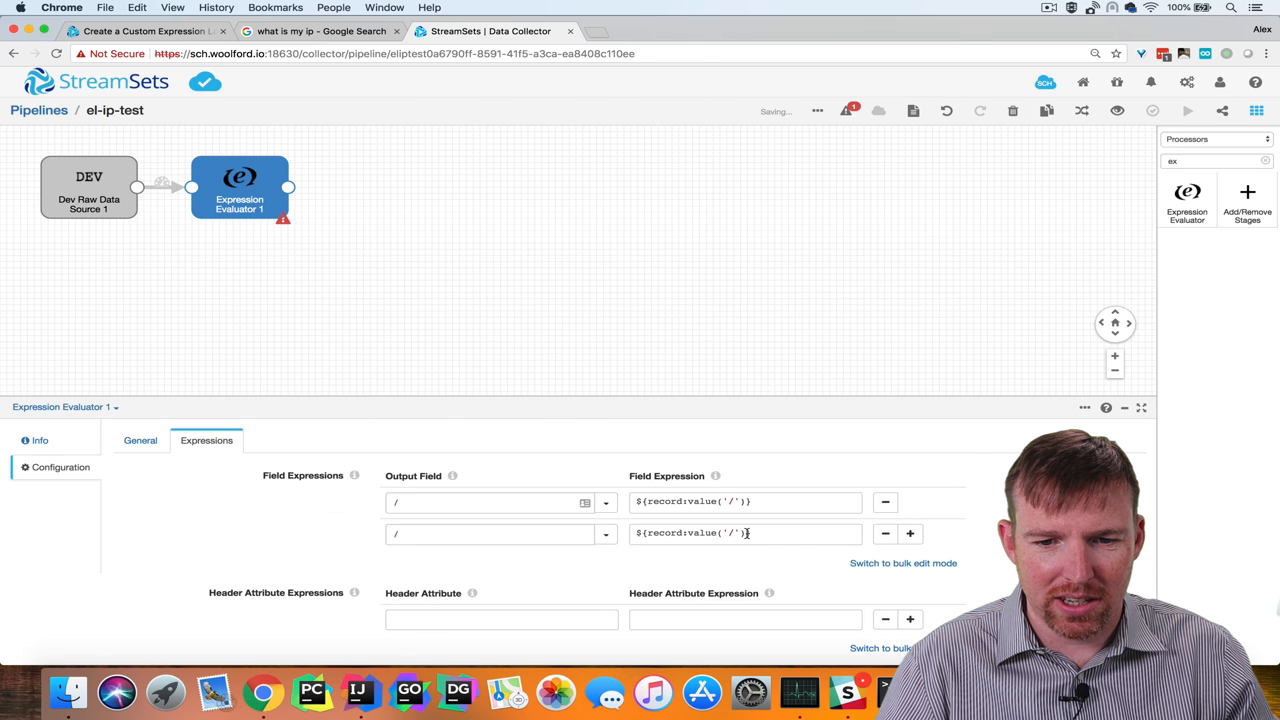
double_click(690, 532)
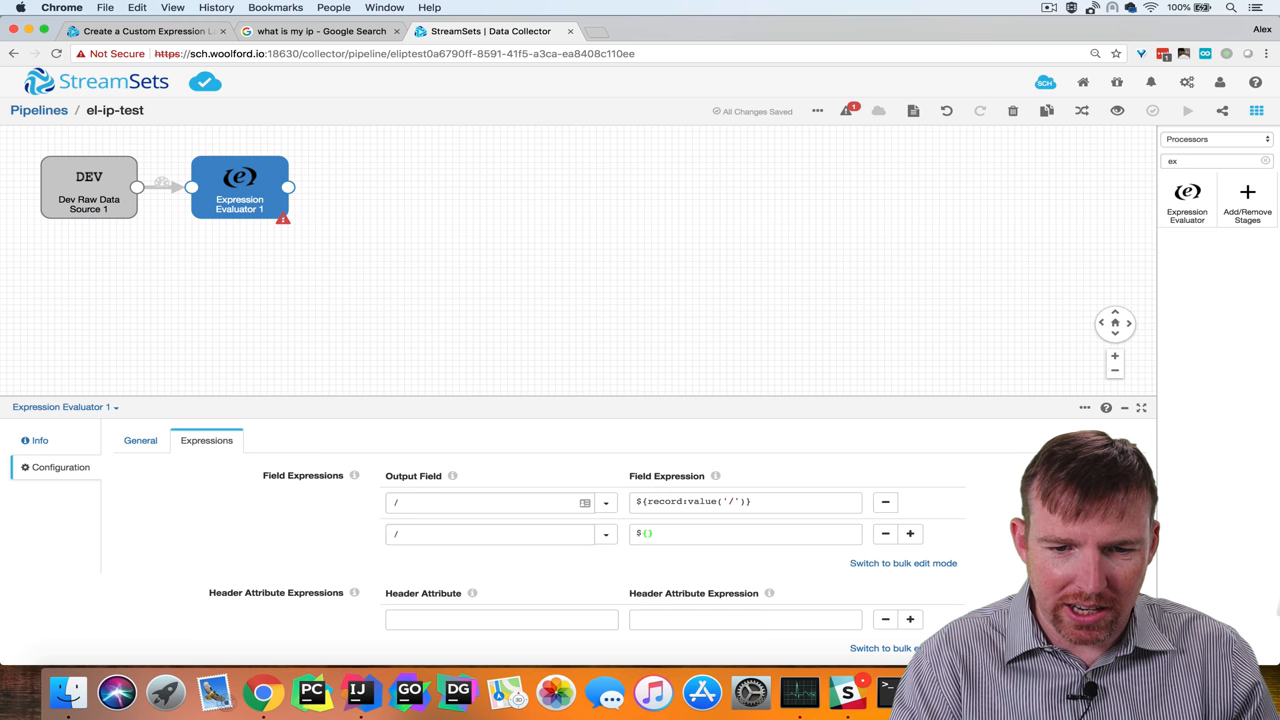
type("ip")
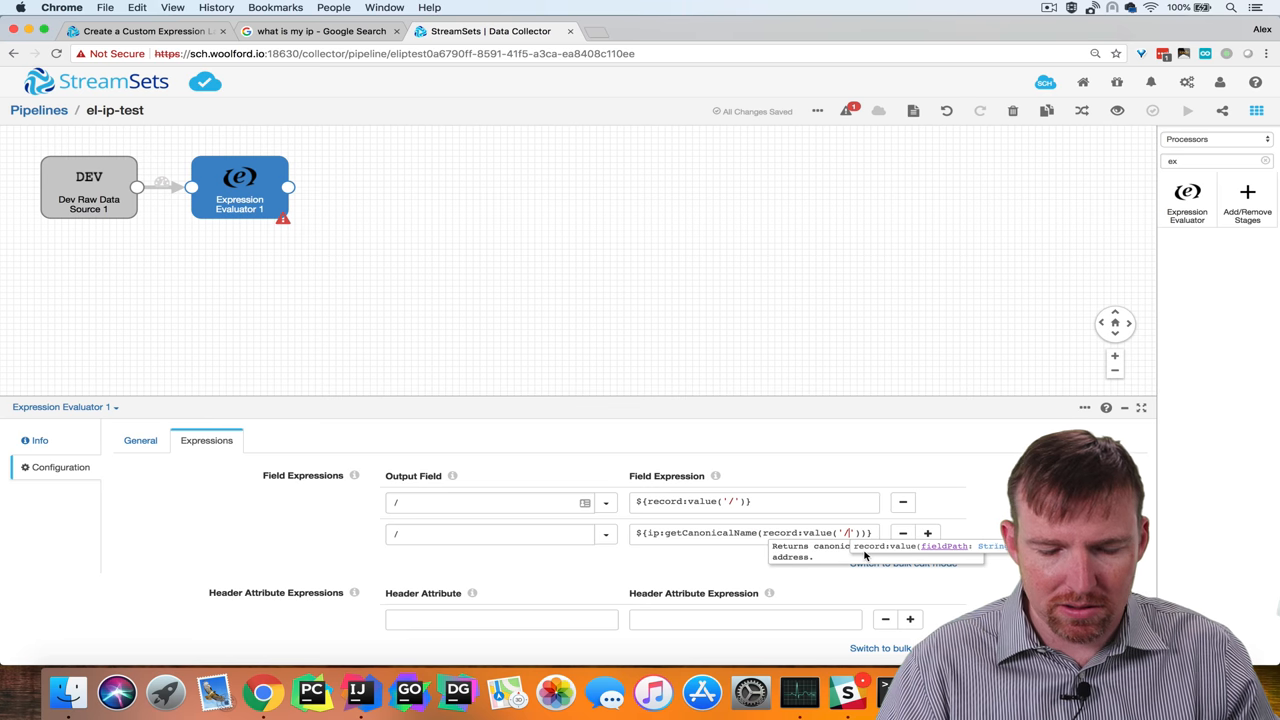
left_click(490, 532)
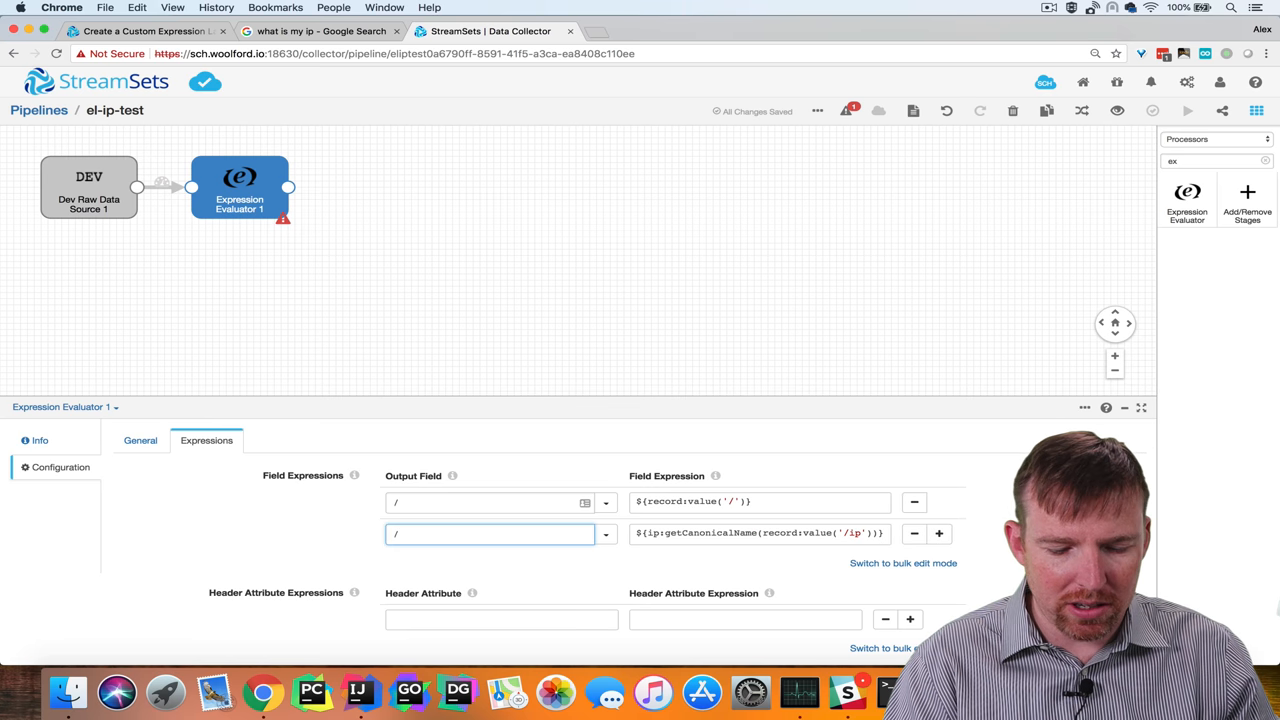
type("canoni")
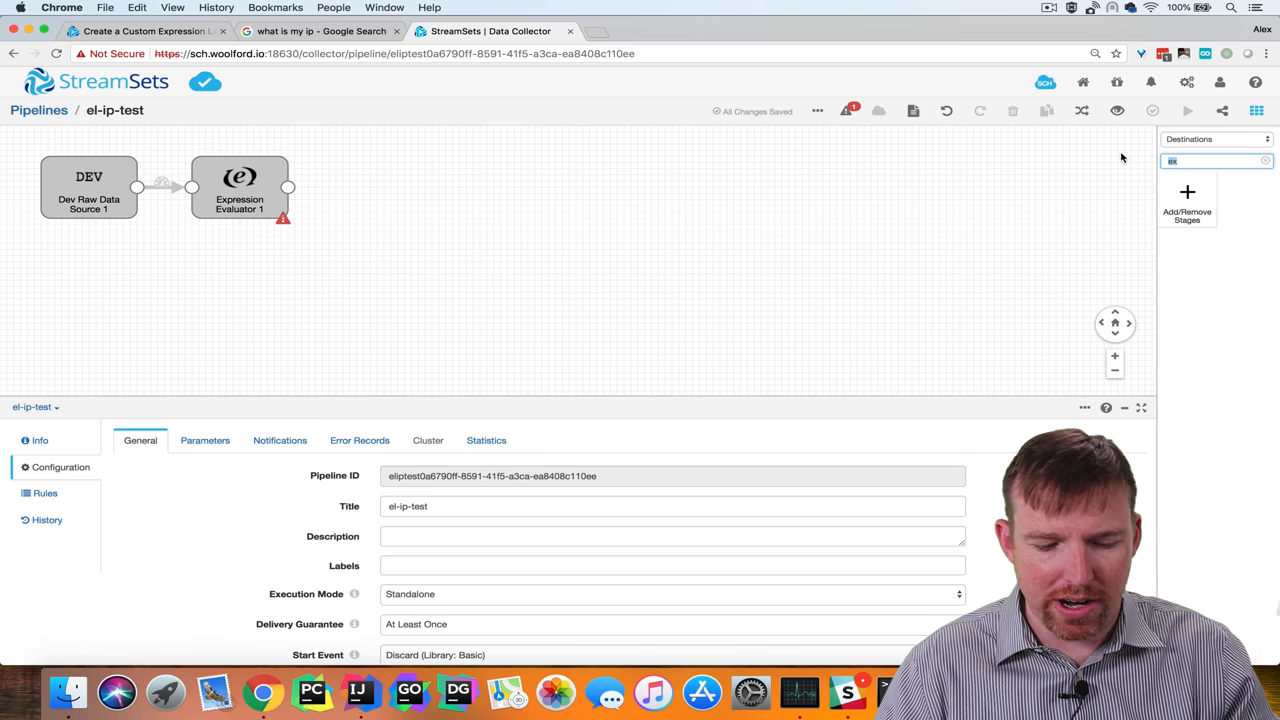
Step: Add a Trash destination after the Expression Evaluator and bring up the pipeline's preview settings
left_click(1188, 196)
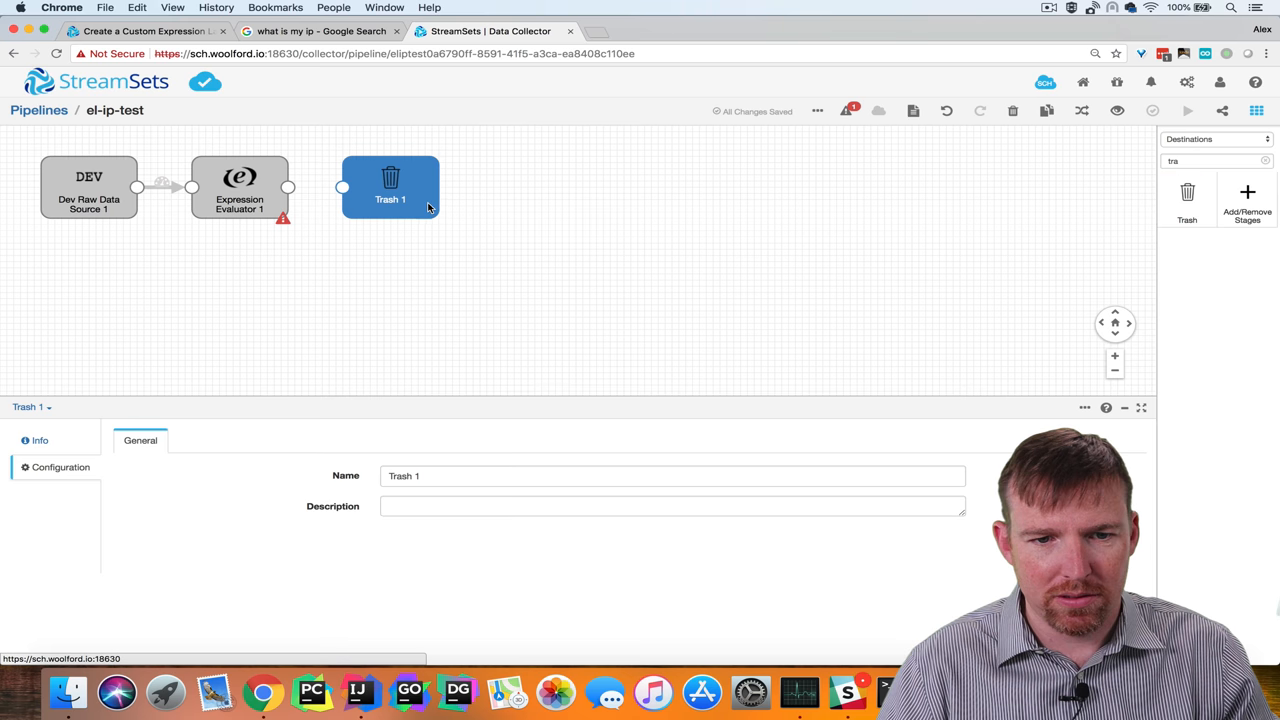
left_click(240, 188)
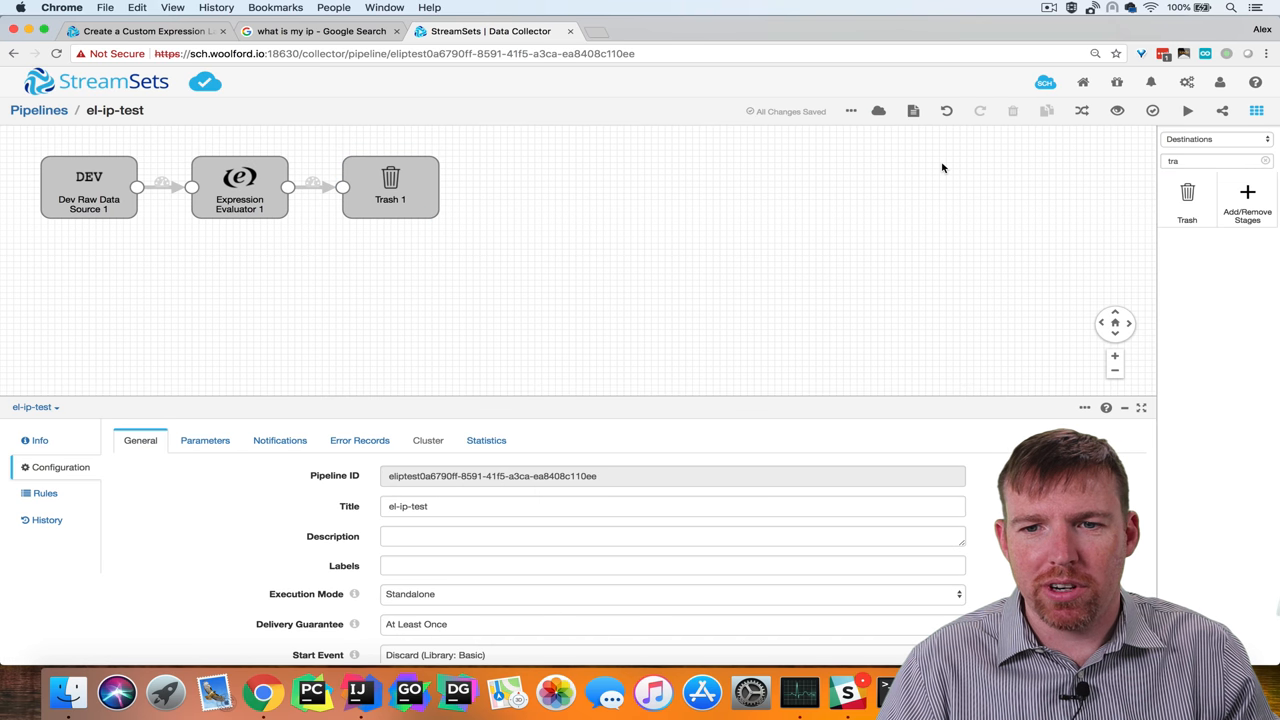
left_click(1116, 112)
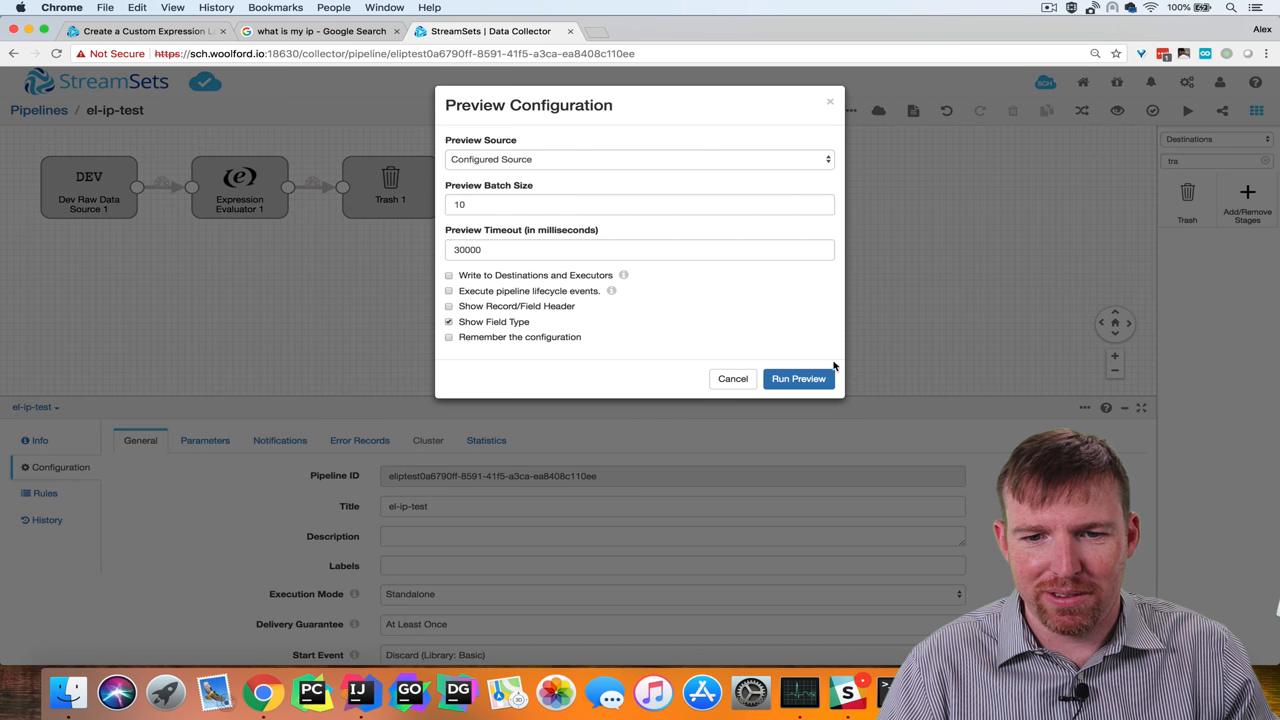
Step: Run the preview and inspect the evaluator's output records showing canonical_name beside each ip
left_click(798, 378)
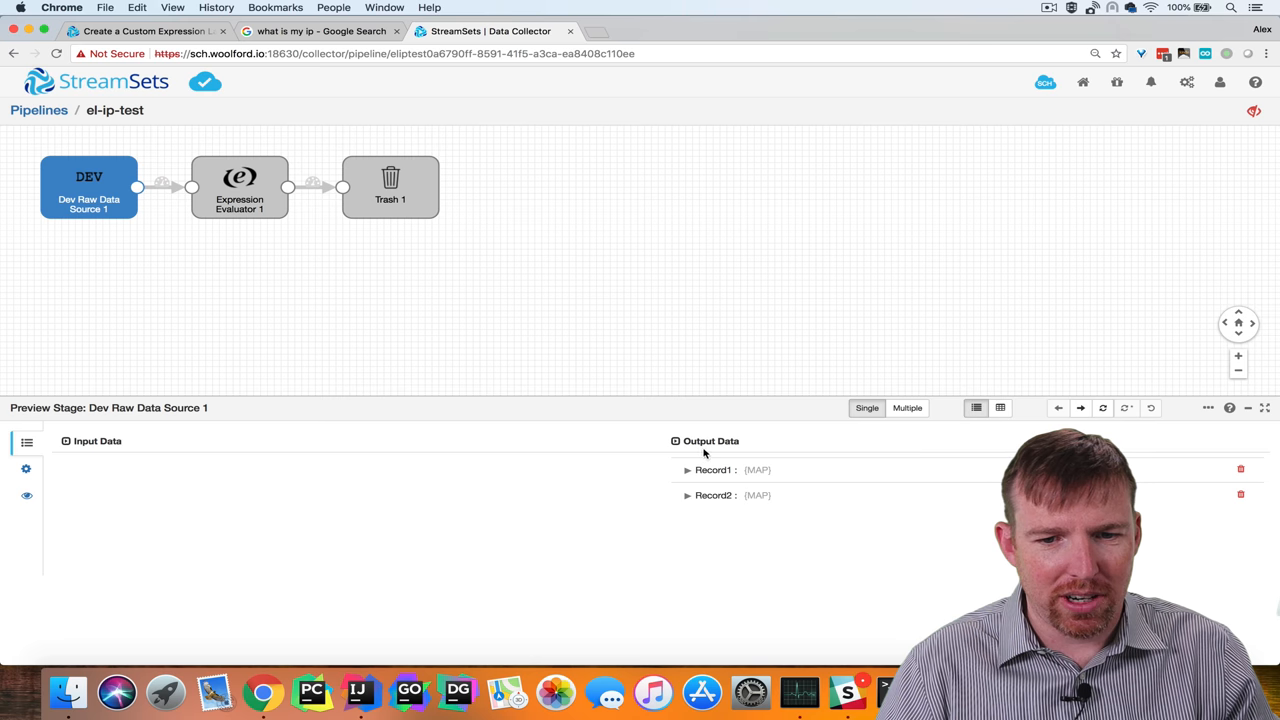
left_click(688, 470)
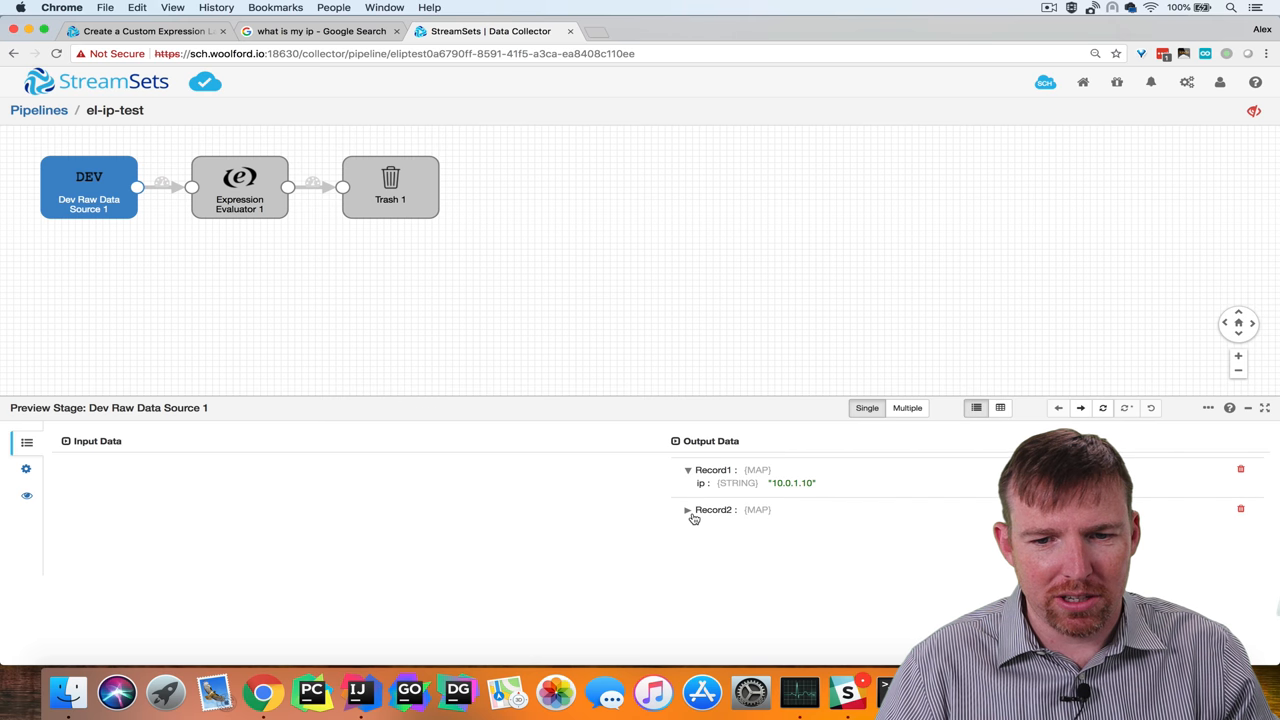
left_click(688, 510)
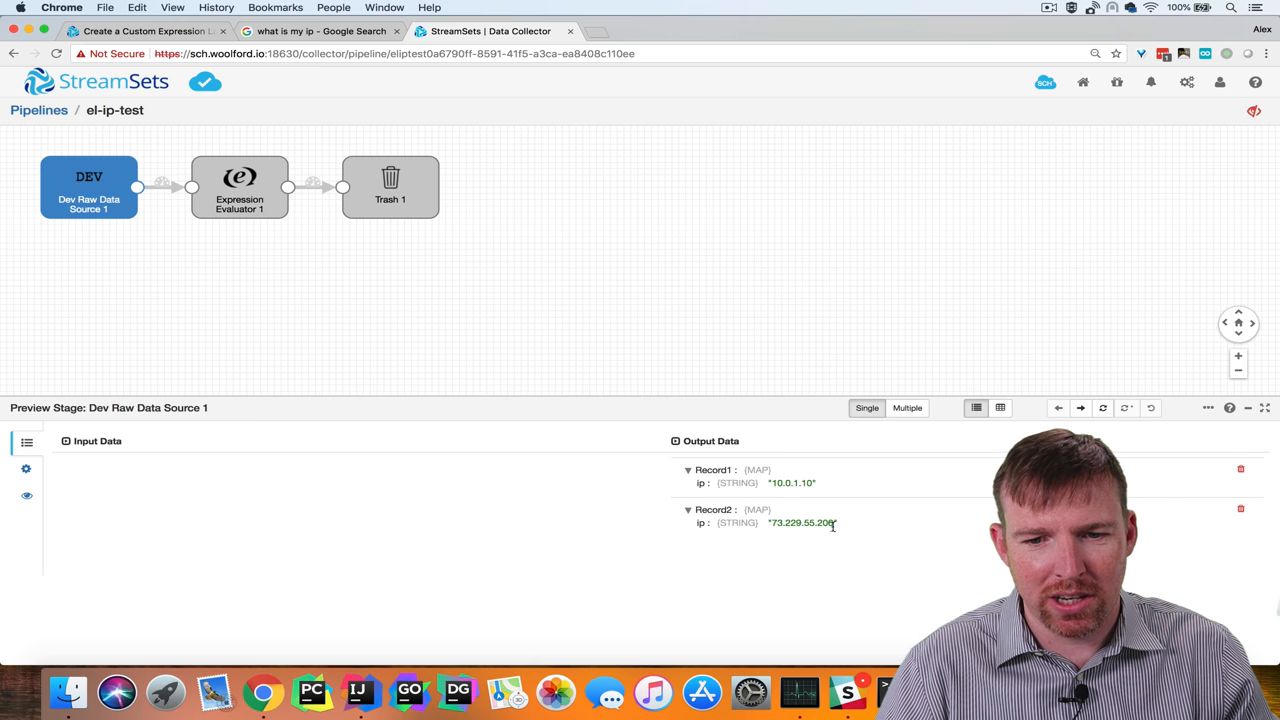
double_click(800, 522)
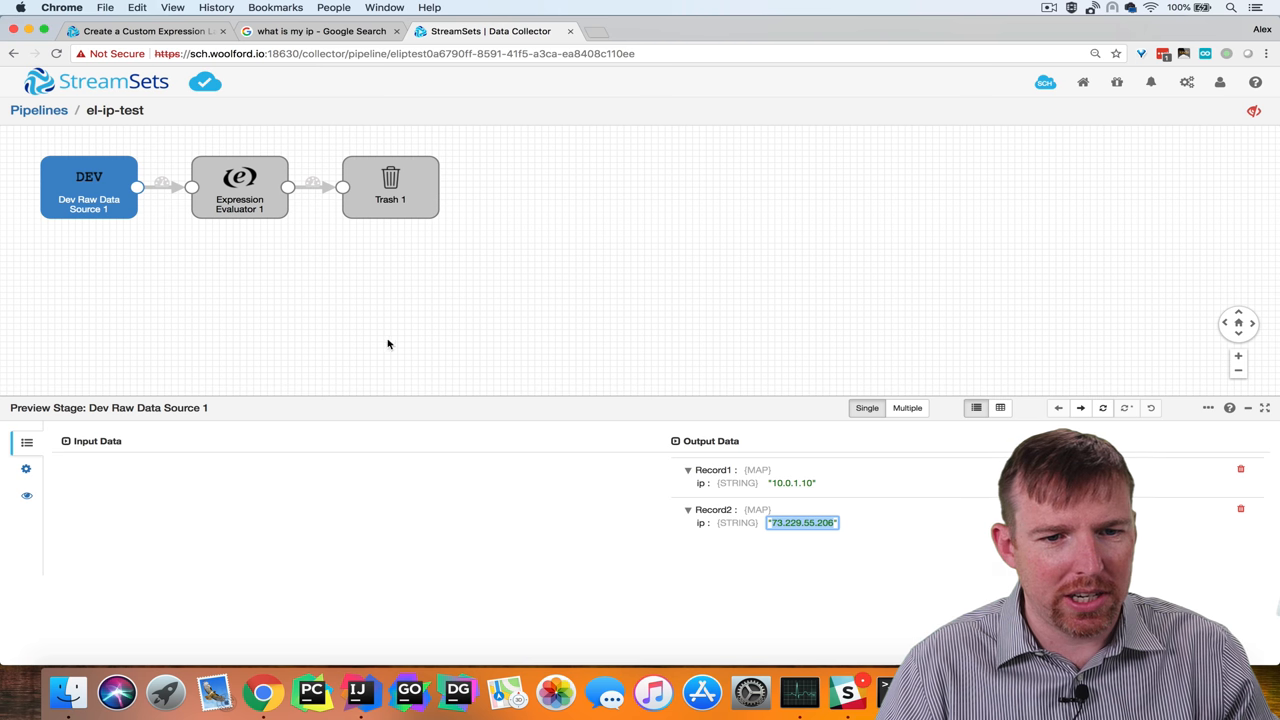
left_click(240, 188)
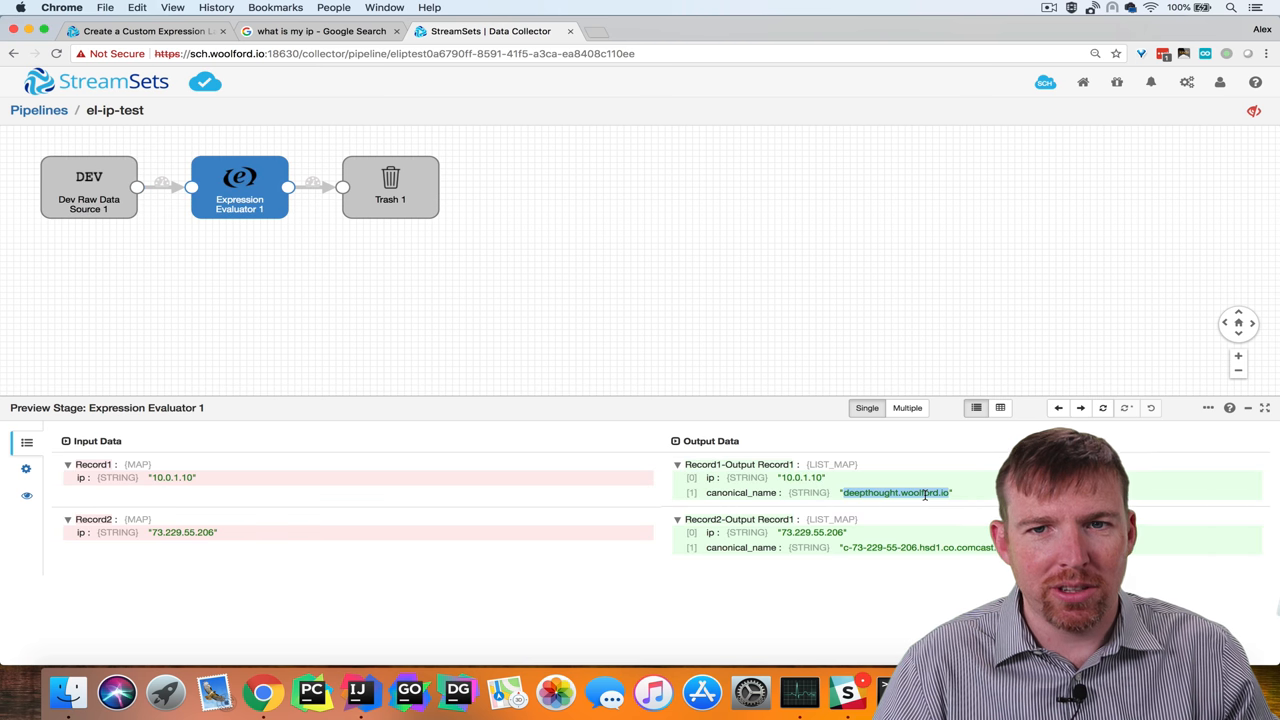